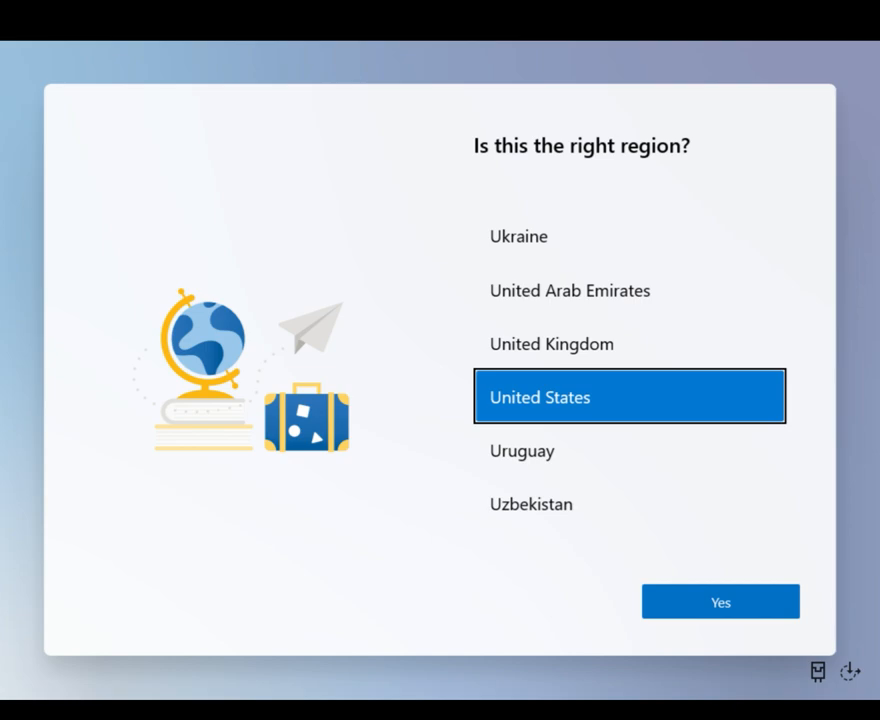
Step: Confirm United States region and US keyboard, choose personal use, and continue past sign-in to PIN creation
click(720, 600)
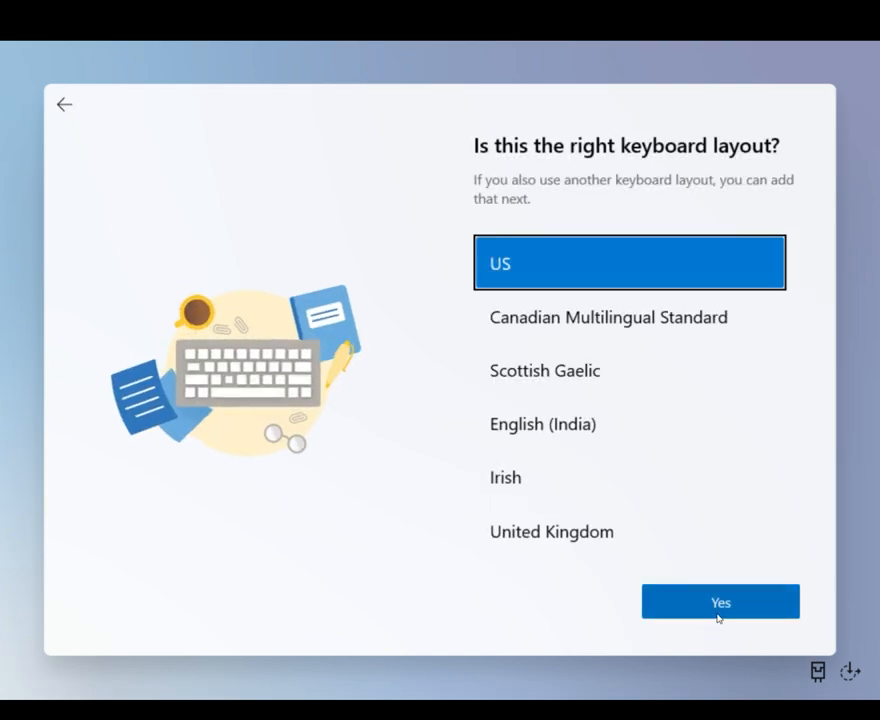
click(720, 600)
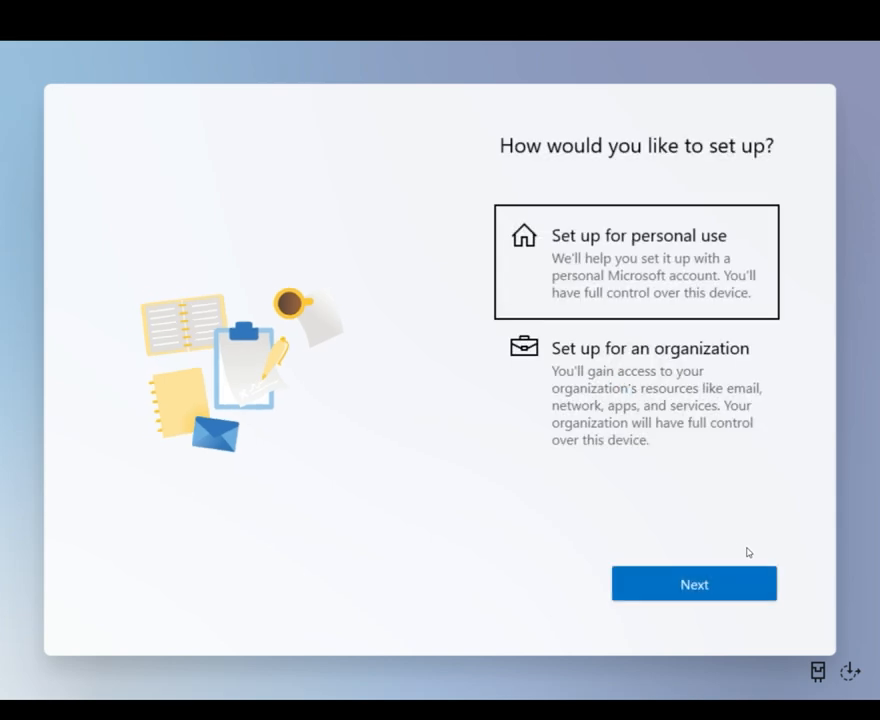
click(636, 262)
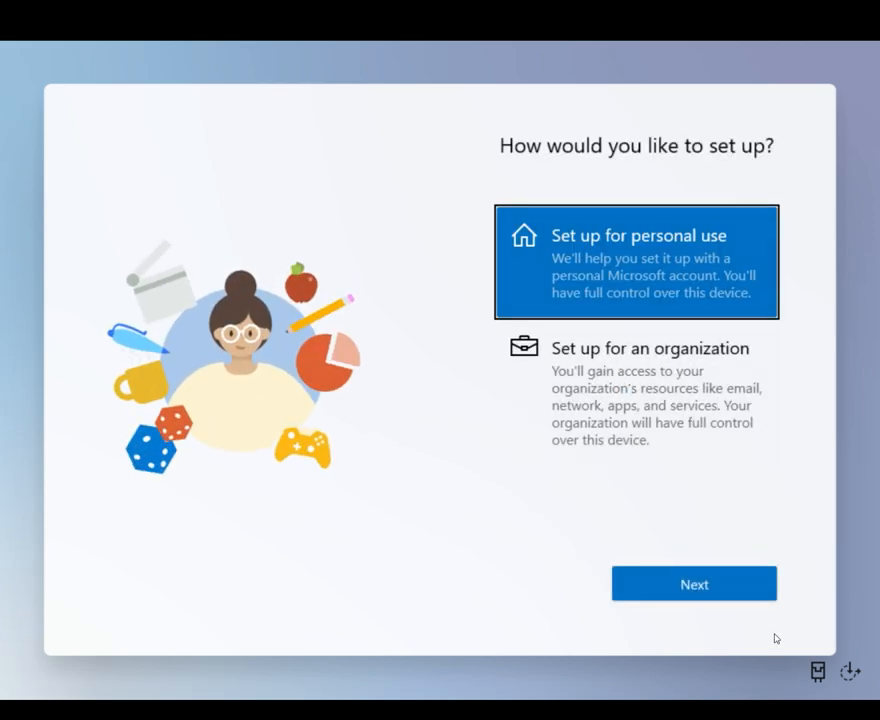
click(694, 584)
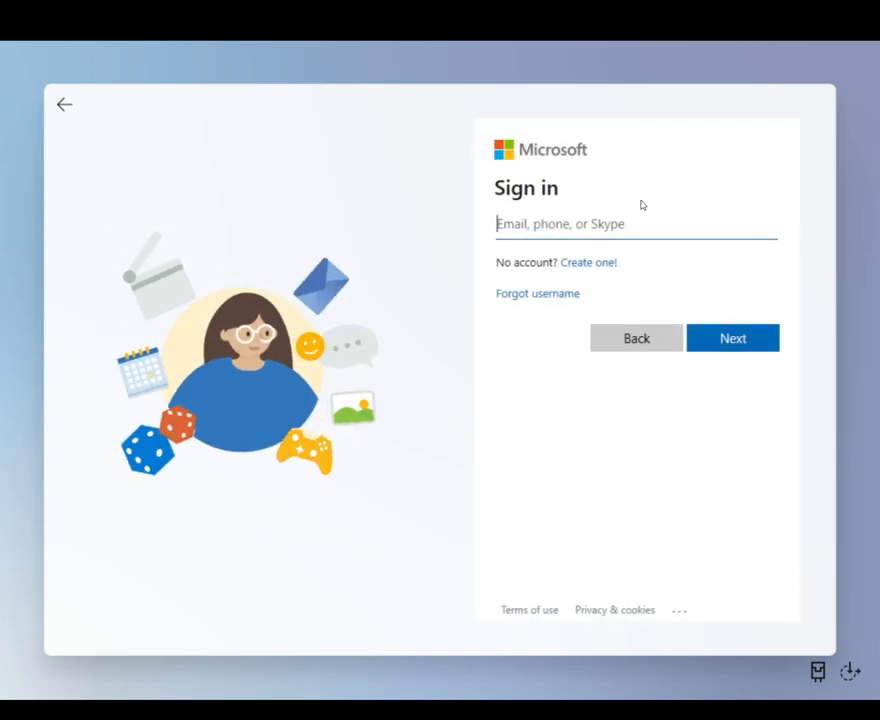
click(732, 338)
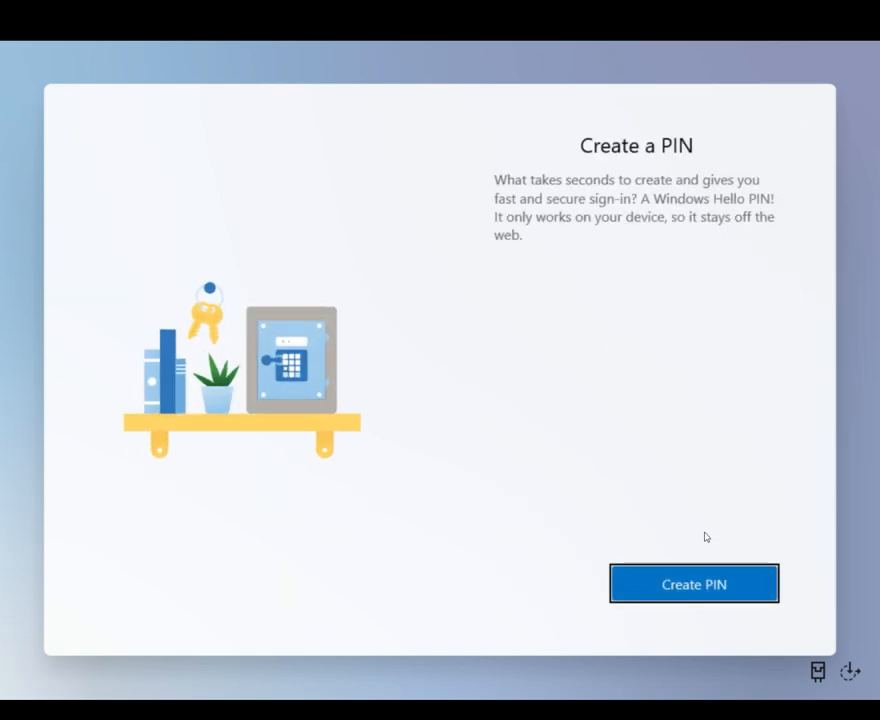
Step: Attempt to create a PIN, submit it, and move past the failed PIN setup
click(692, 584)
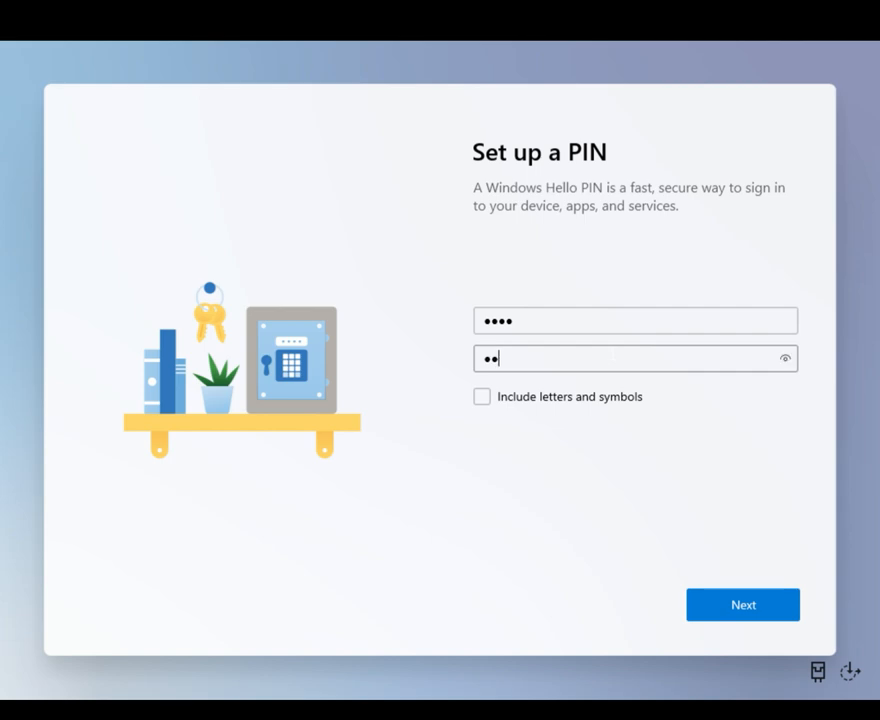
click(744, 604)
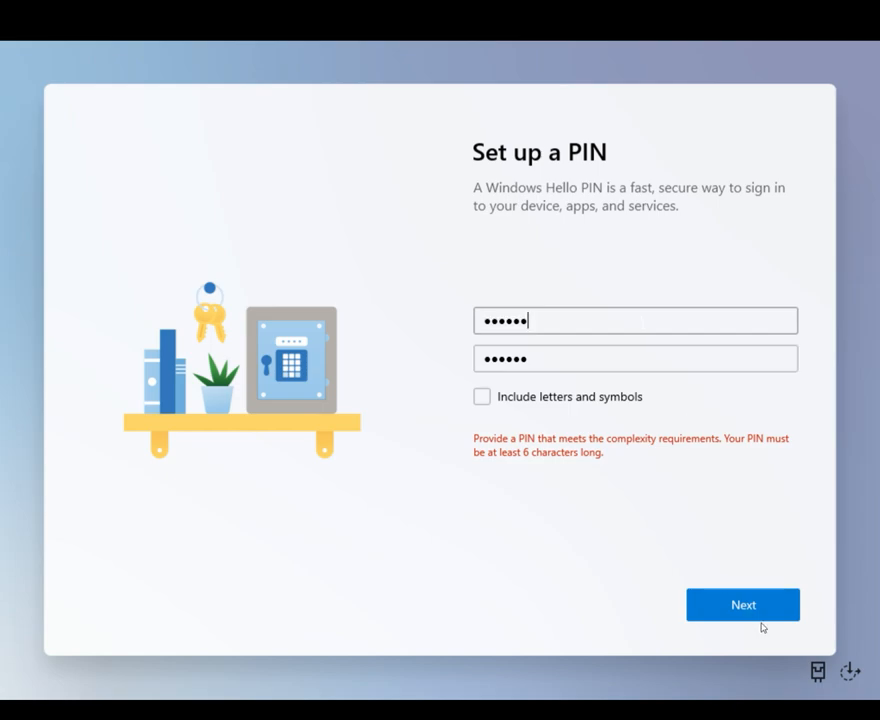
click(742, 604)
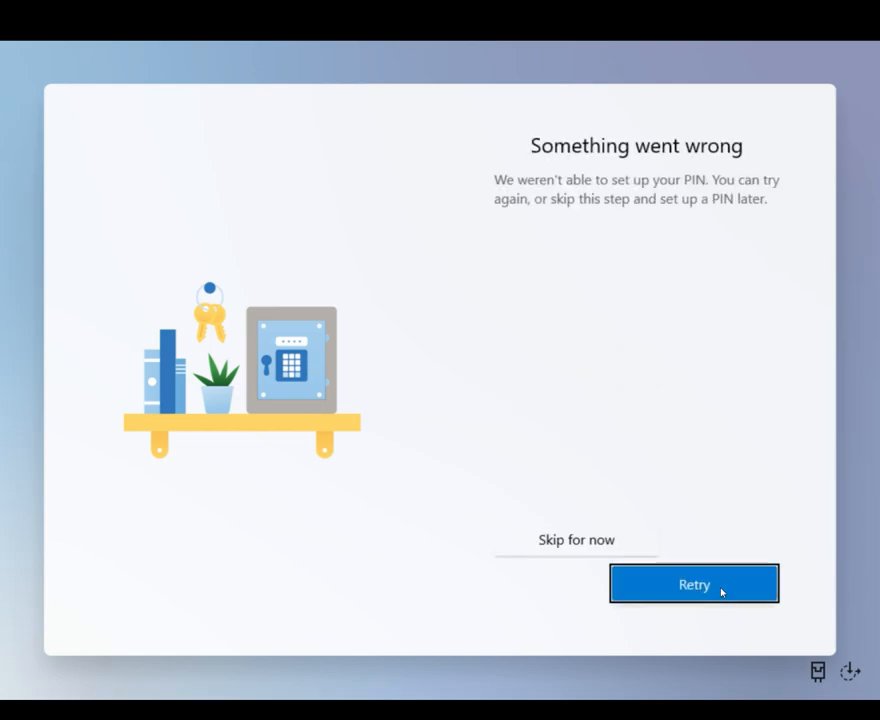
click(692, 584)
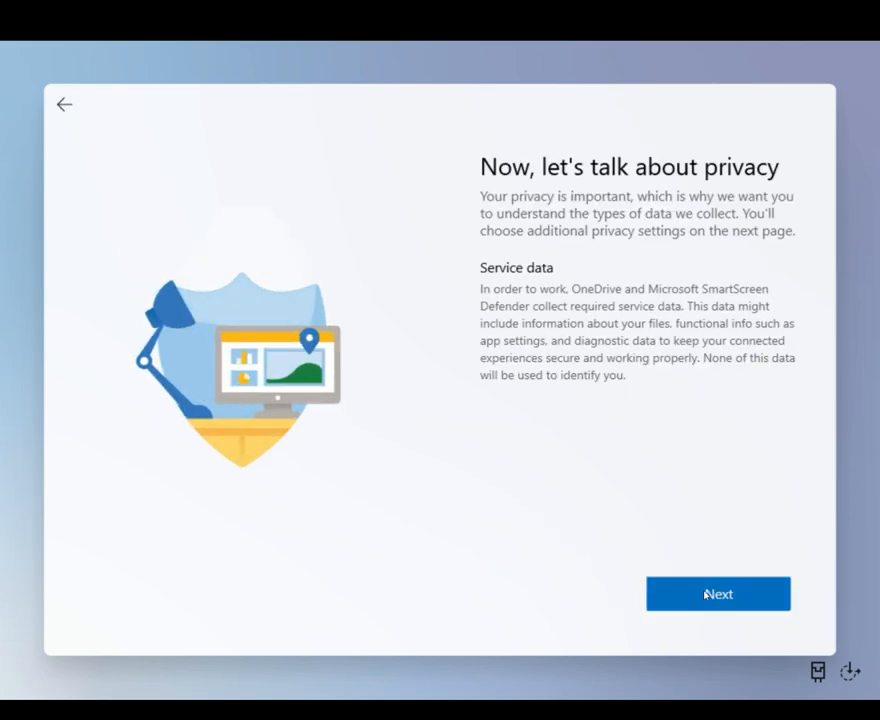
Step: Continue through the privacy overview and accept the privacy settings to finish setup
click(718, 592)
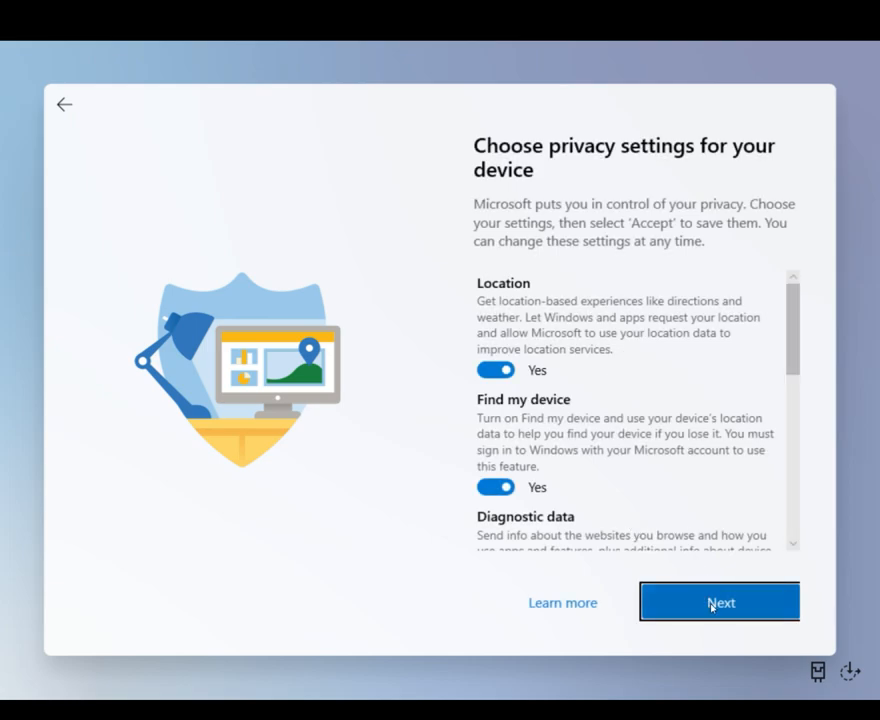
mouse_move(714, 606)
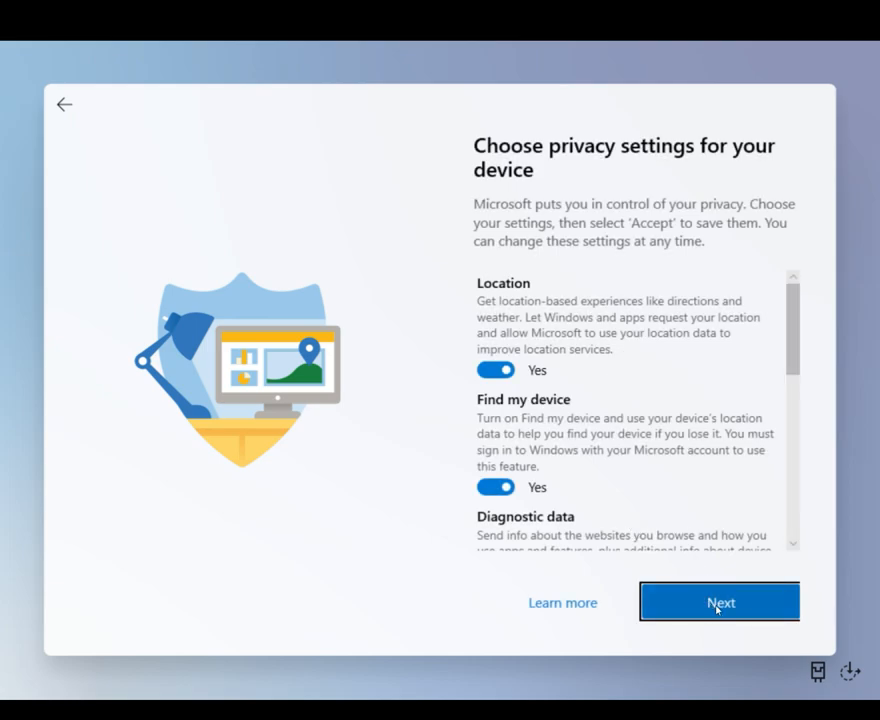
scroll(down, 3)
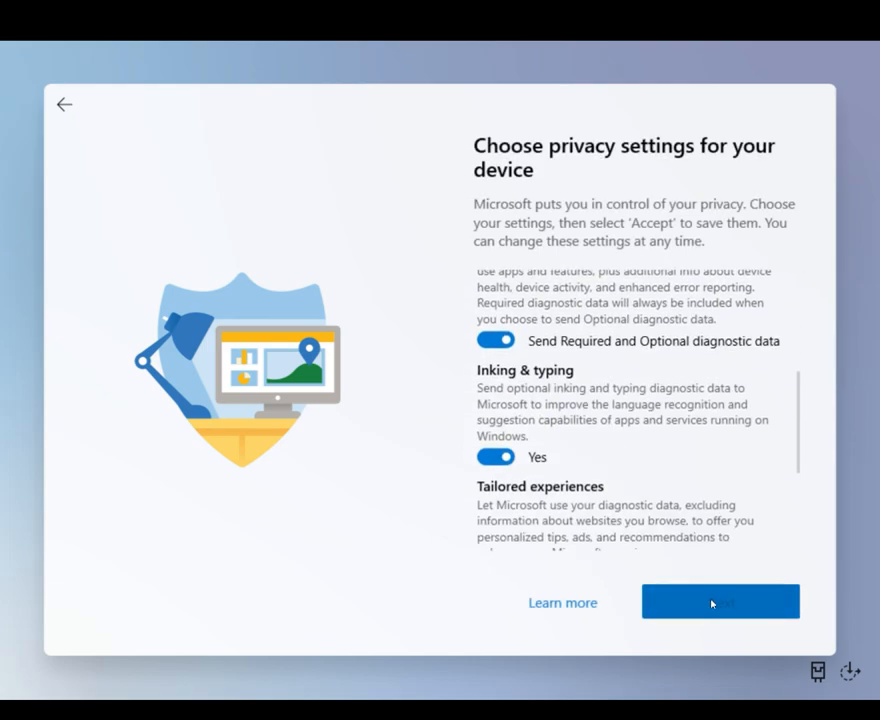
scroll(down, 3)
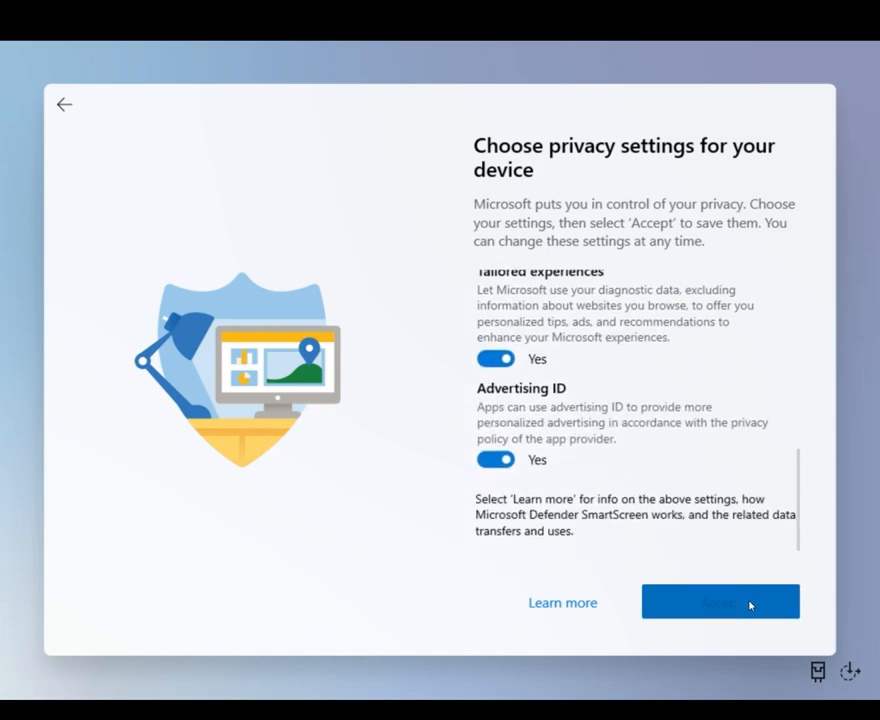
click(720, 600)
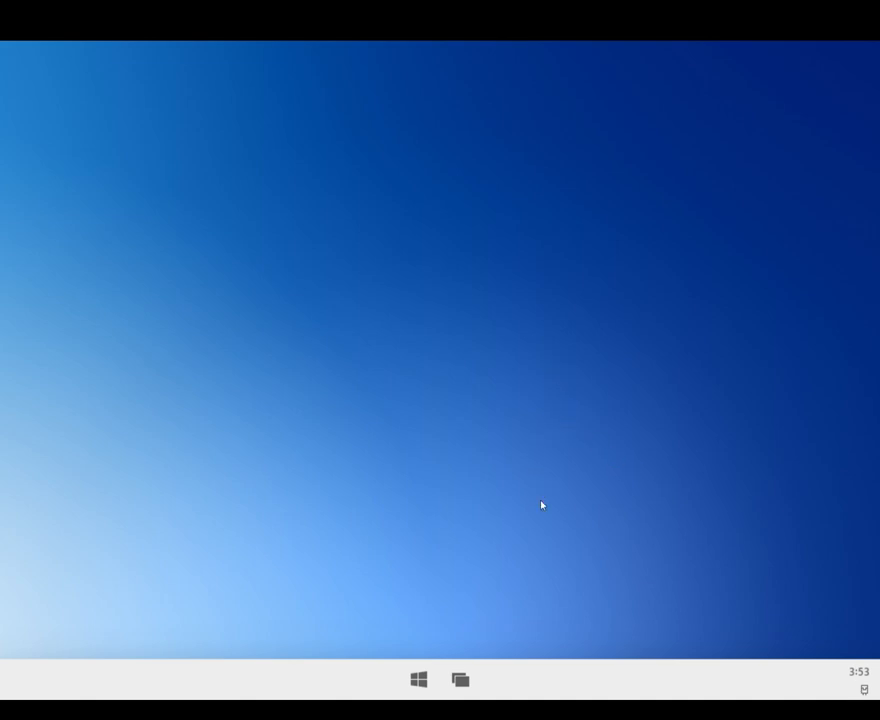
mouse_move(480, 600)
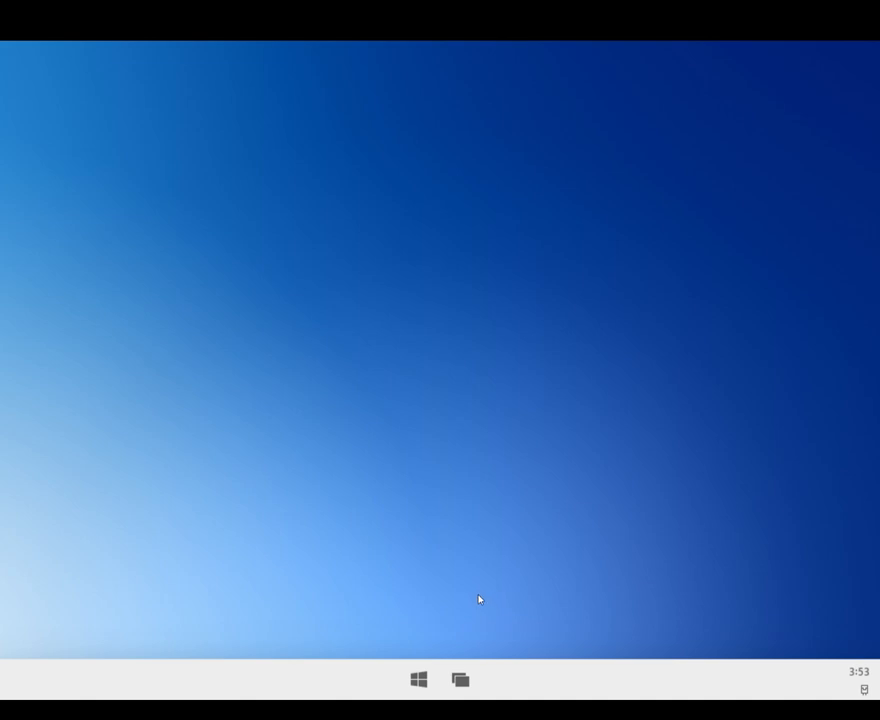
mouse_move(516, 576)
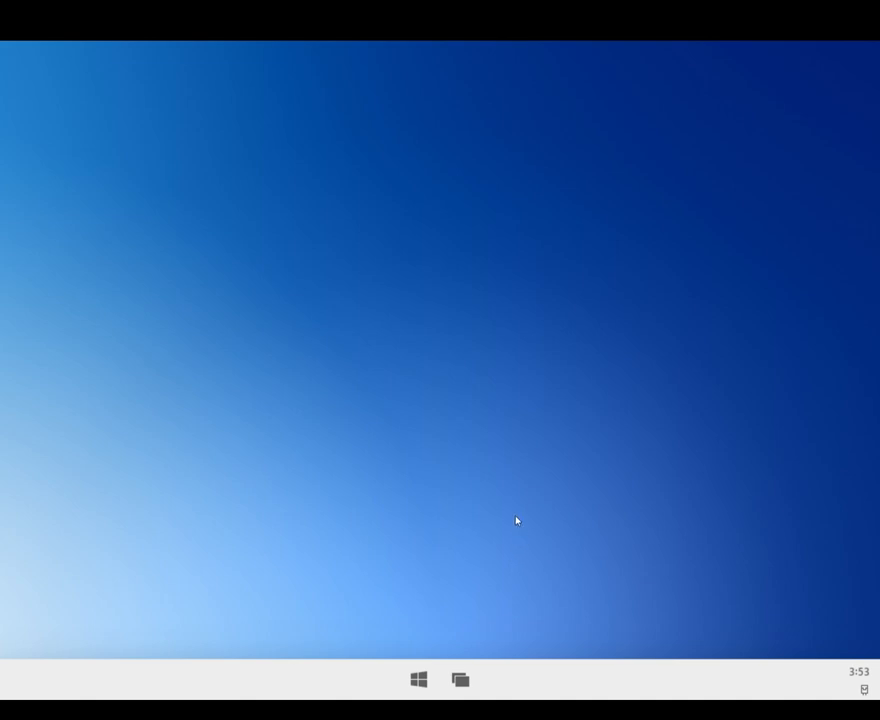
mouse_move(518, 528)
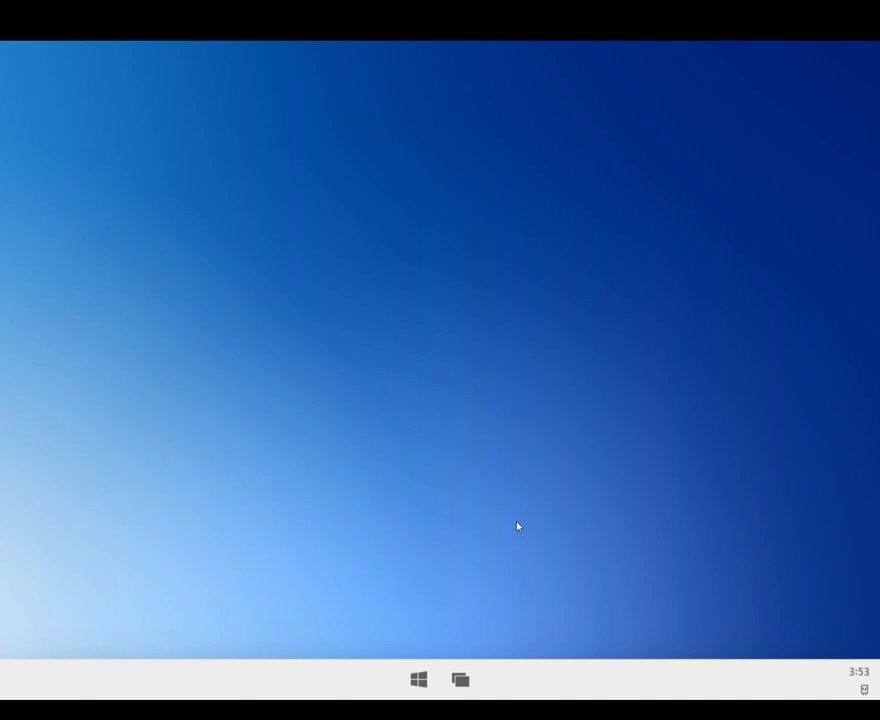
mouse_move(512, 556)
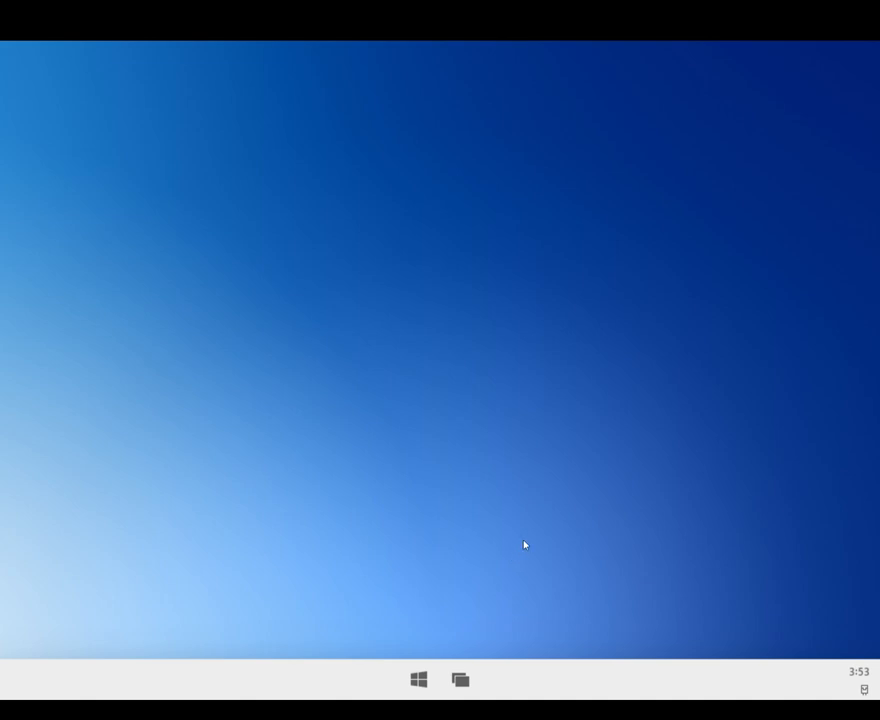
mouse_move(508, 552)
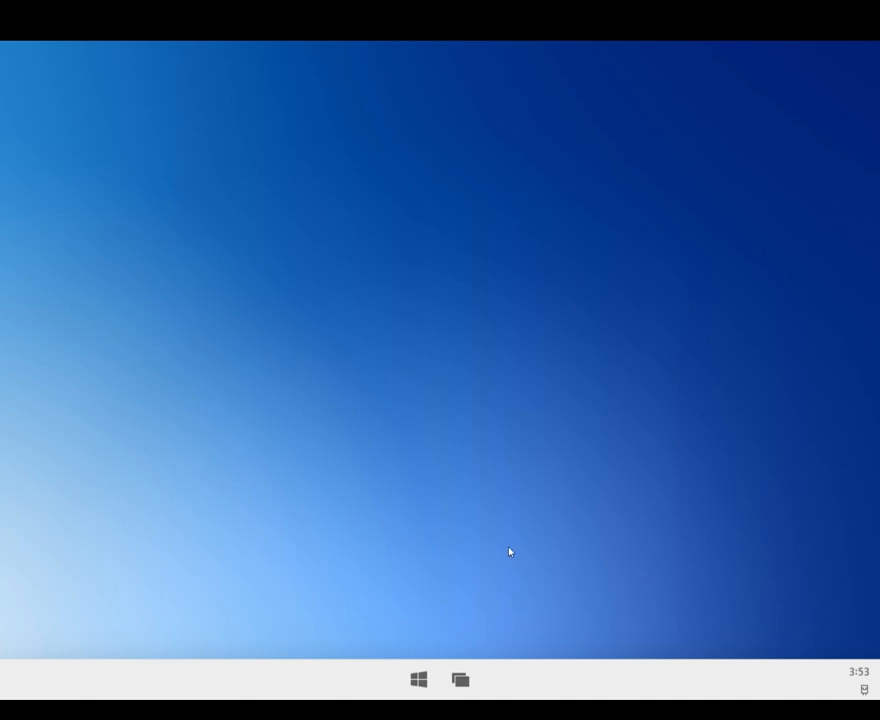
mouse_move(480, 556)
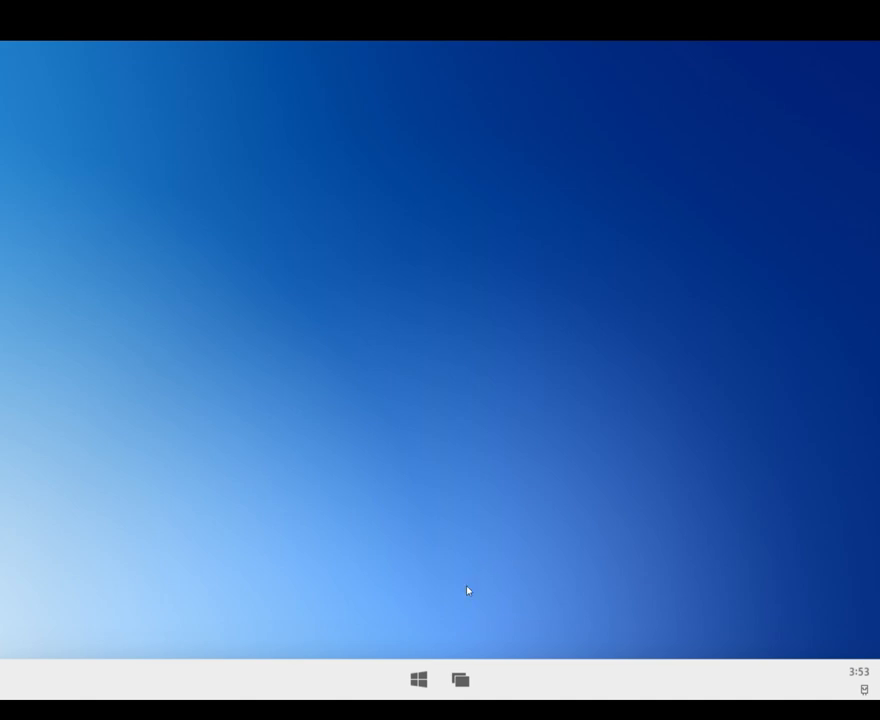
mouse_move(458, 616)
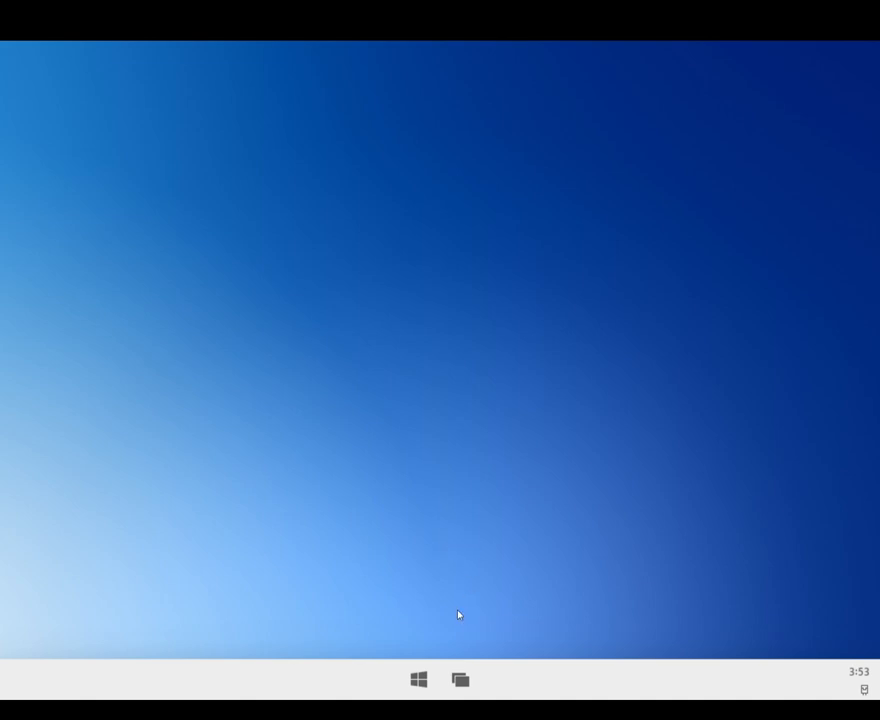
mouse_move(418, 680)
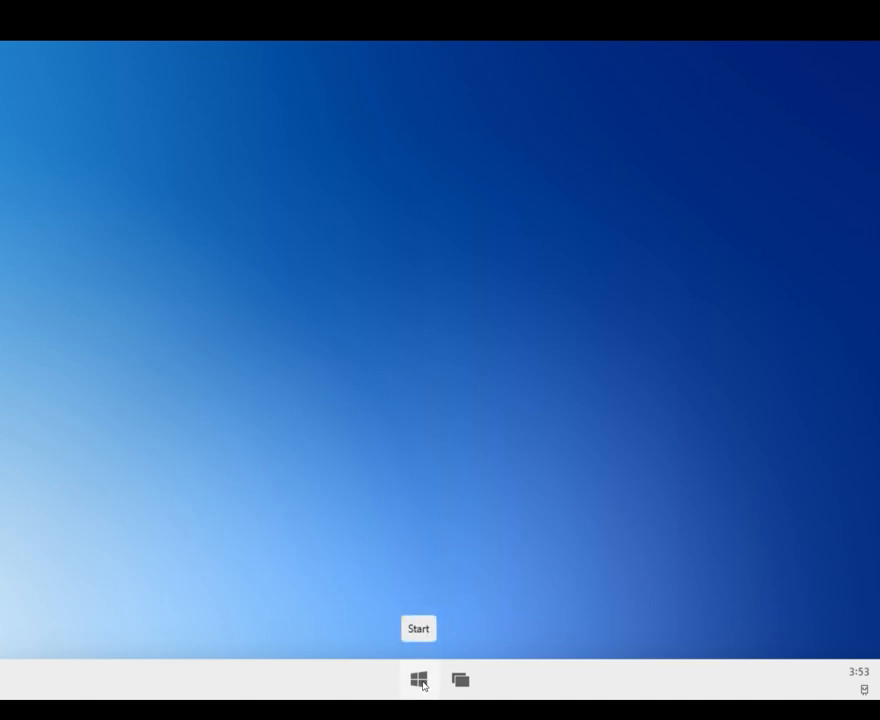
Step: Open the Start app launcher and close it again, leaving the desktop
click(418, 680)
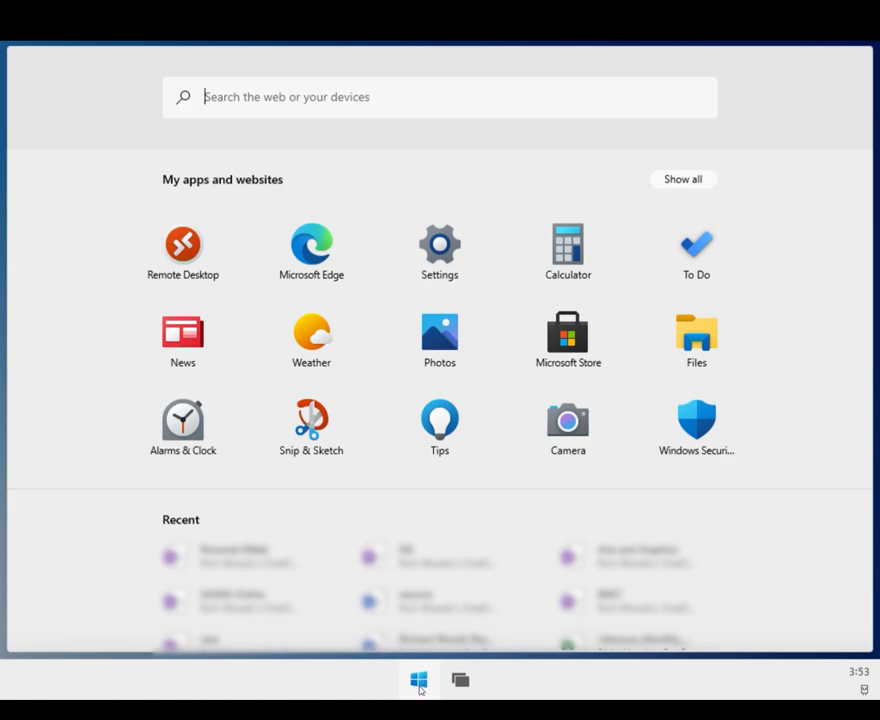
click(418, 680)
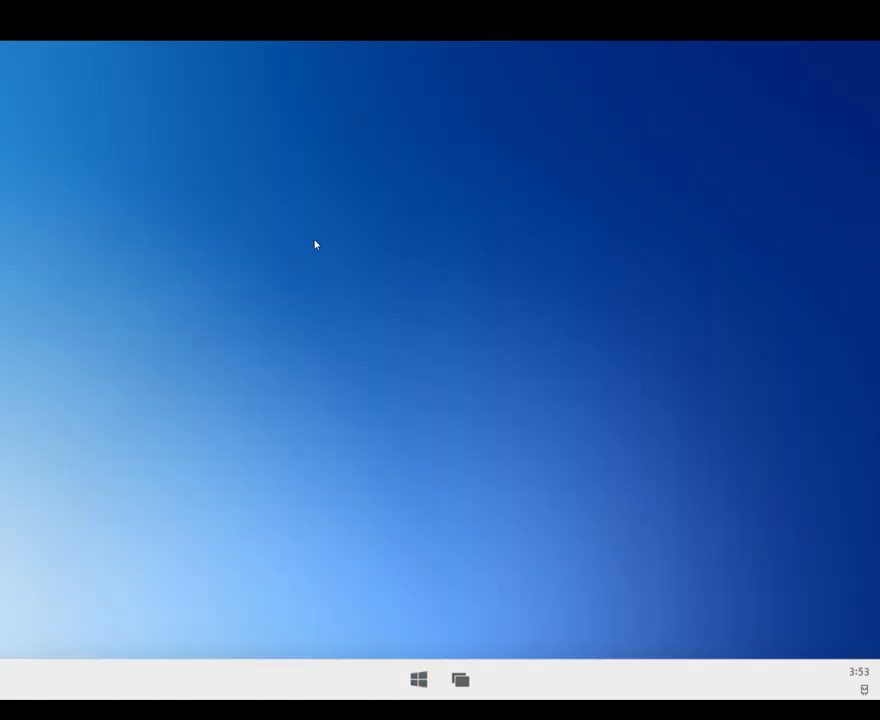
mouse_move(436, 440)
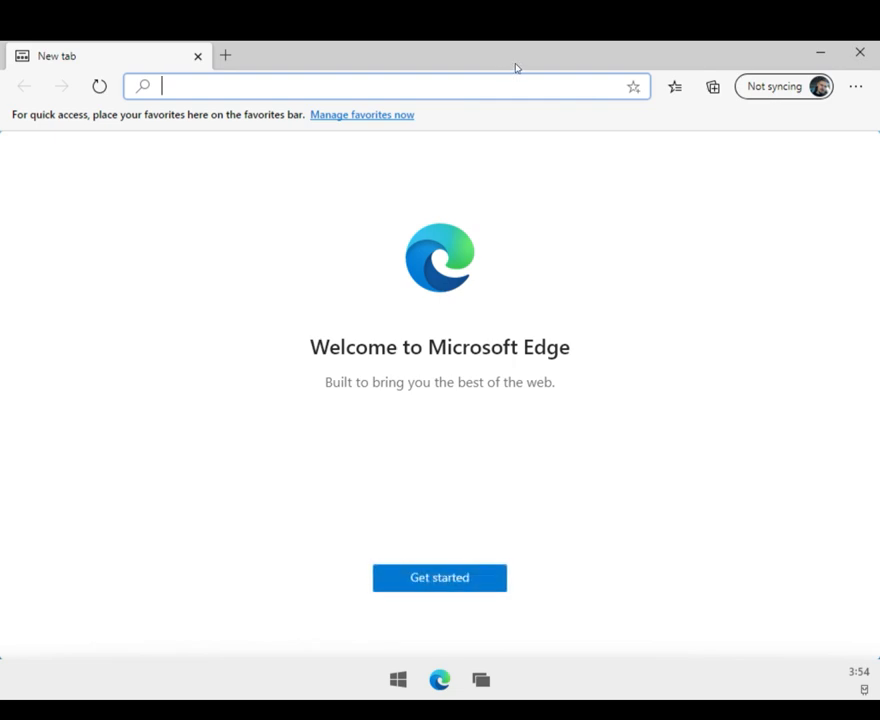
mouse_move(516, 60)
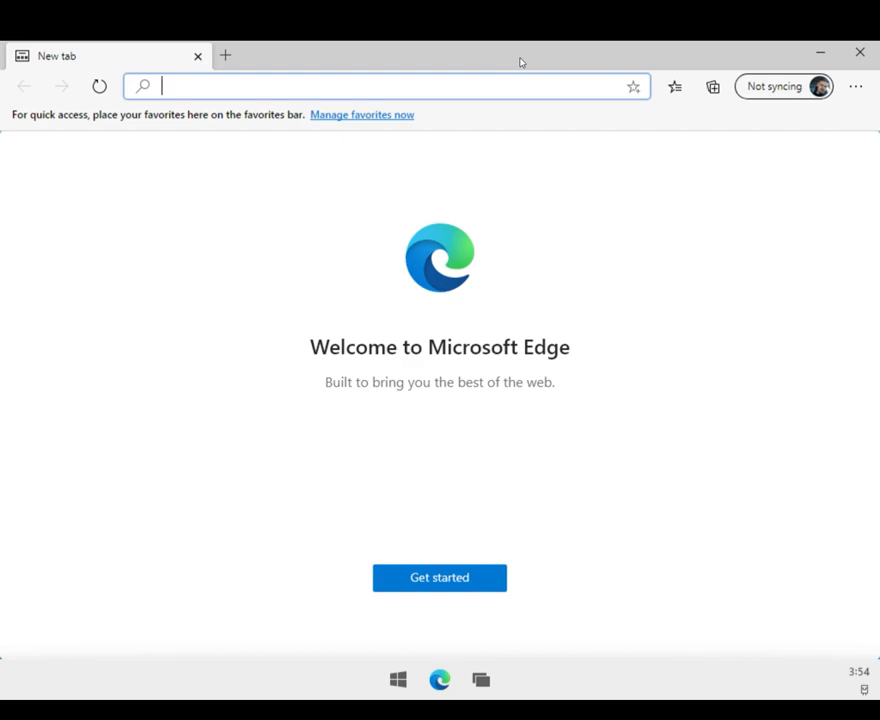
mouse_move(560, 68)
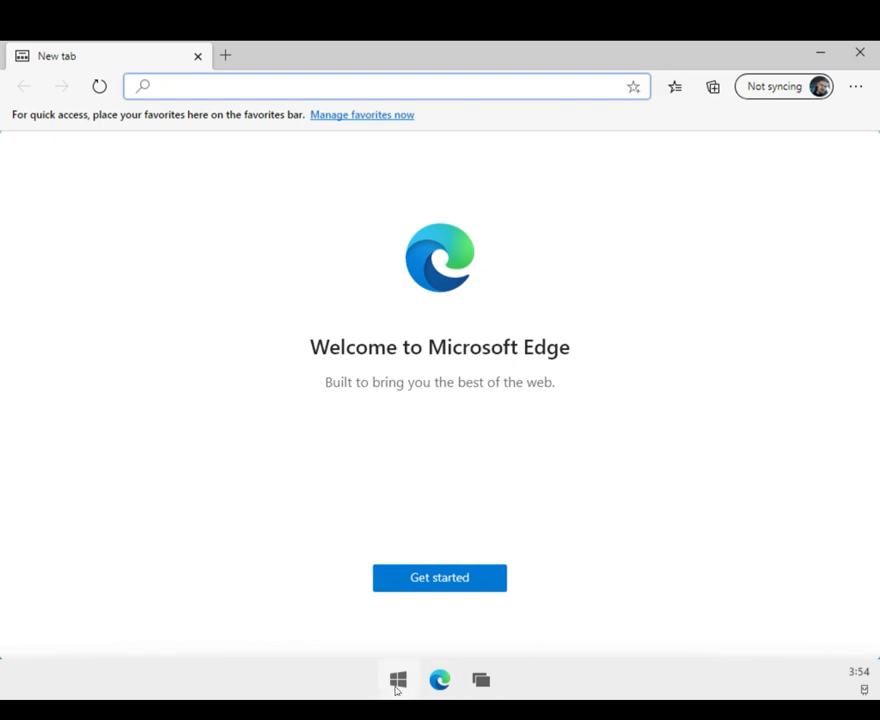
Step: Launch Settings from Start and navigate to Update & Security > Windows Insider Program
click(398, 680)
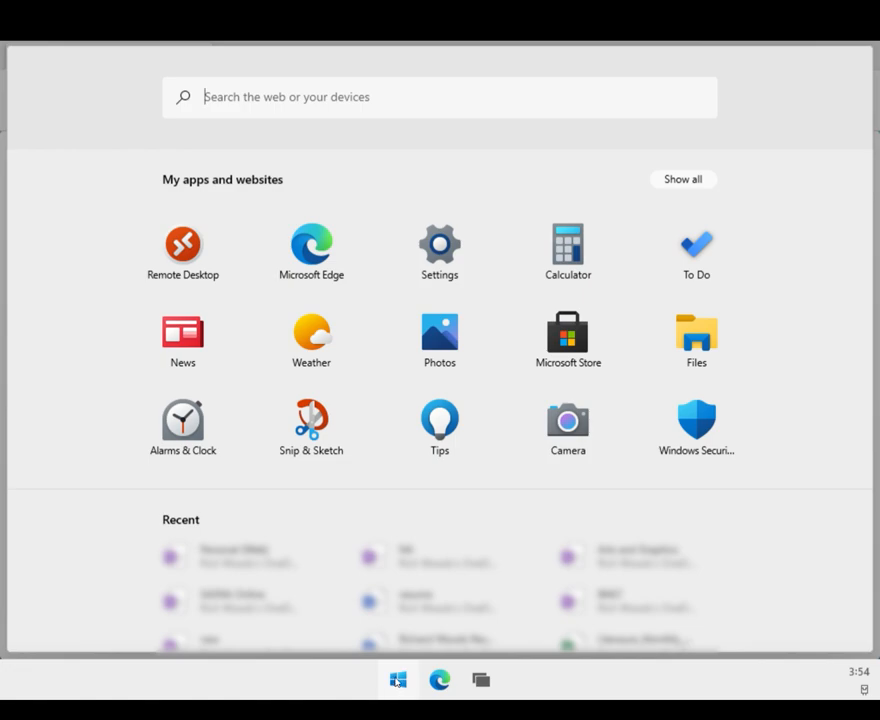
click(440, 246)
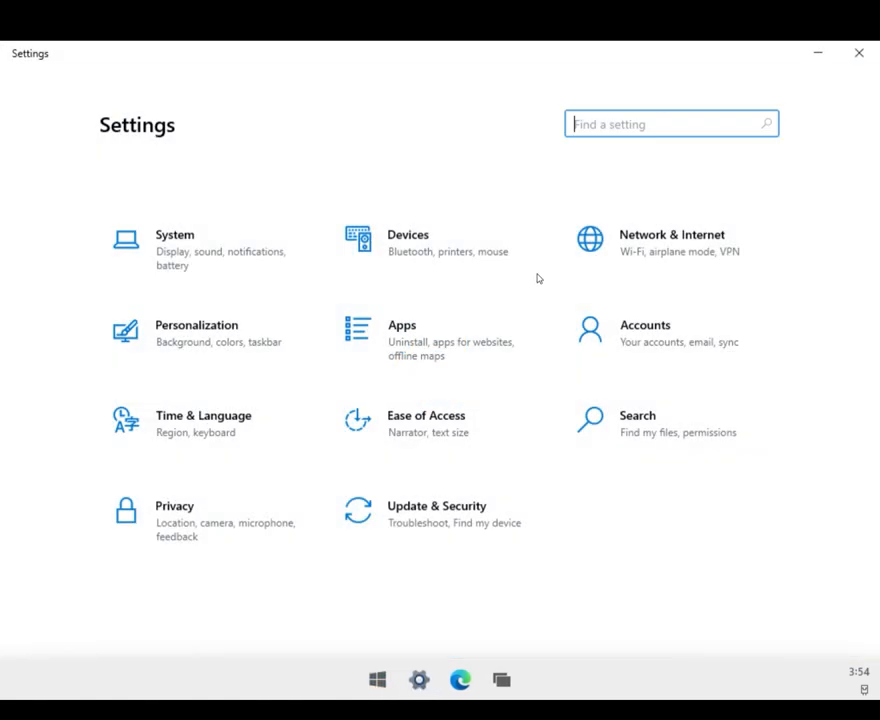
mouse_move(686, 552)
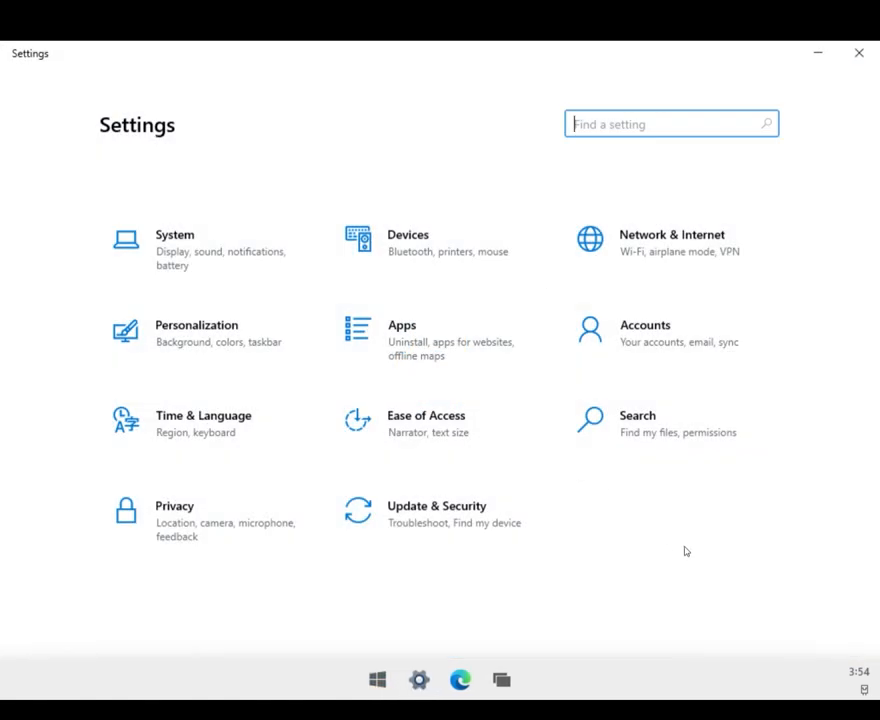
mouse_move(664, 592)
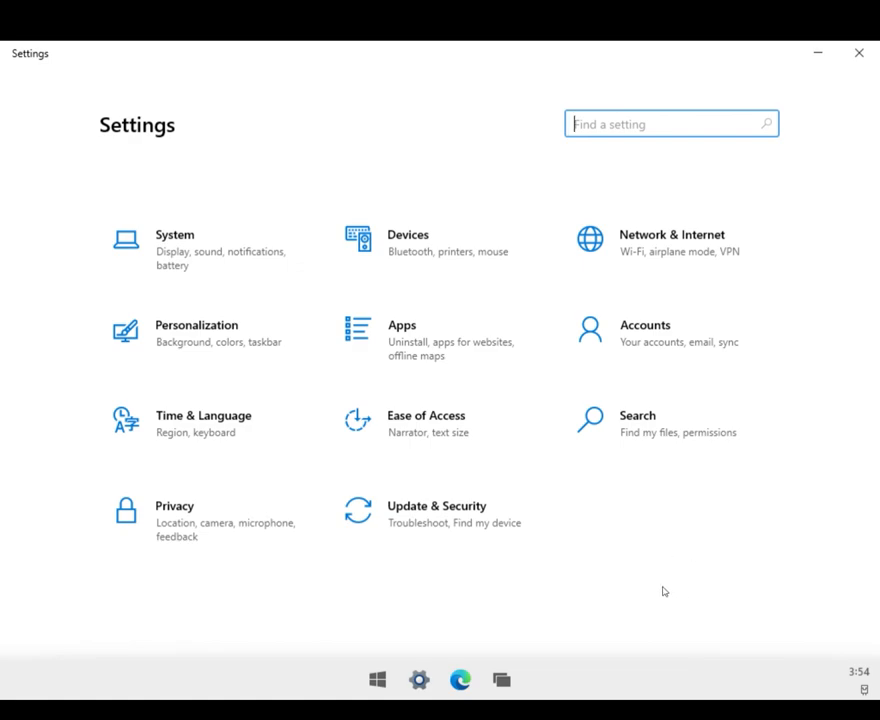
mouse_move(474, 568)
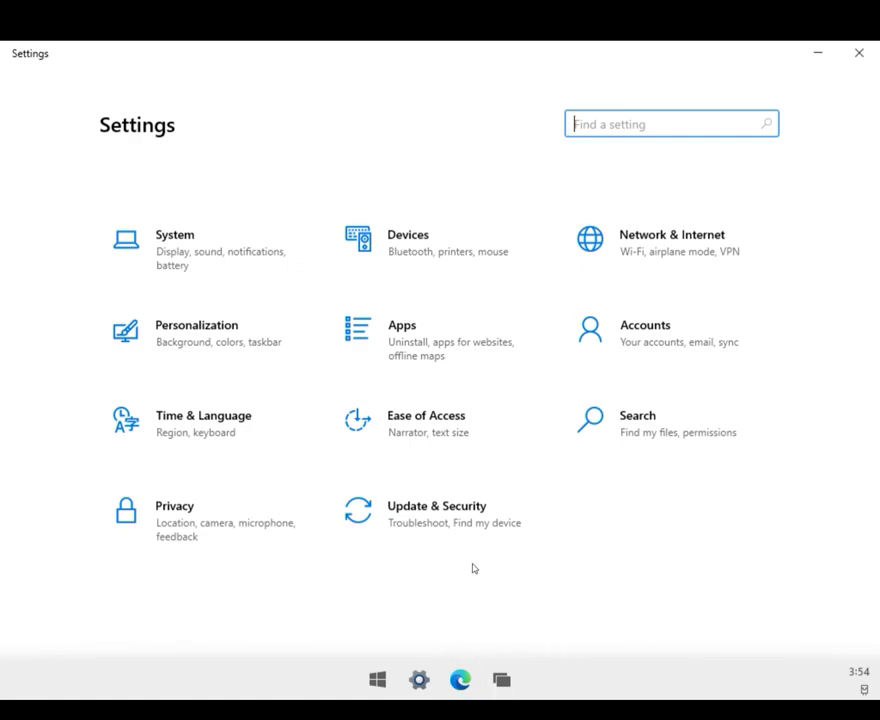
mouse_move(628, 536)
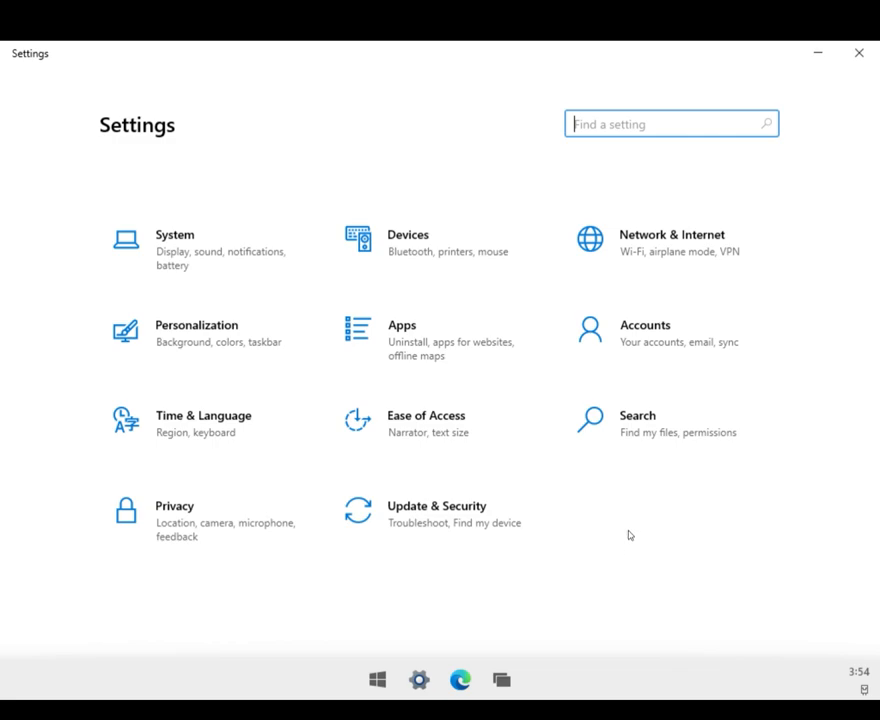
mouse_move(668, 554)
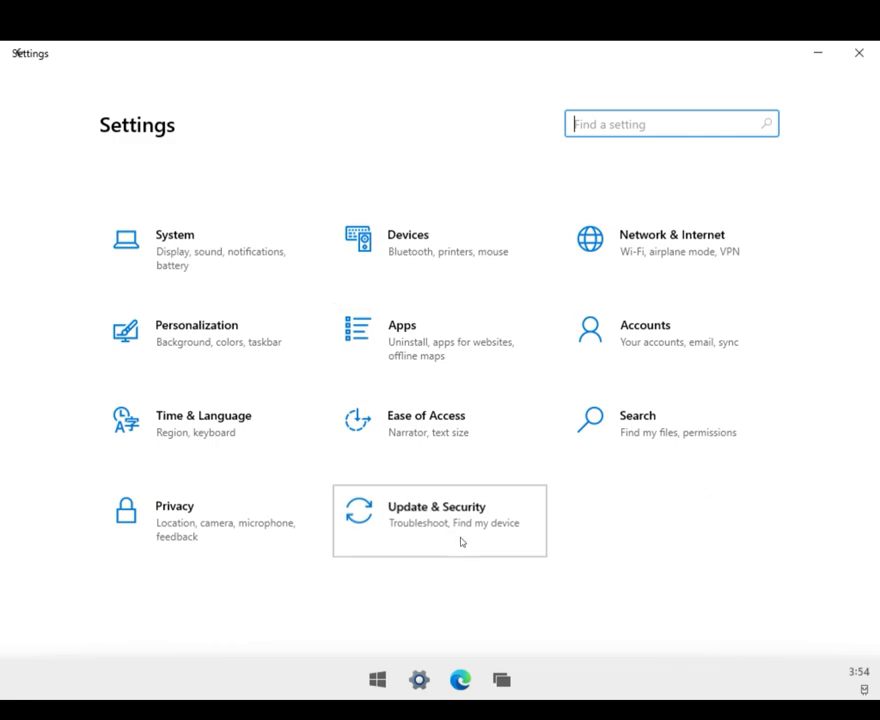
click(436, 520)
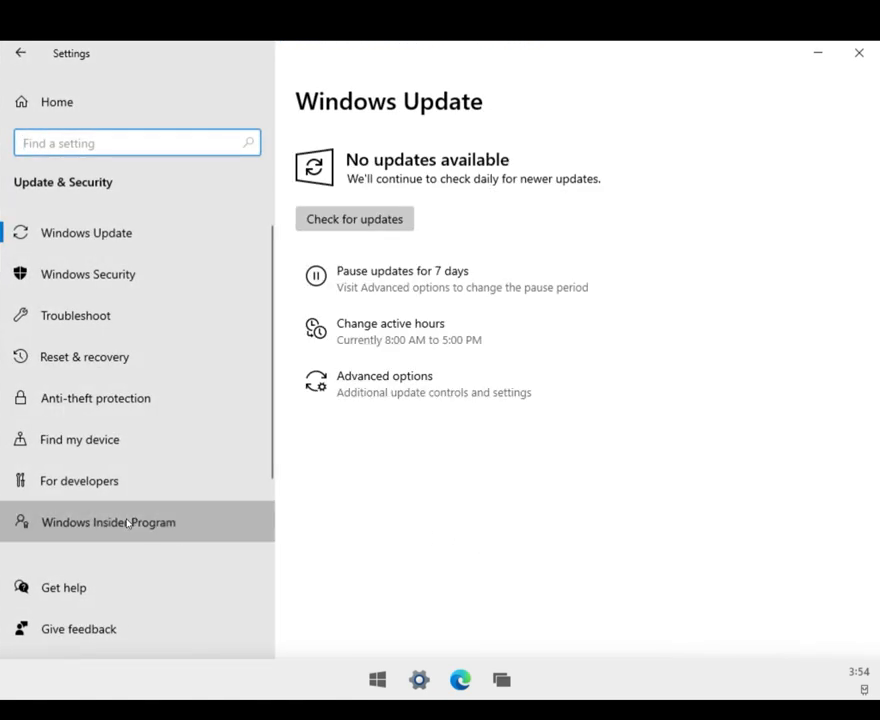
click(108, 520)
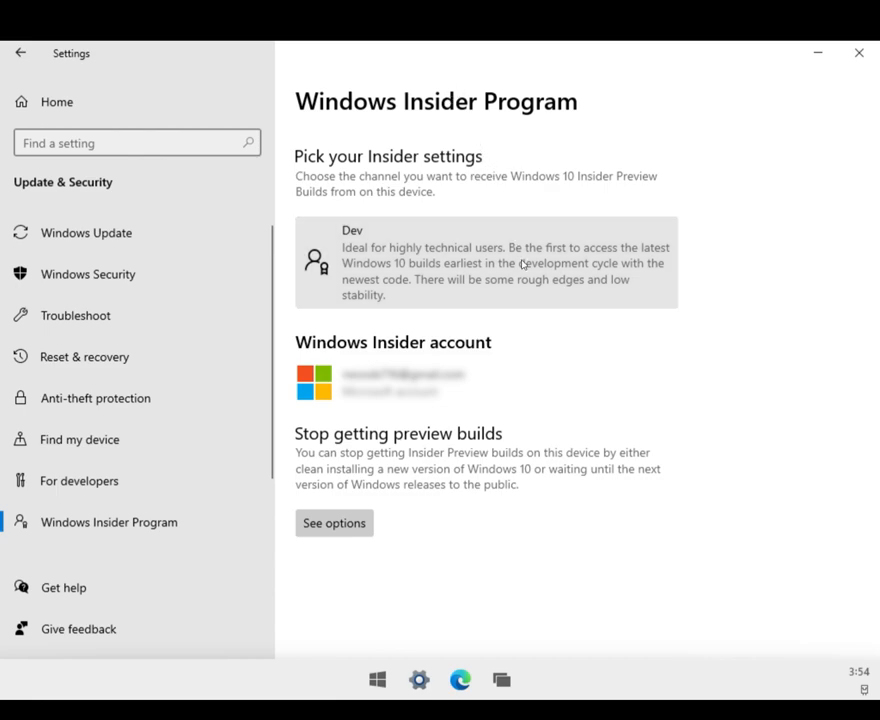
mouse_move(560, 456)
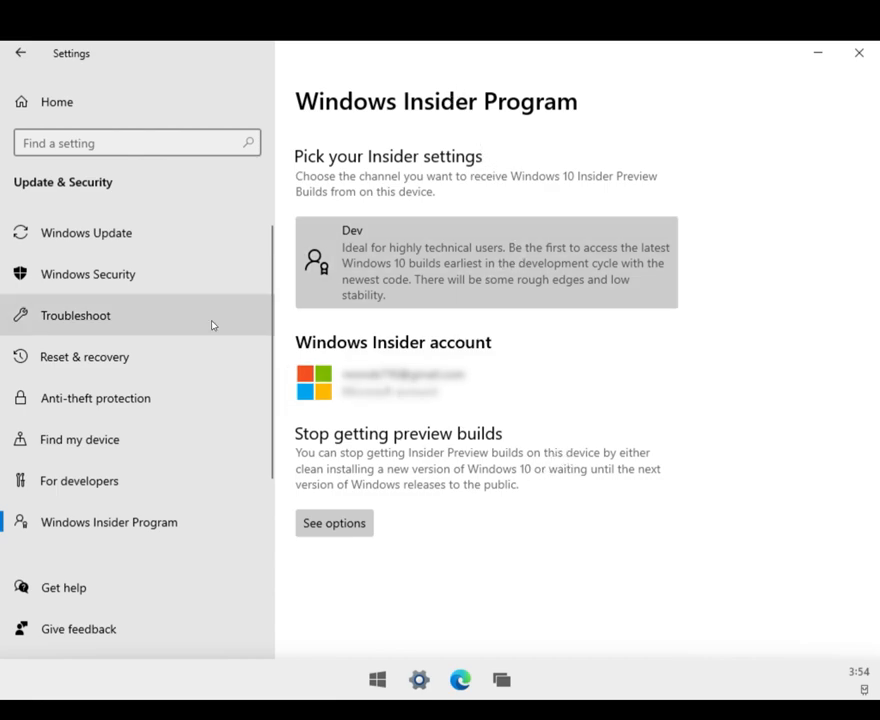
Step: Go back to the Settings home and select System, which stalls on the loading screen
click(20, 52)
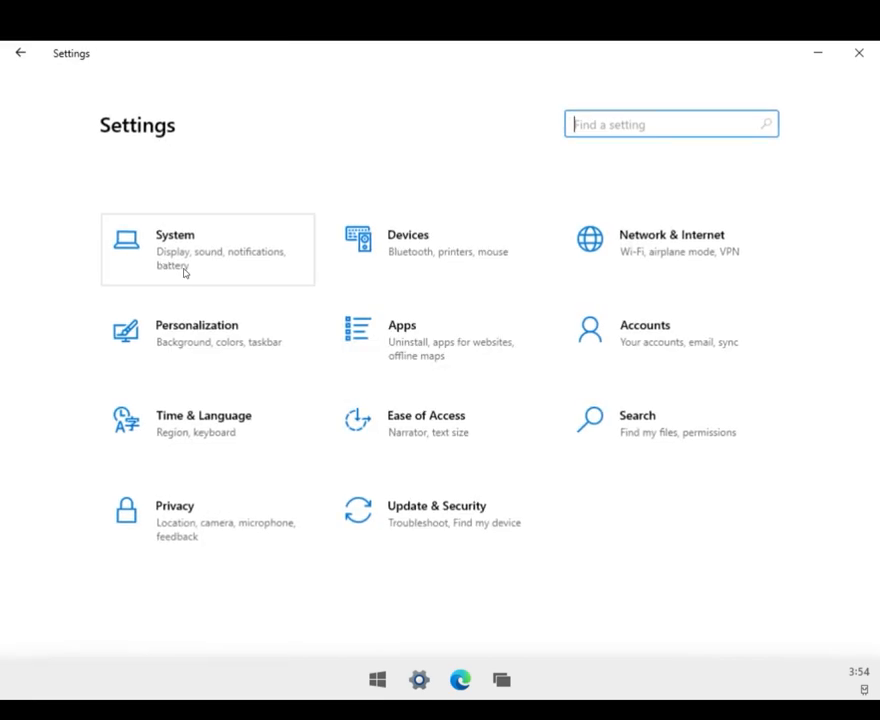
click(176, 244)
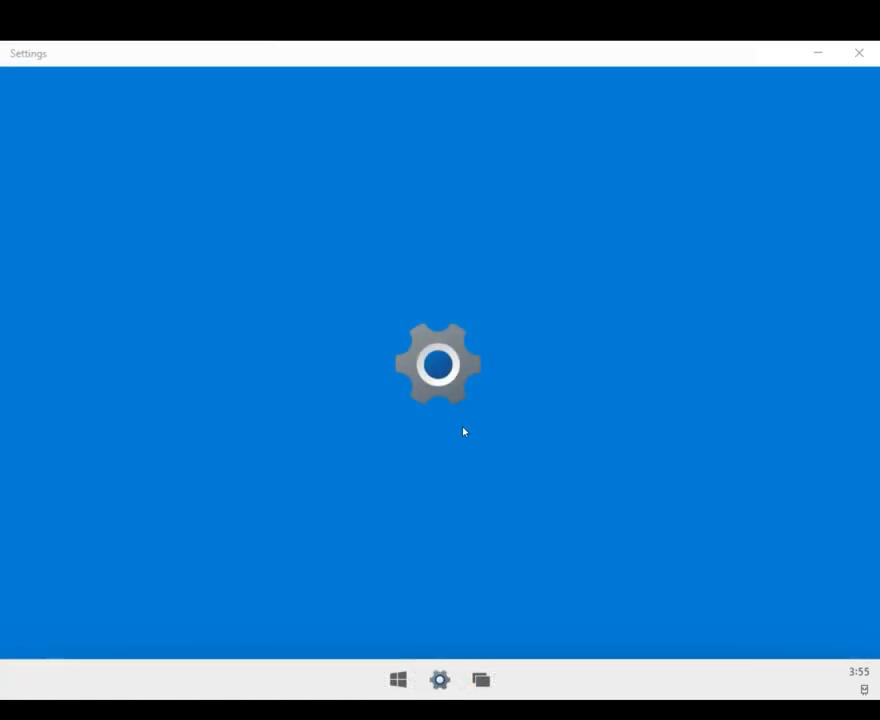
mouse_move(510, 348)
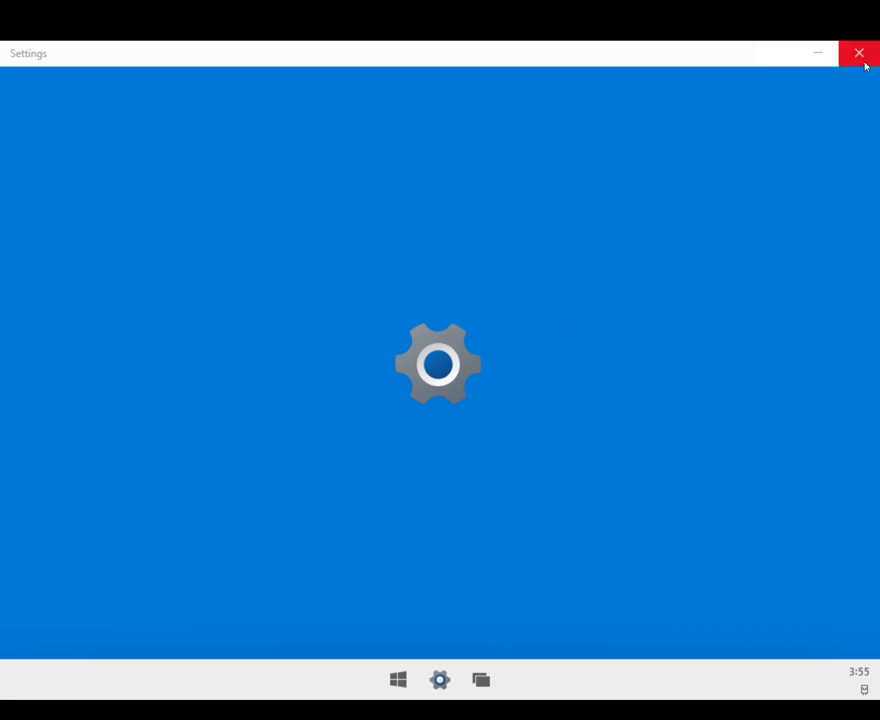
mouse_move(862, 100)
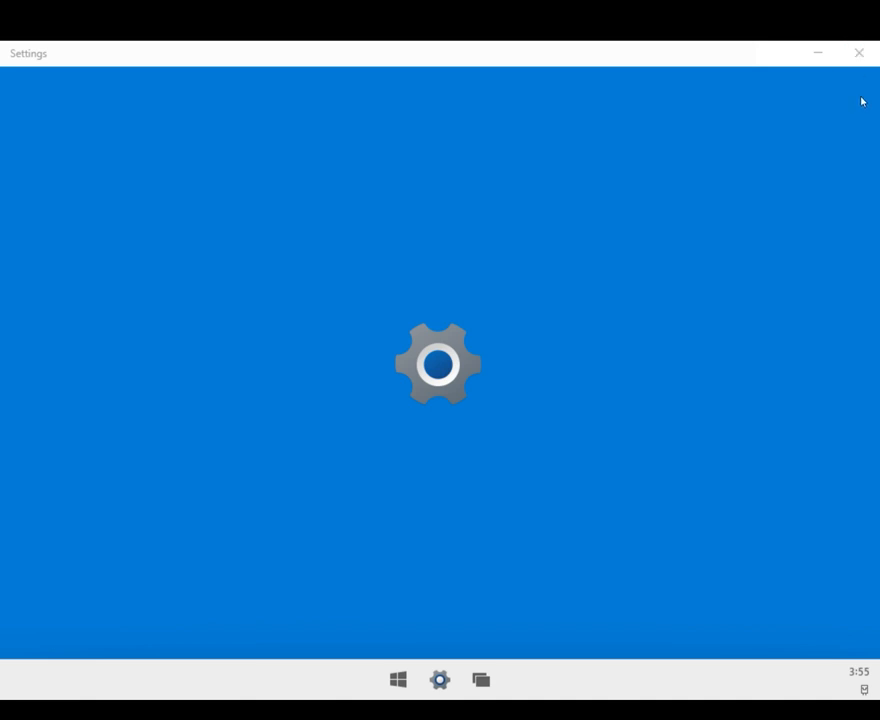
mouse_move(858, 52)
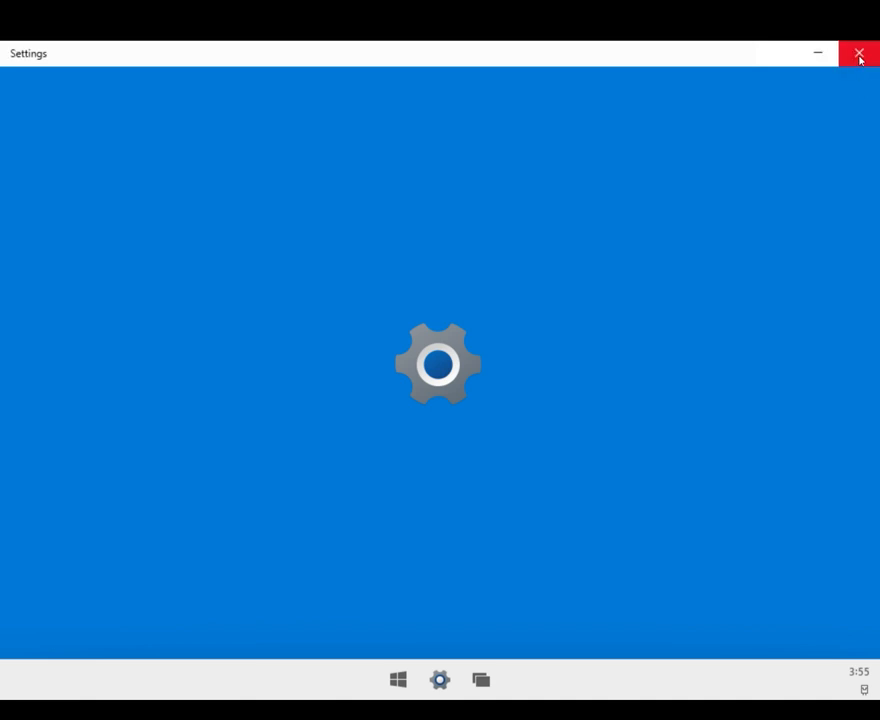
mouse_move(816, 122)
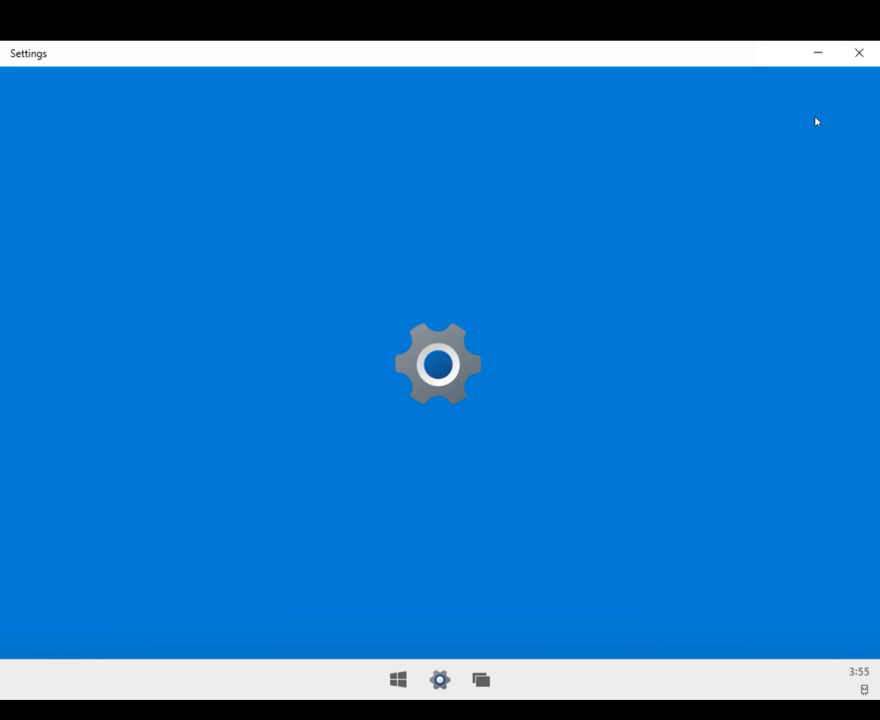
mouse_move(826, 116)
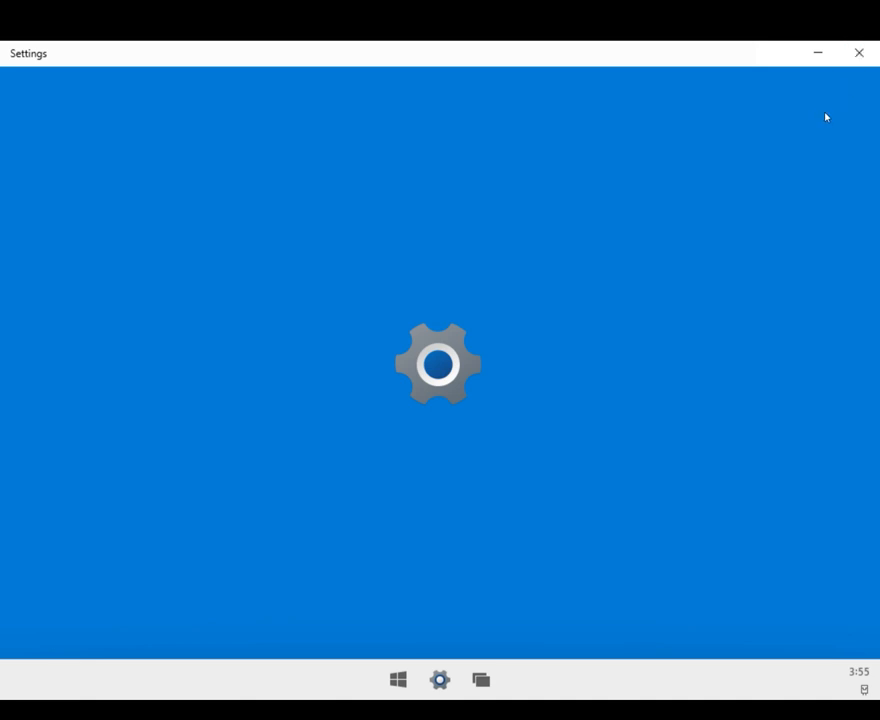
mouse_move(860, 124)
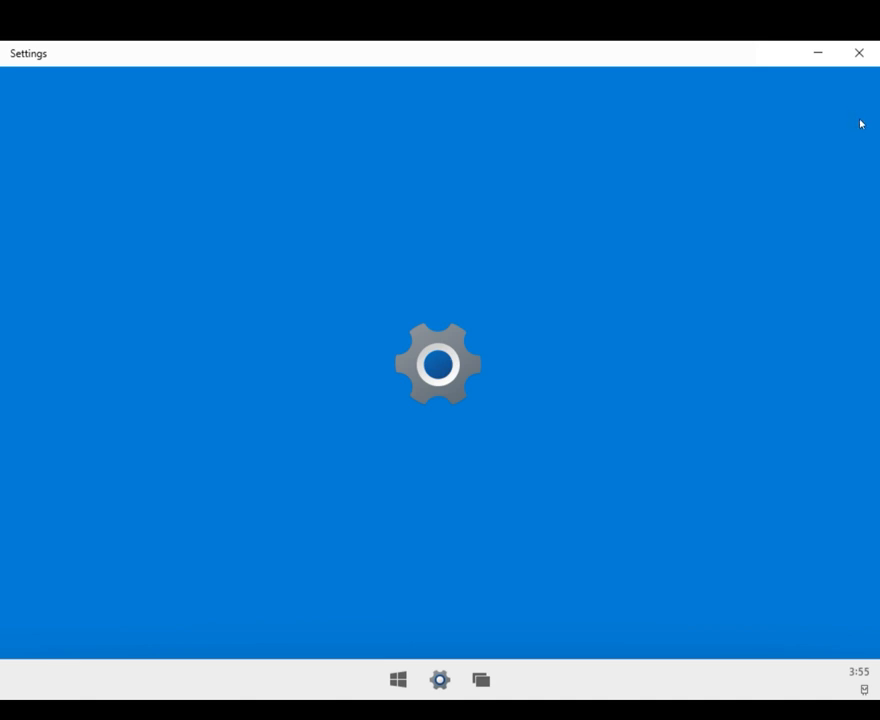
mouse_move(858, 128)
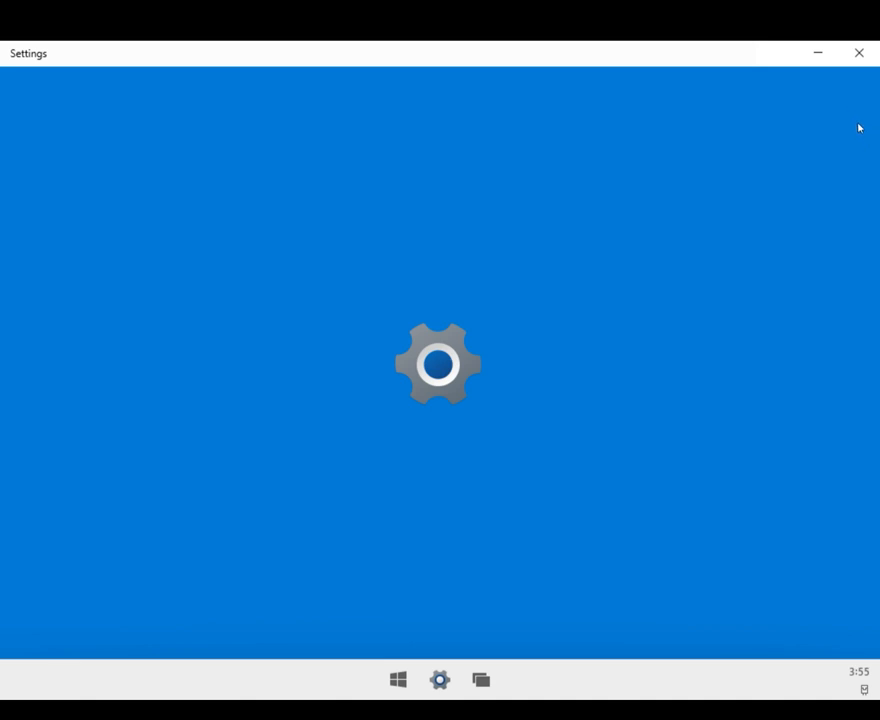
mouse_move(416, 270)
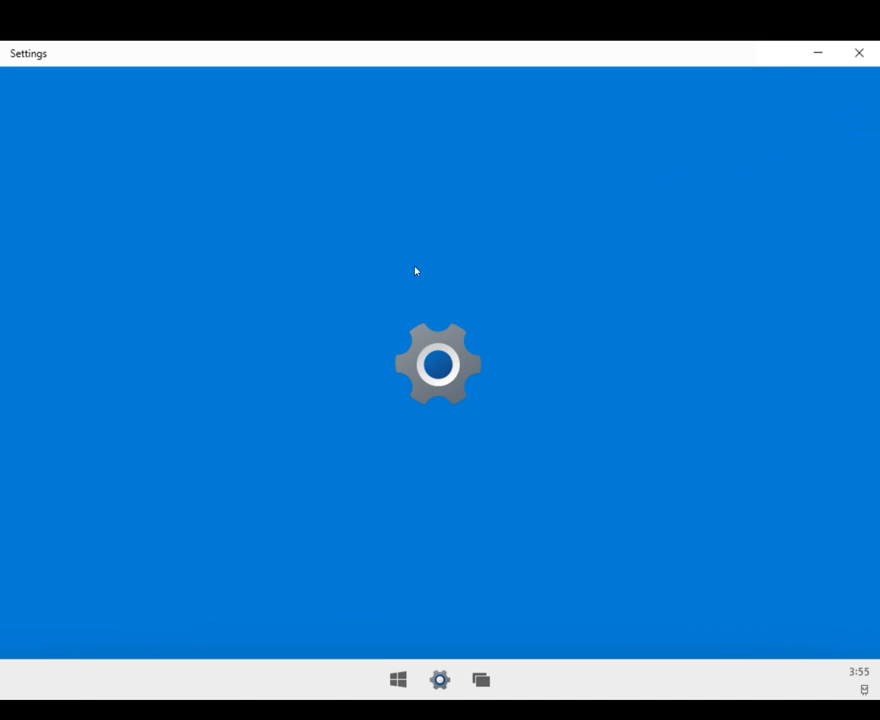
mouse_move(356, 328)
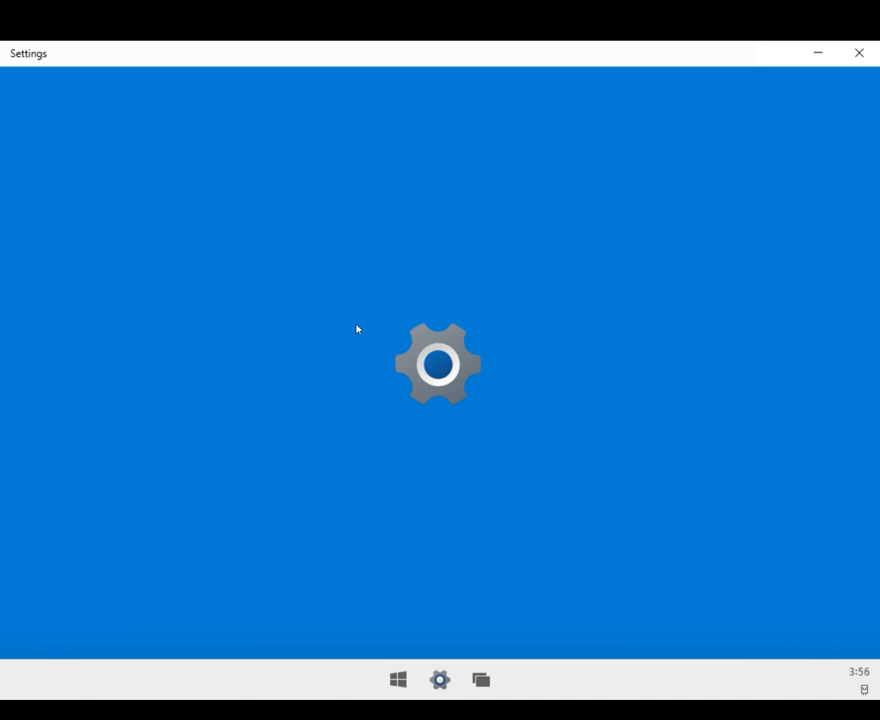
mouse_move(348, 332)
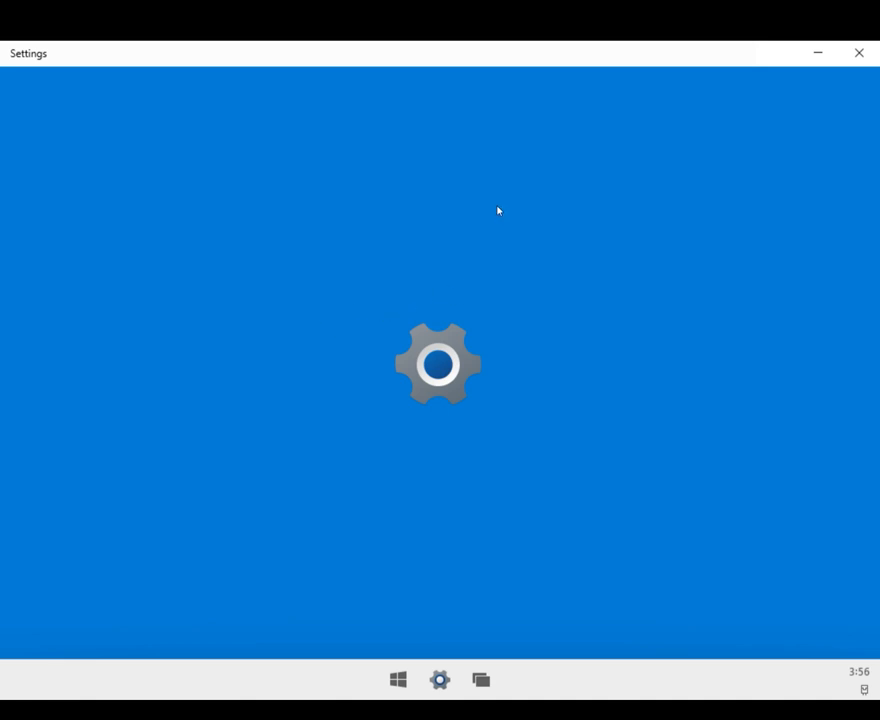
mouse_move(858, 52)
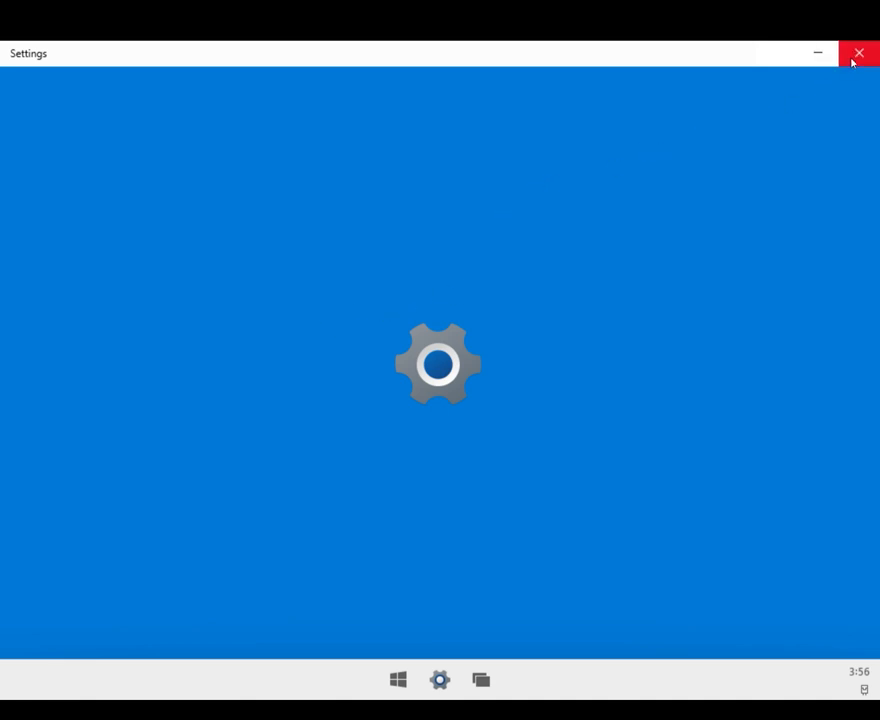
mouse_move(844, 96)
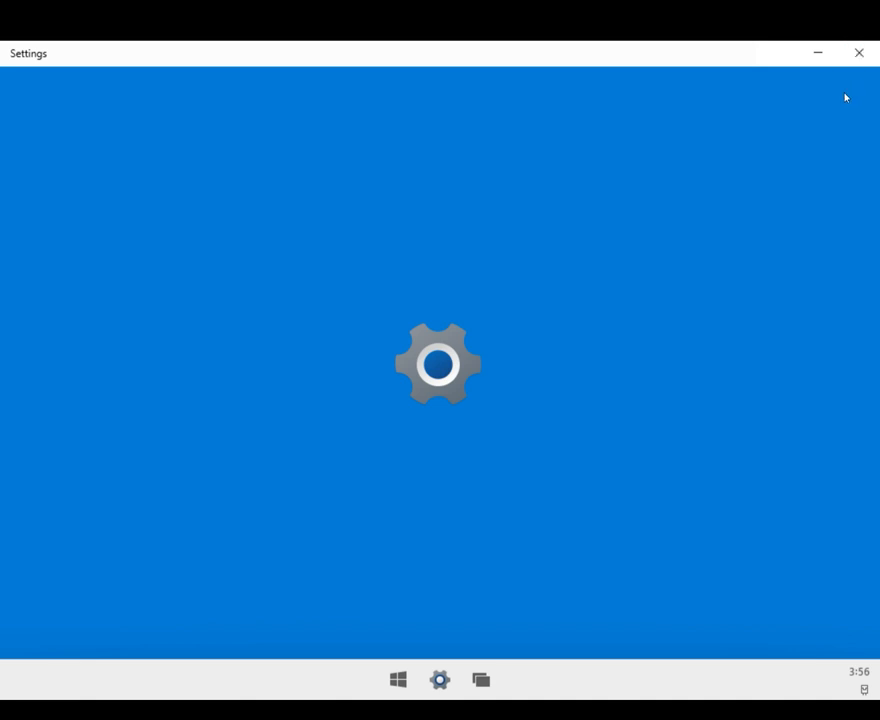
mouse_move(840, 74)
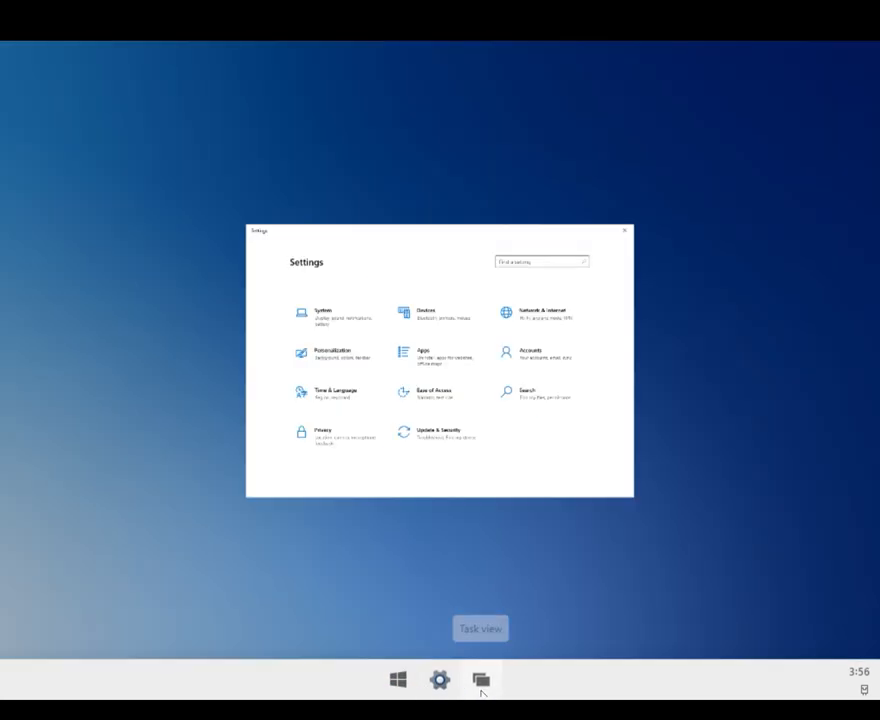
Step: Return to Settings from Task view, view the System Display page, then close Settings
click(480, 680)
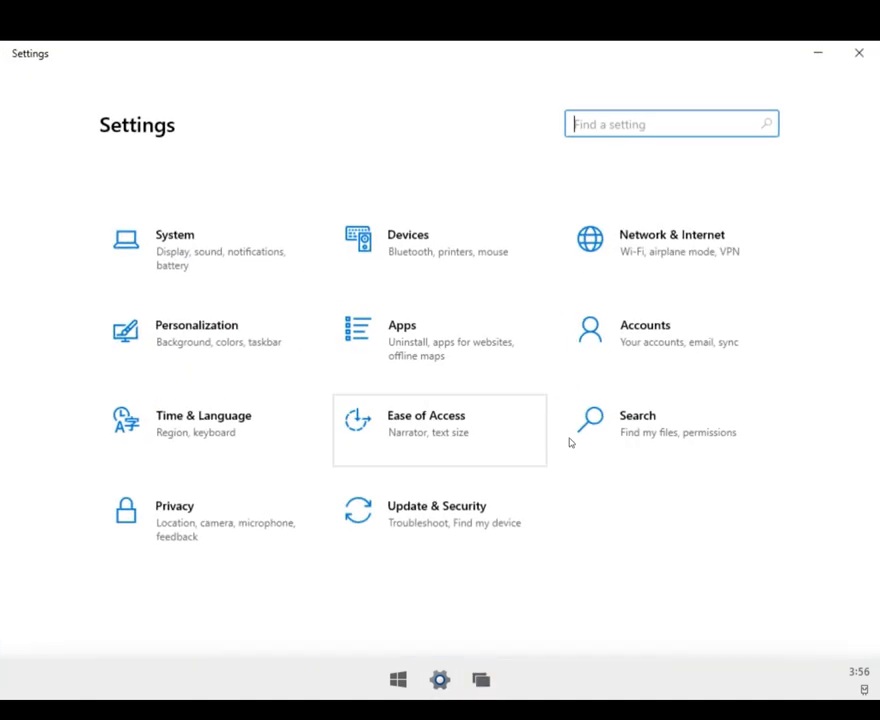
click(176, 244)
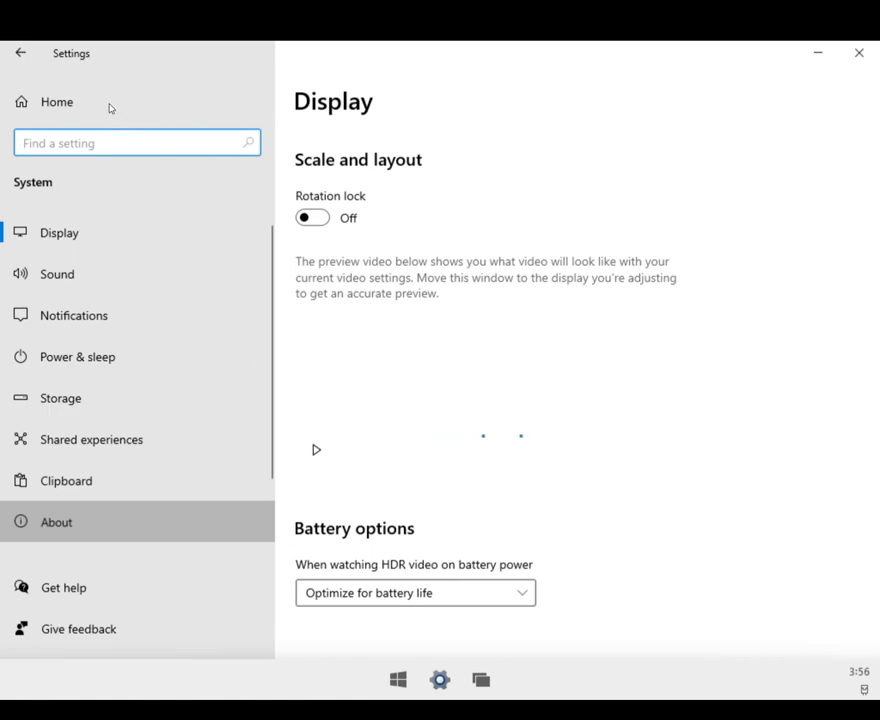
click(858, 52)
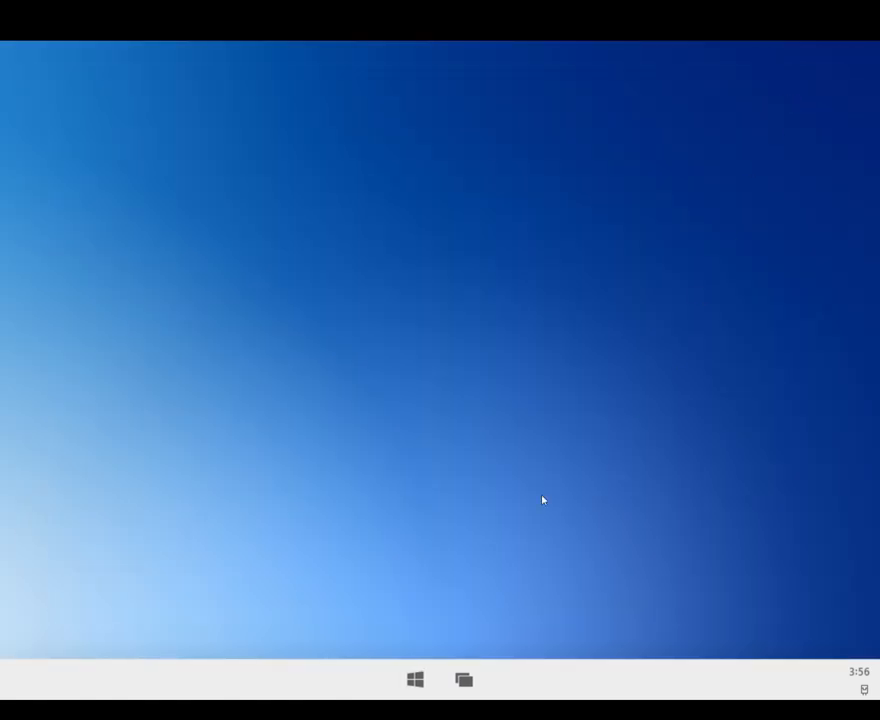
Step: Launch Microsoft Store from Start, close it, and reopen the Start launcher
click(416, 680)
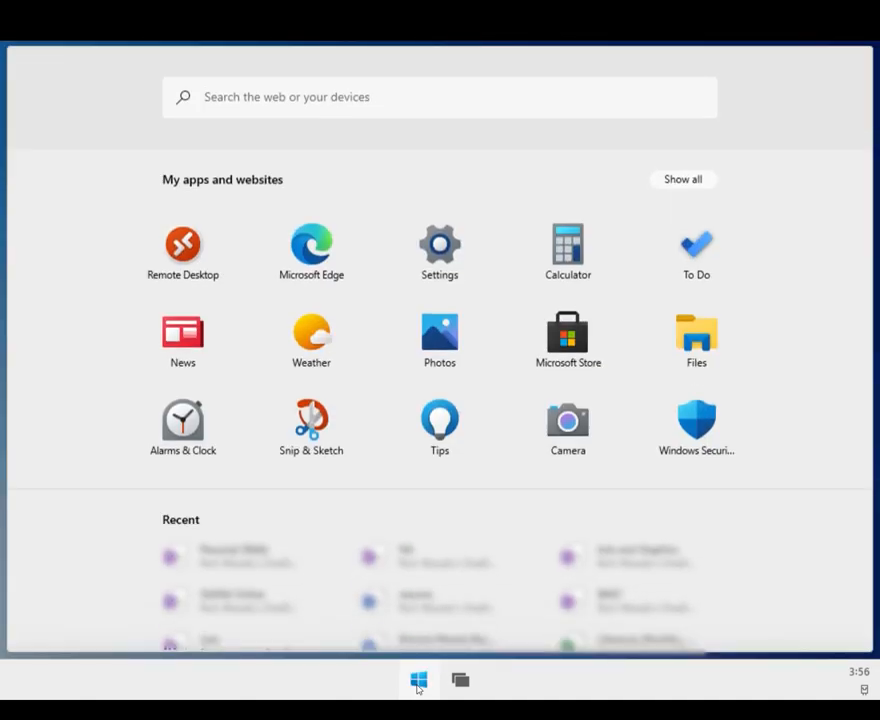
mouse_move(696, 338)
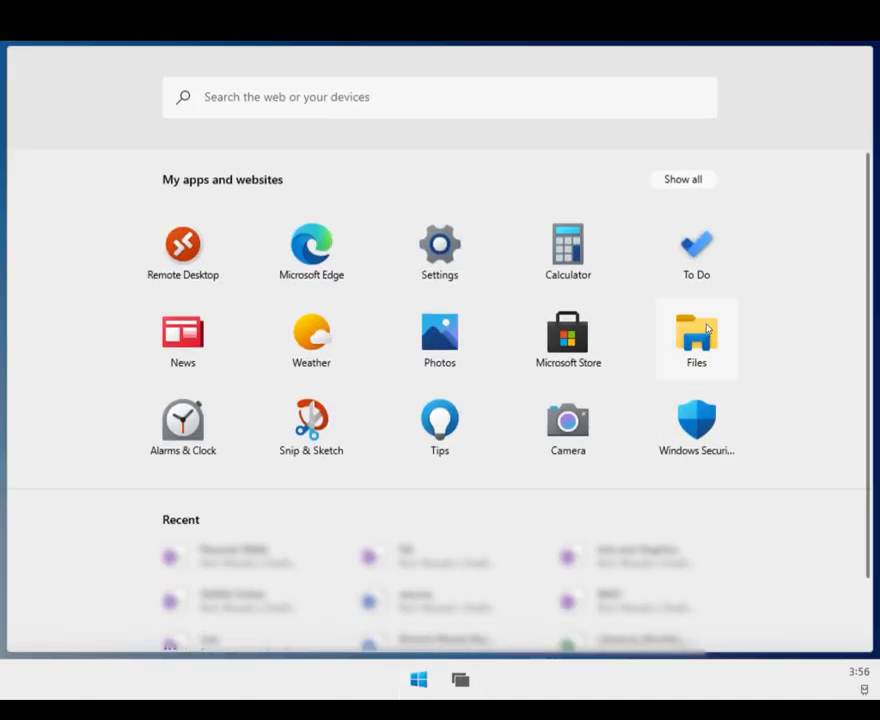
mouse_move(338, 306)
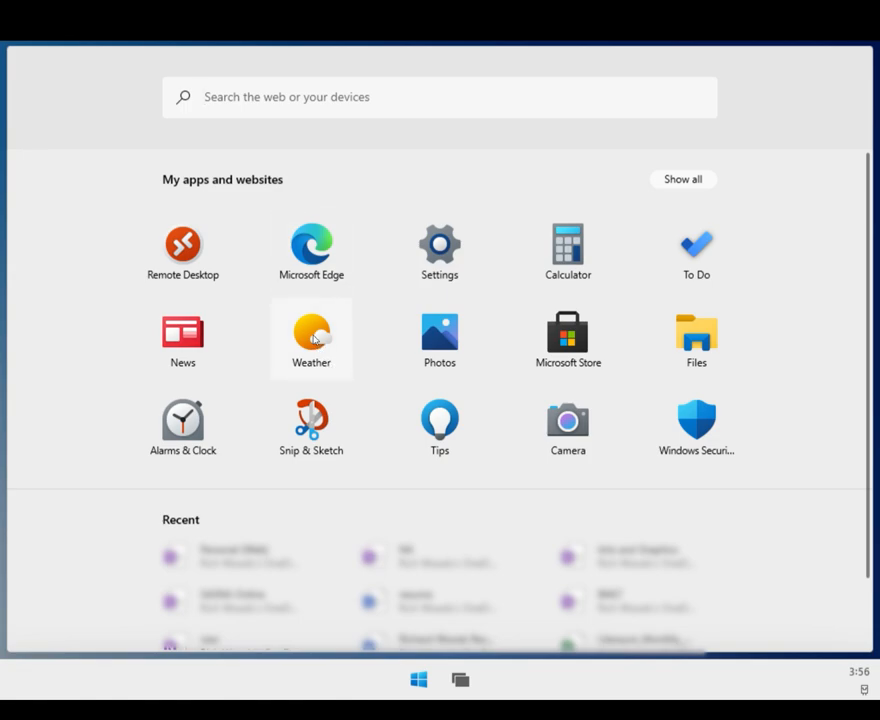
mouse_move(440, 340)
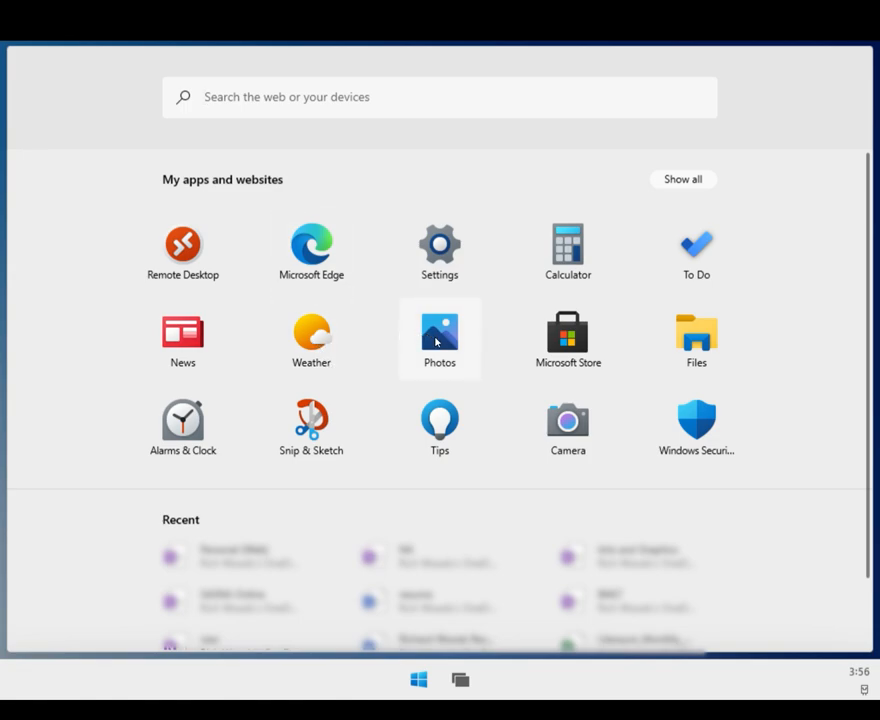
mouse_move(568, 338)
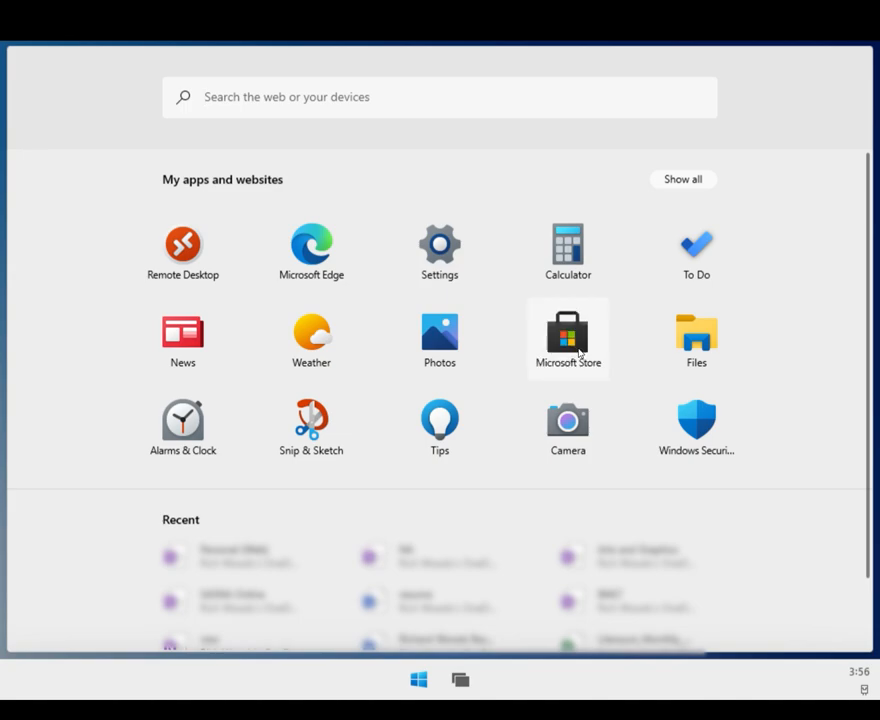
click(568, 332)
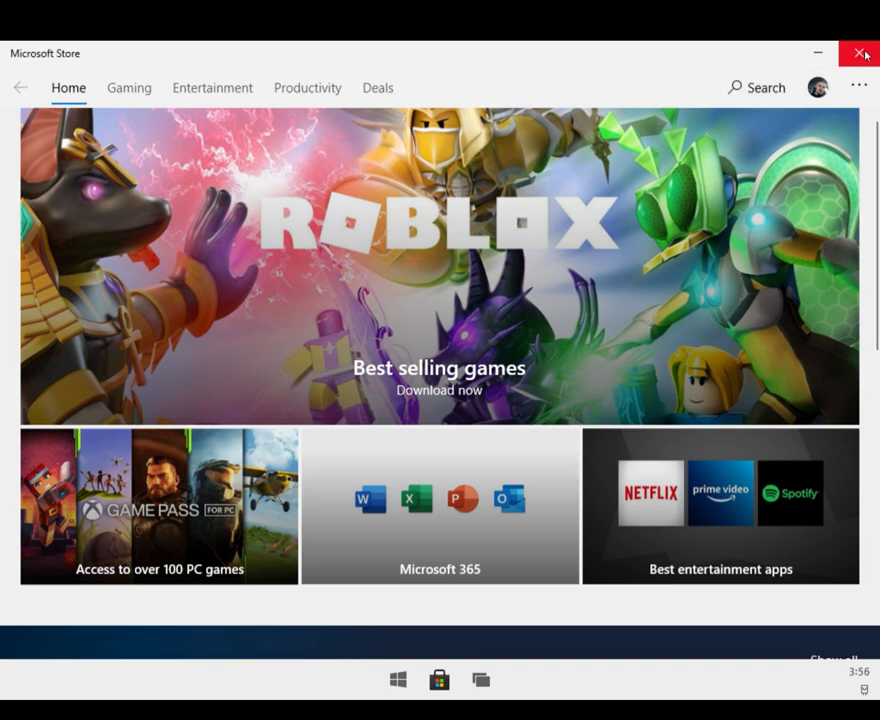
click(858, 52)
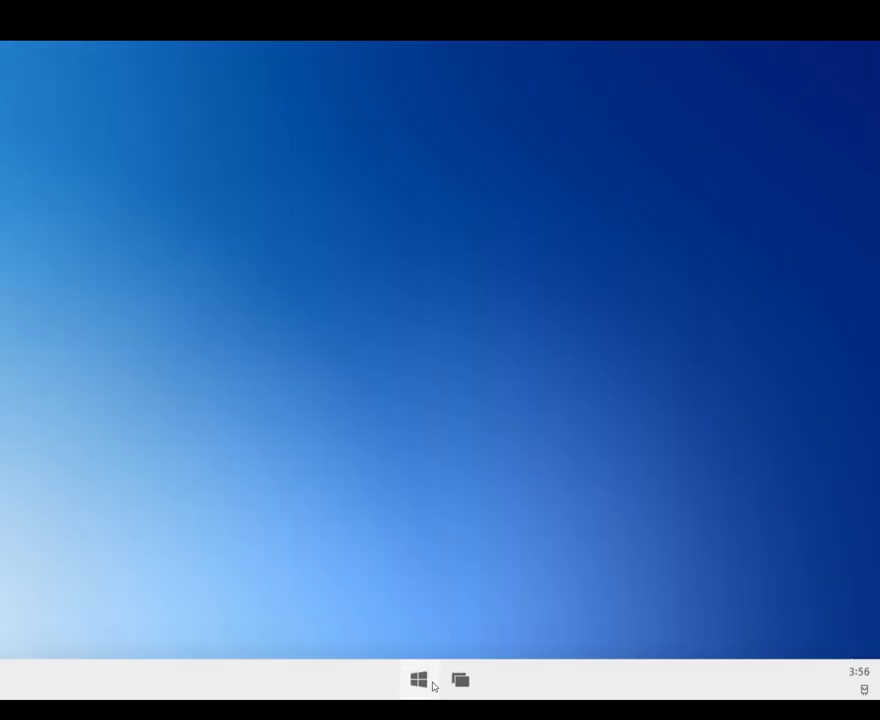
click(418, 680)
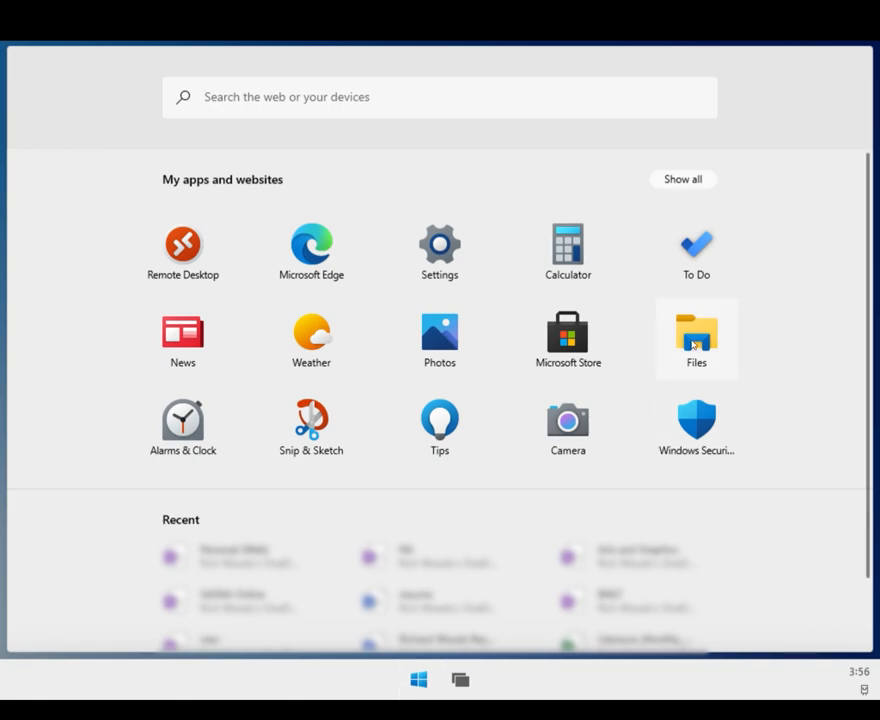
click(696, 338)
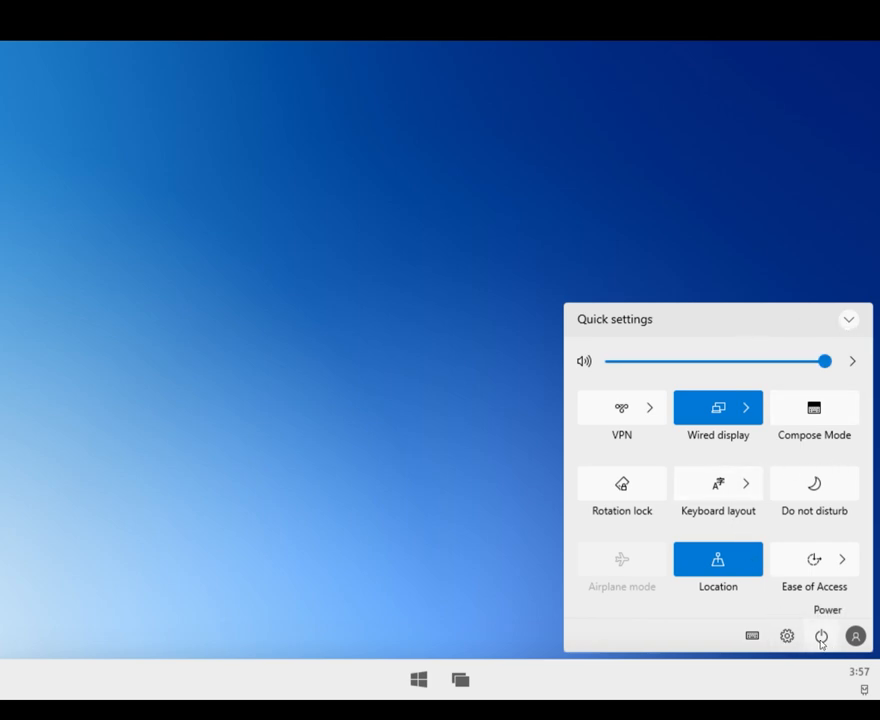
mouse_move(856, 636)
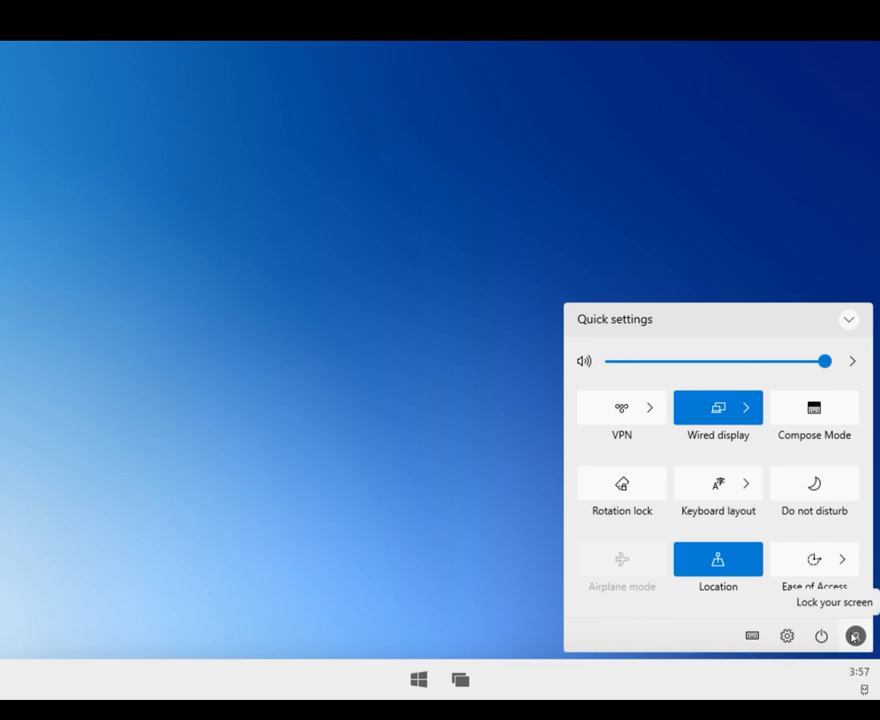
mouse_move(752, 636)
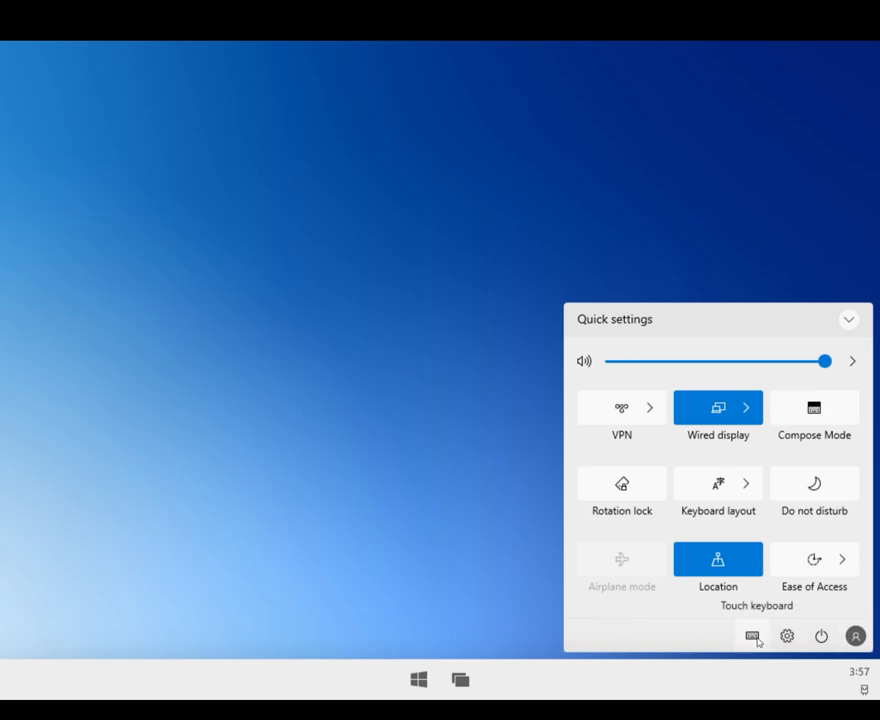
Step: Show and close the touch keyboard from Quick settings, then reopen Quick settings
click(752, 636)
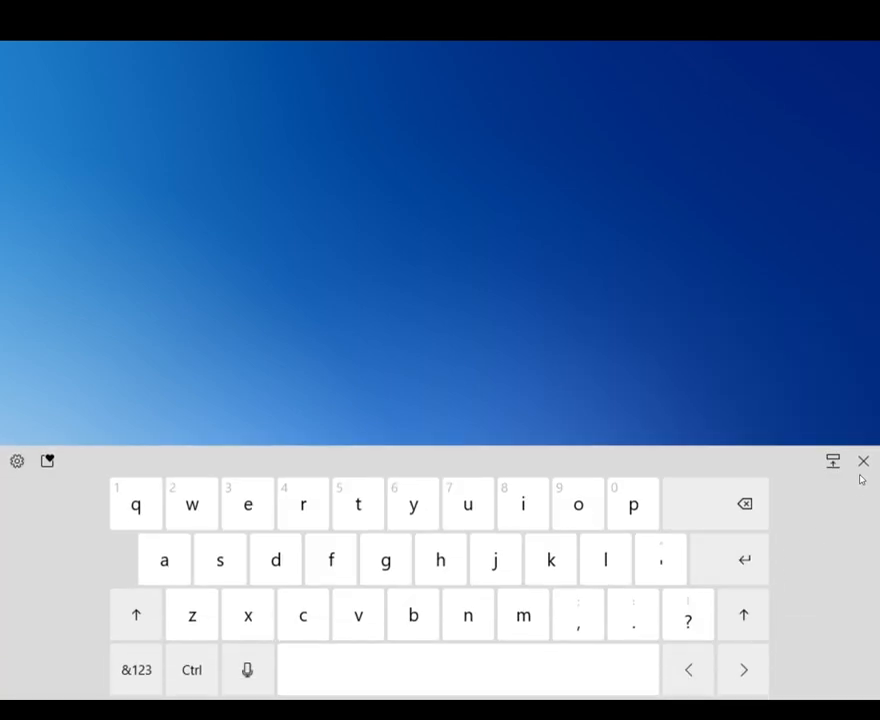
click(862, 460)
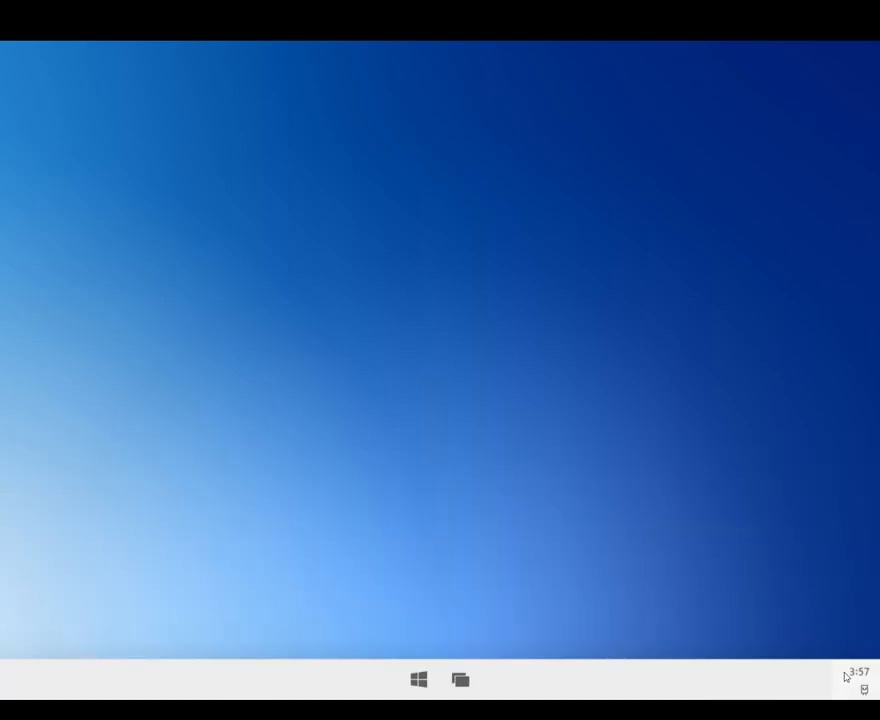
click(864, 680)
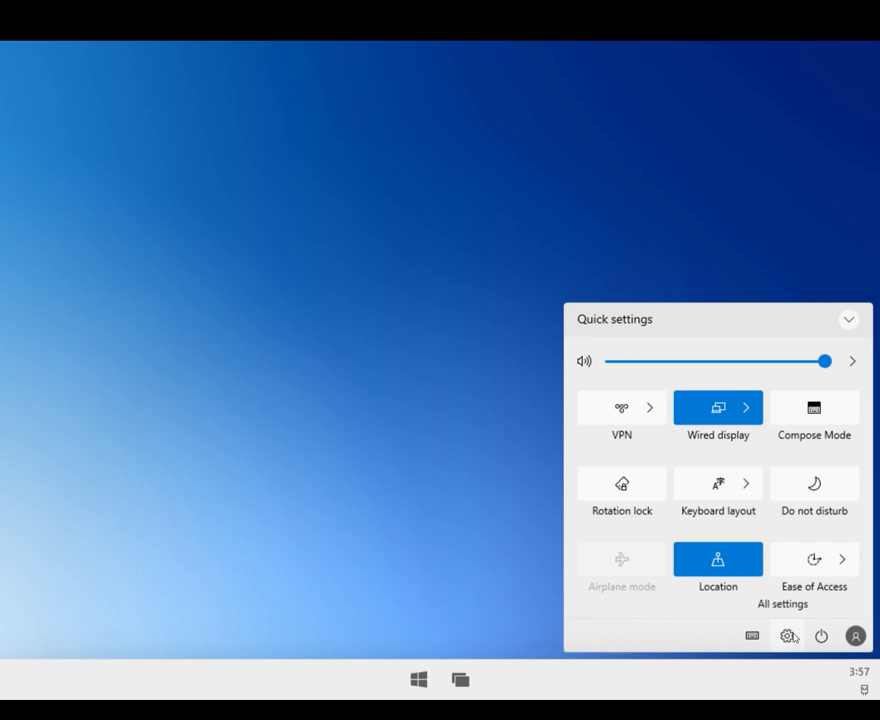
mouse_move(788, 636)
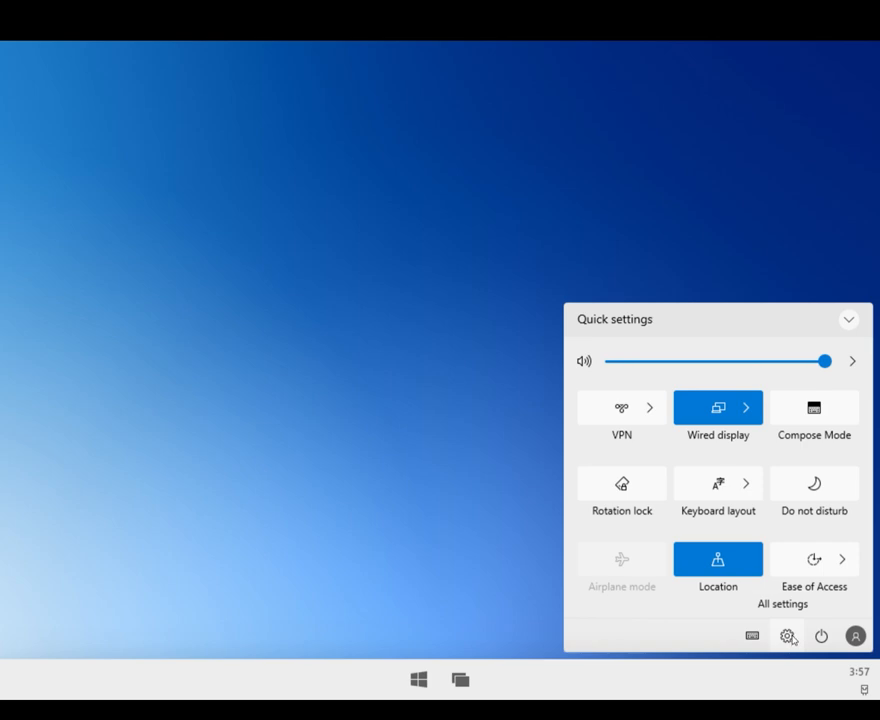
mouse_move(804, 640)
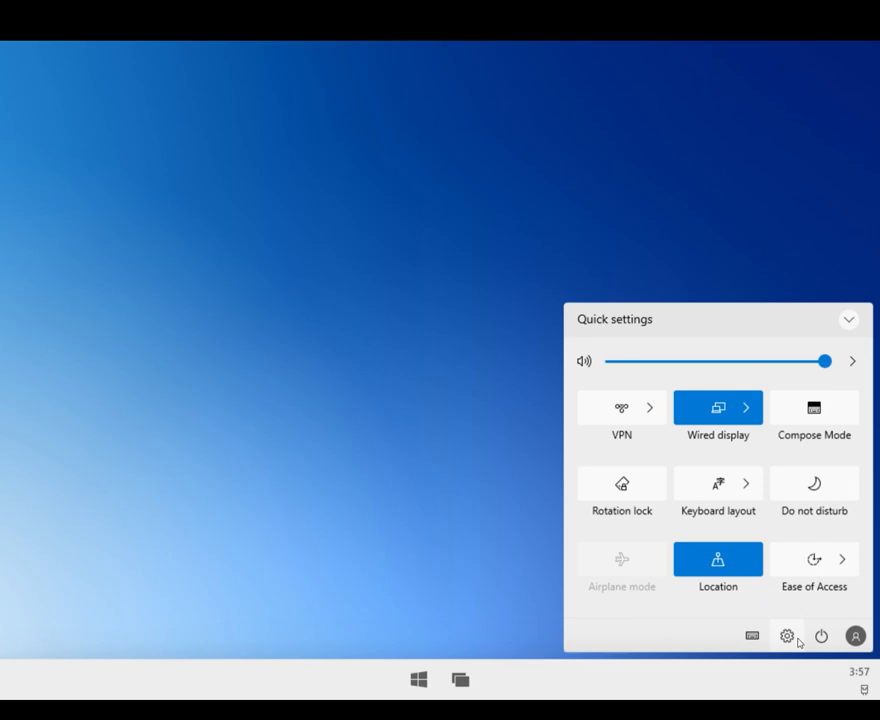
mouse_move(792, 640)
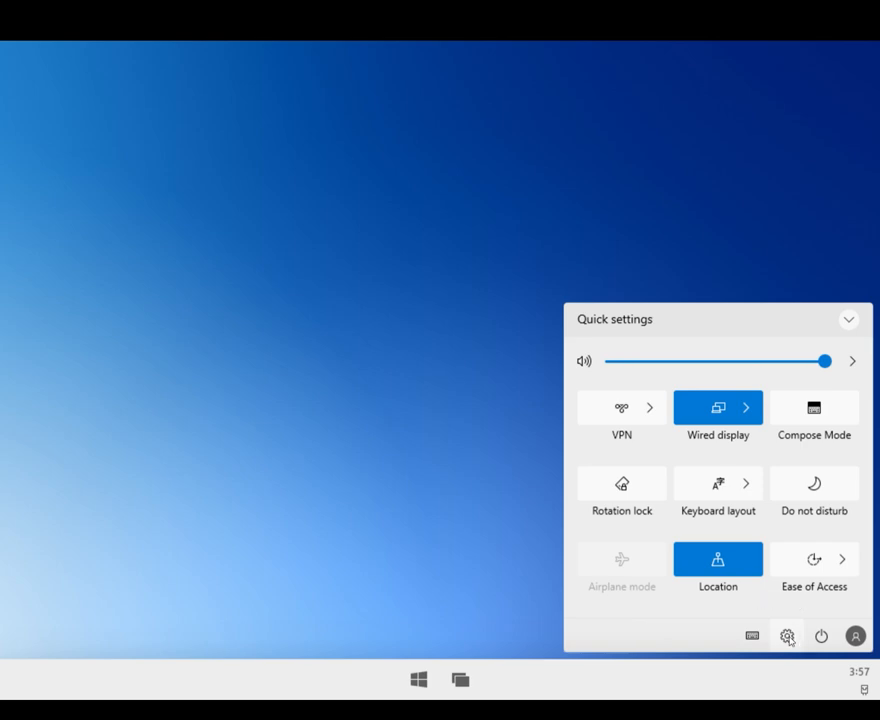
mouse_move(782, 644)
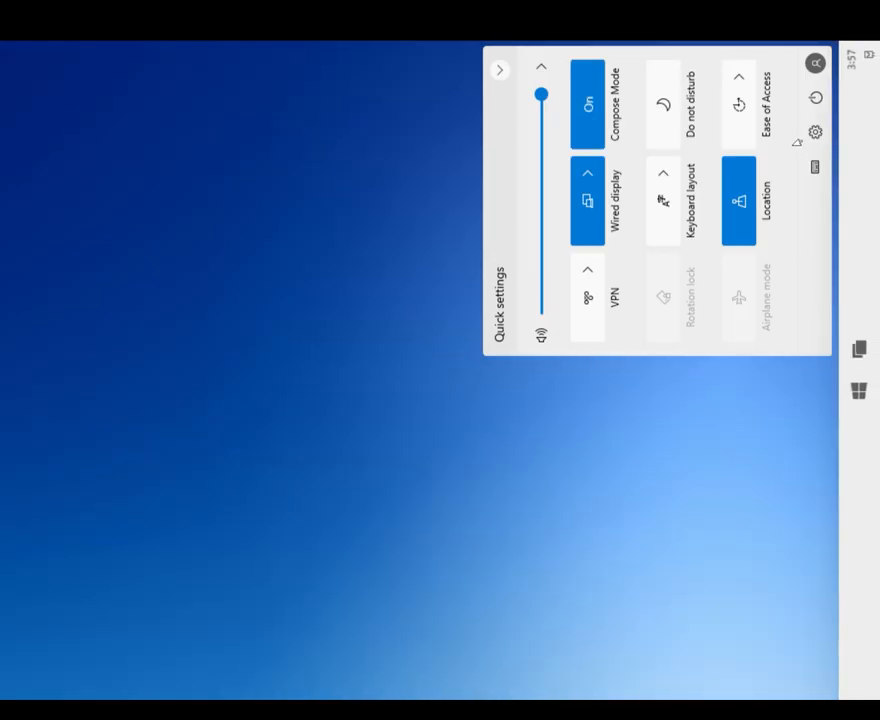
click(588, 104)
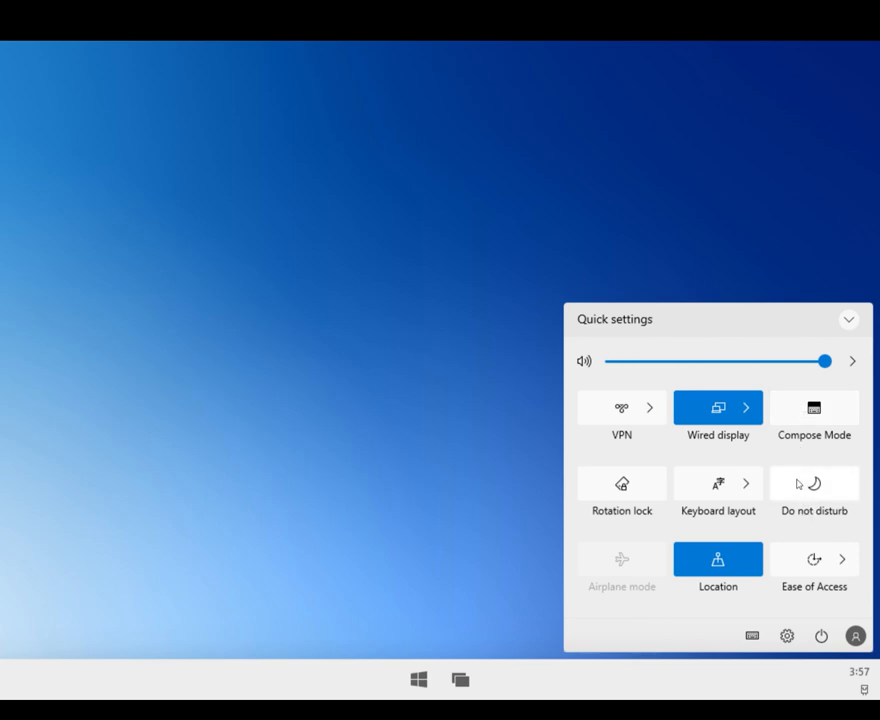
mouse_move(760, 616)
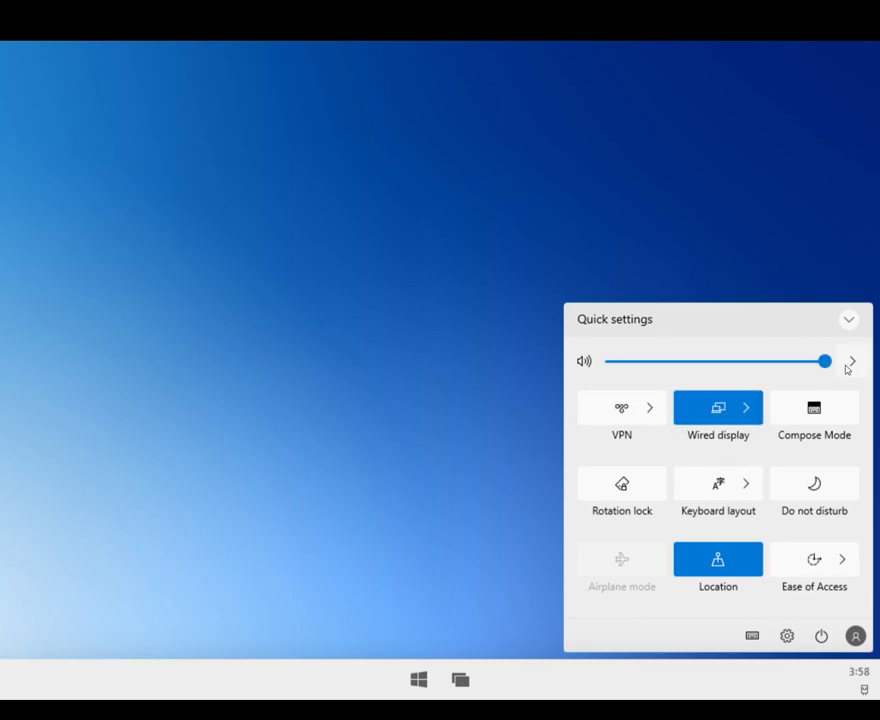
mouse_move(856, 336)
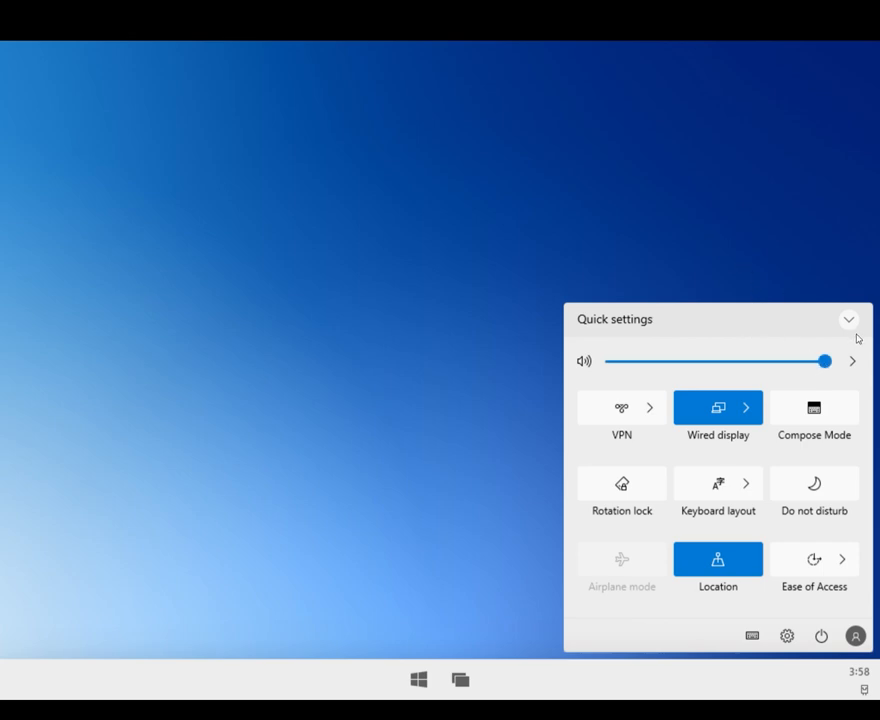
mouse_move(622, 212)
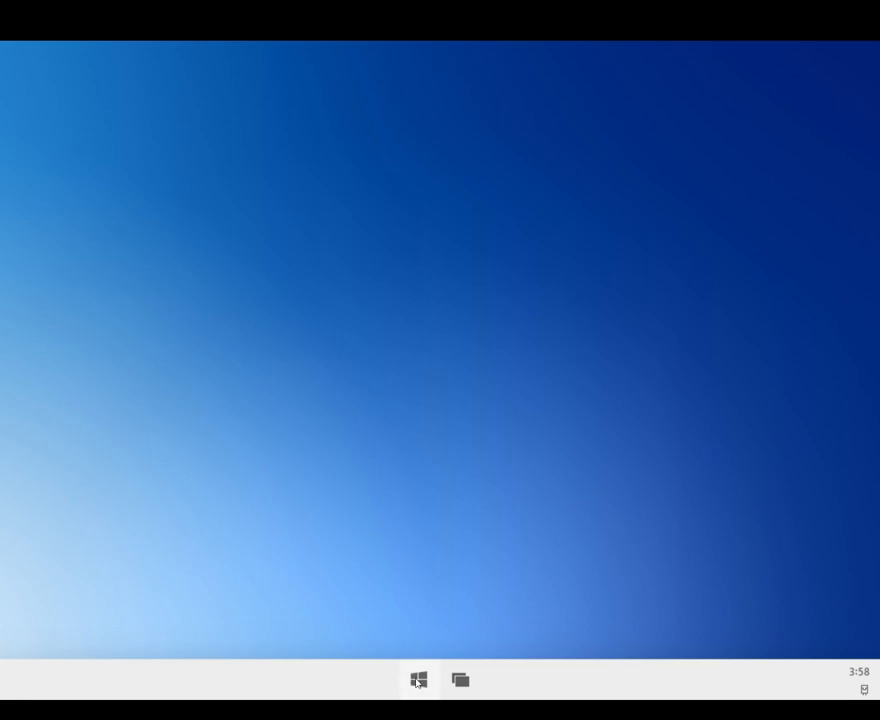
click(418, 680)
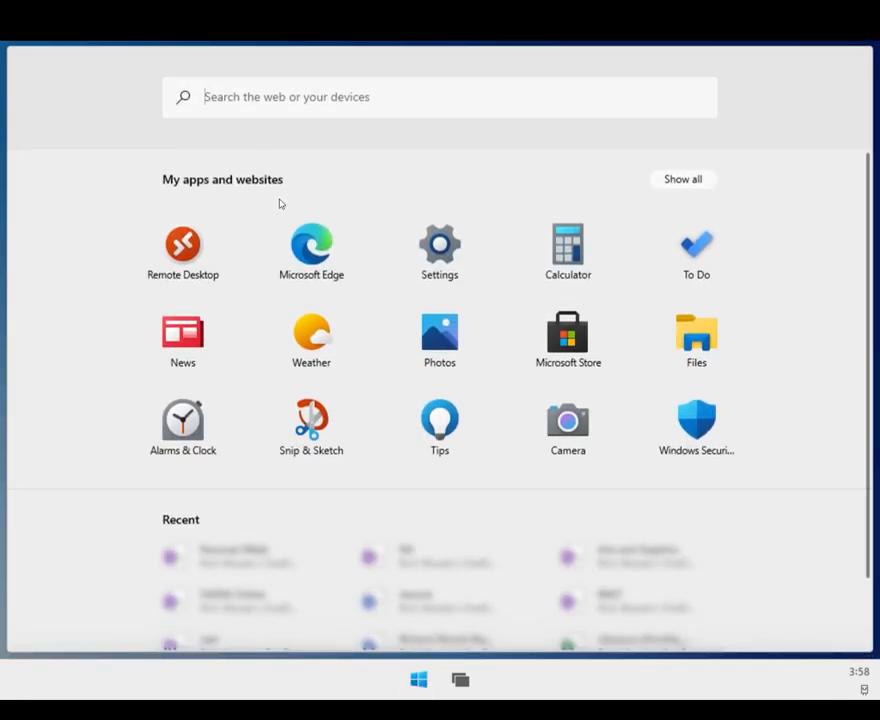
text(n)
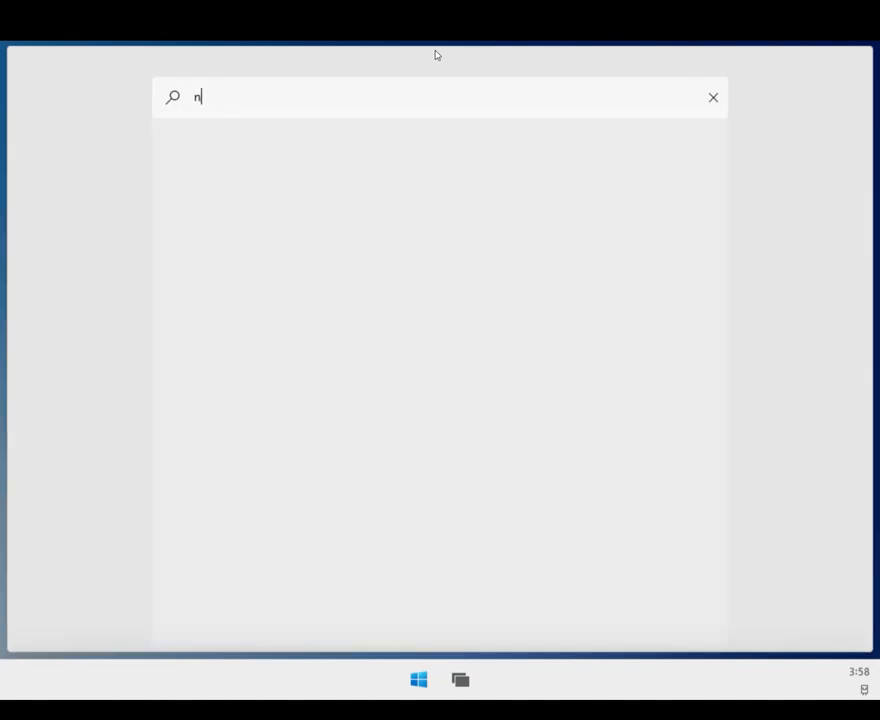
text(ote)
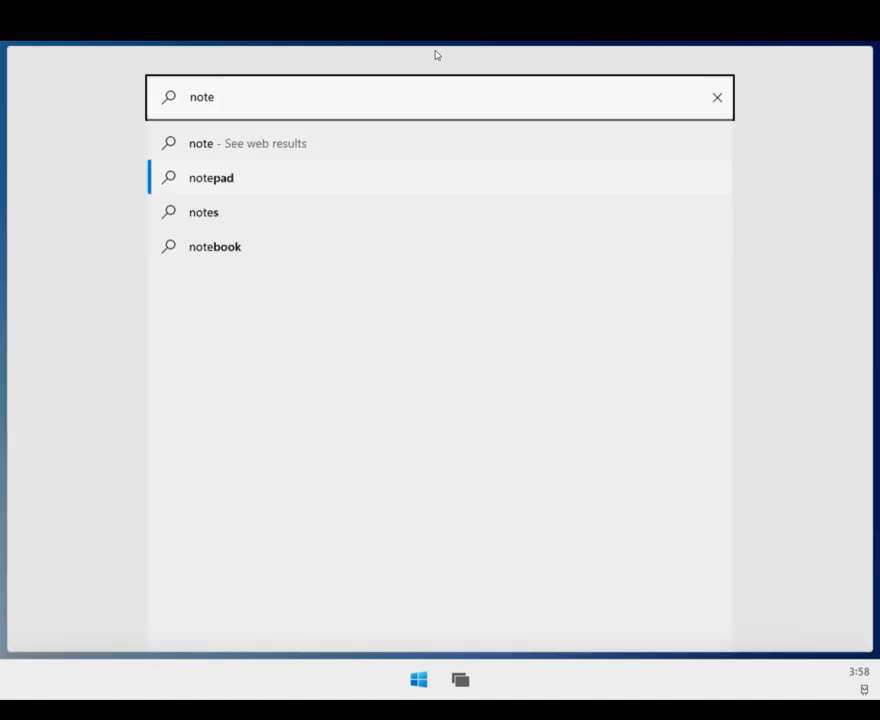
click(212, 176)
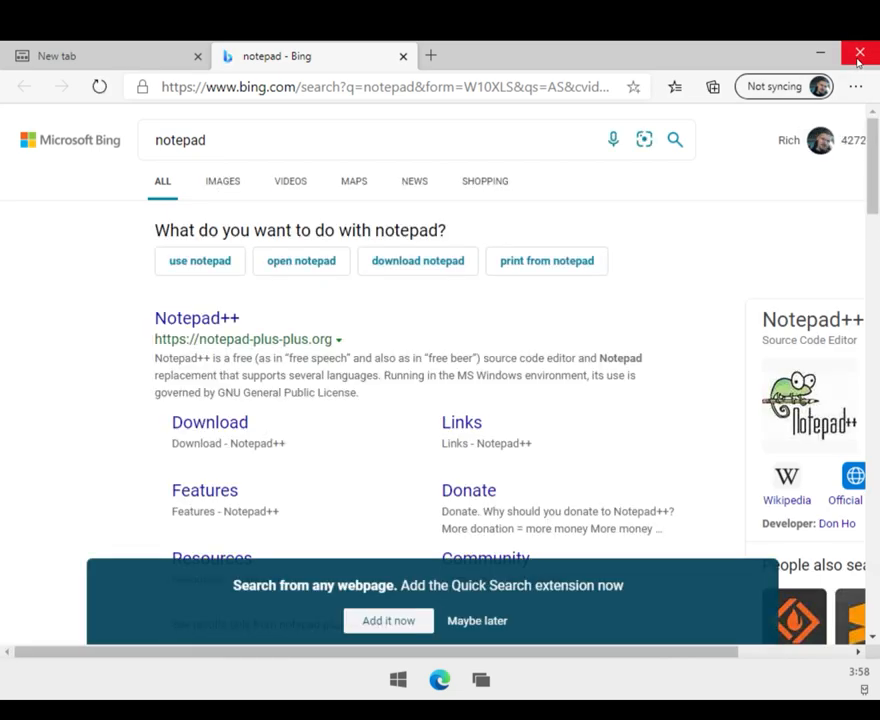
click(858, 52)
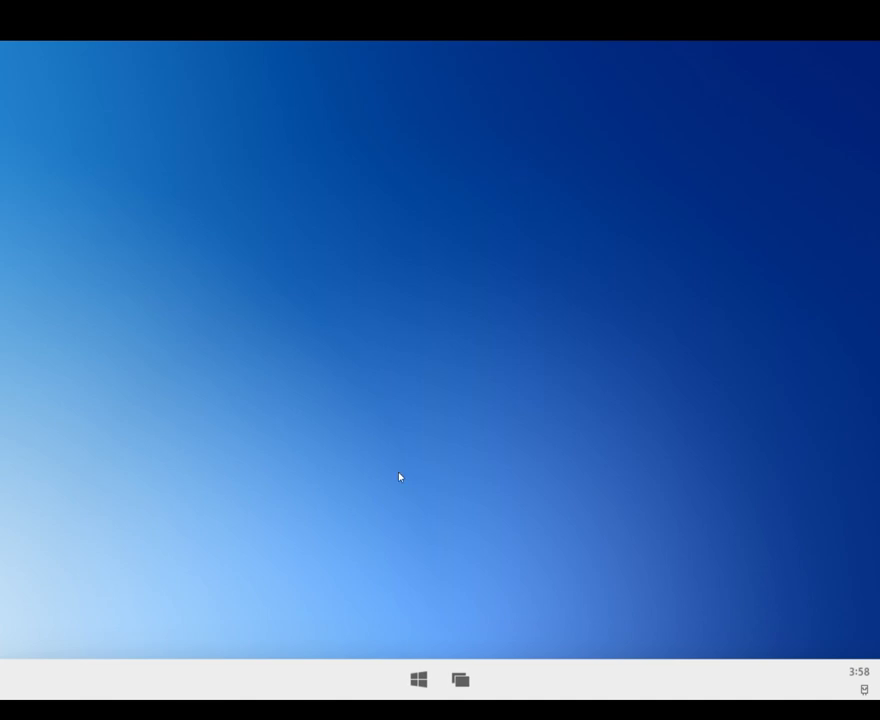
mouse_move(436, 566)
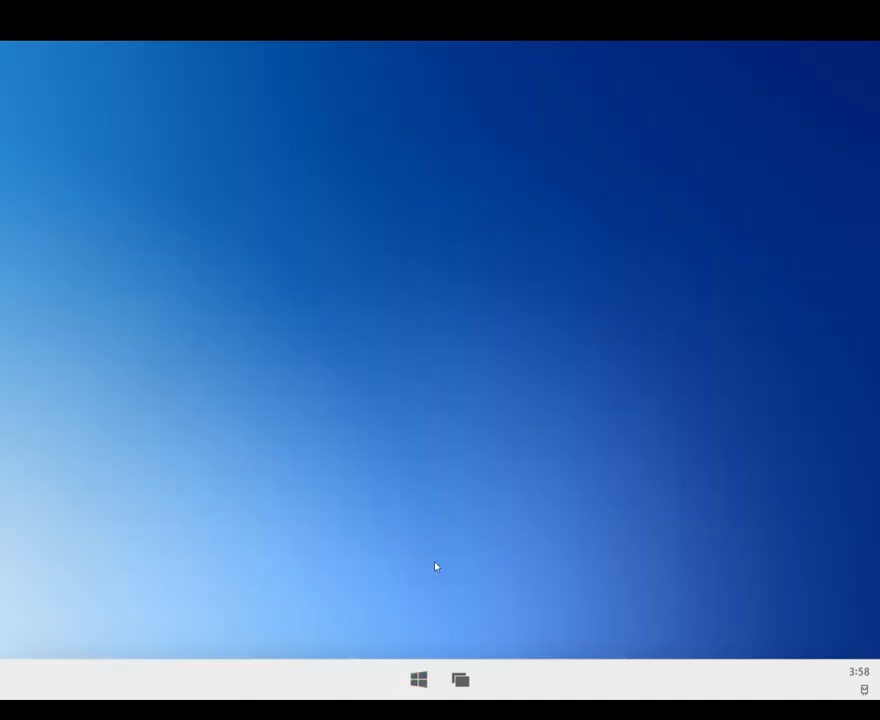
Step: Launch the Weather app so it starts updating, check Start, and return to Weather
click(418, 680)
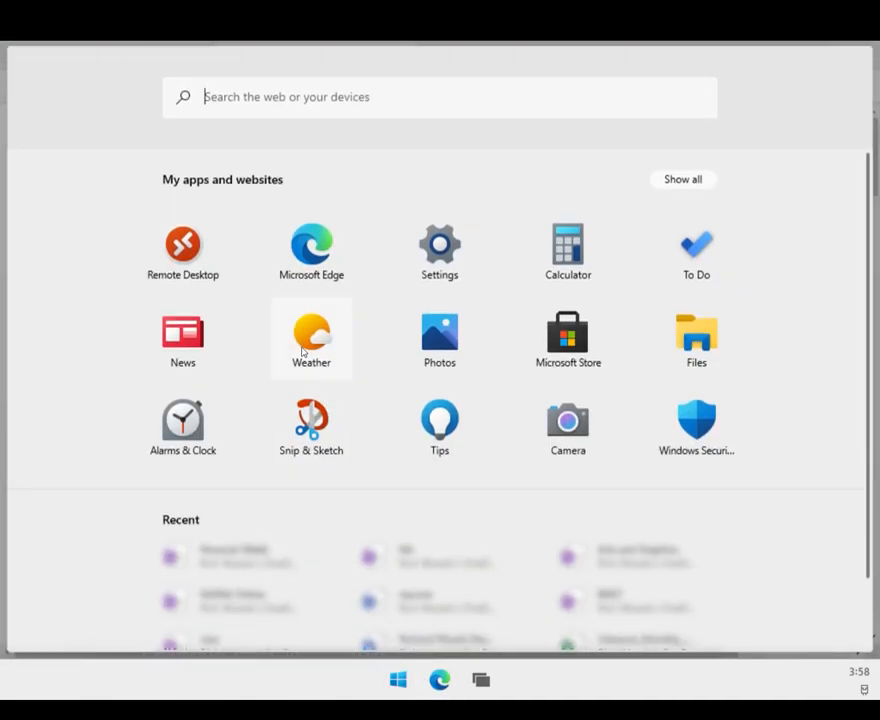
click(312, 338)
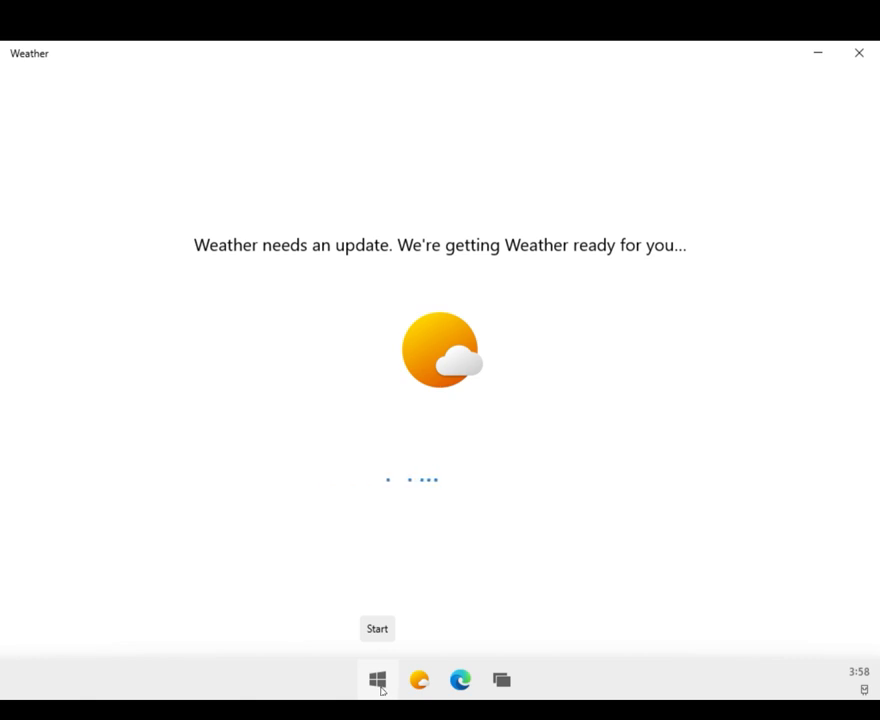
mouse_move(378, 692)
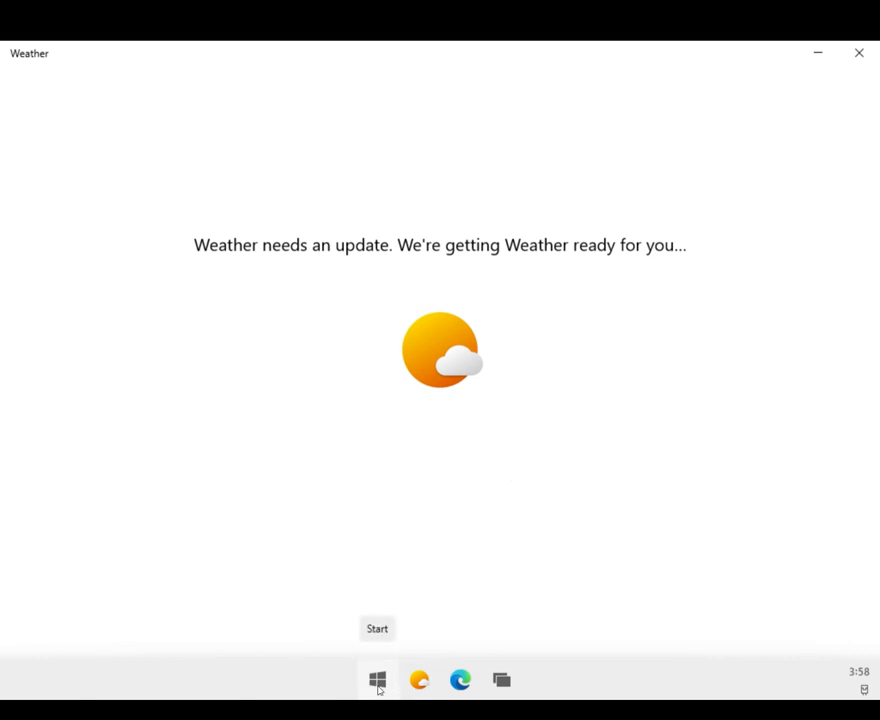
click(376, 680)
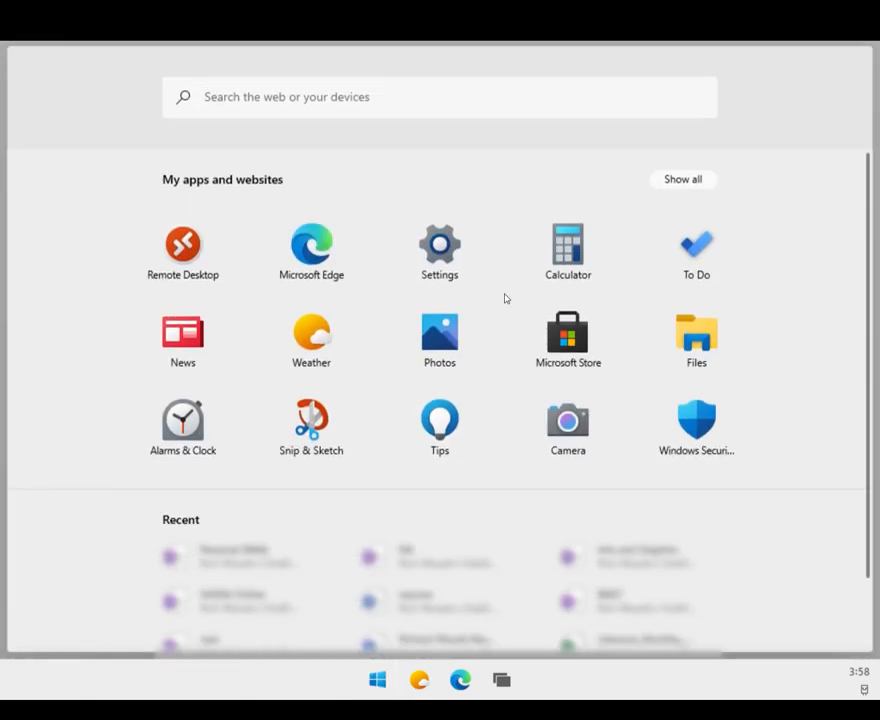
mouse_move(696, 250)
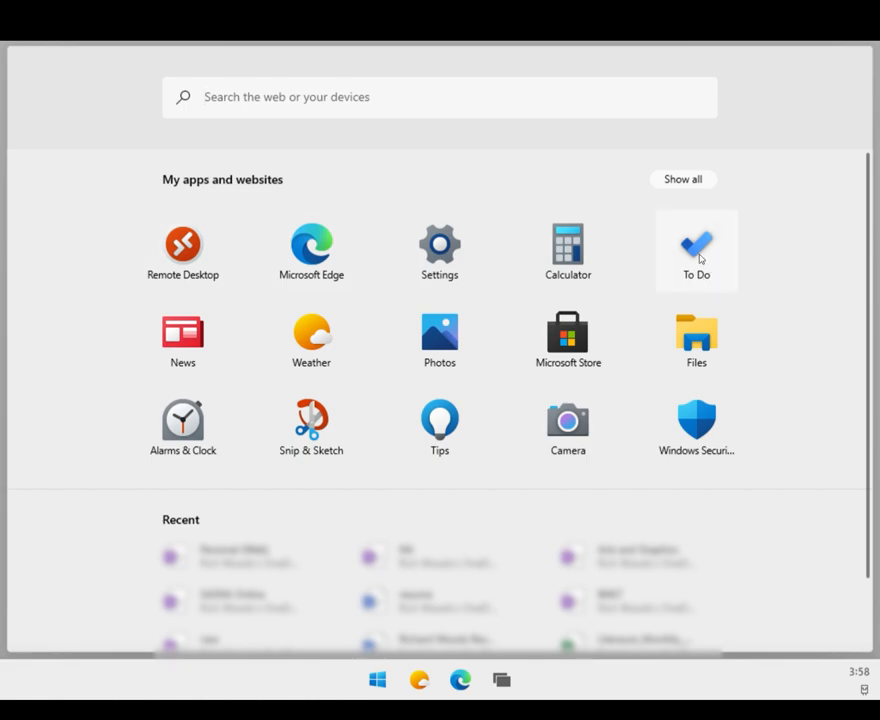
mouse_move(700, 258)
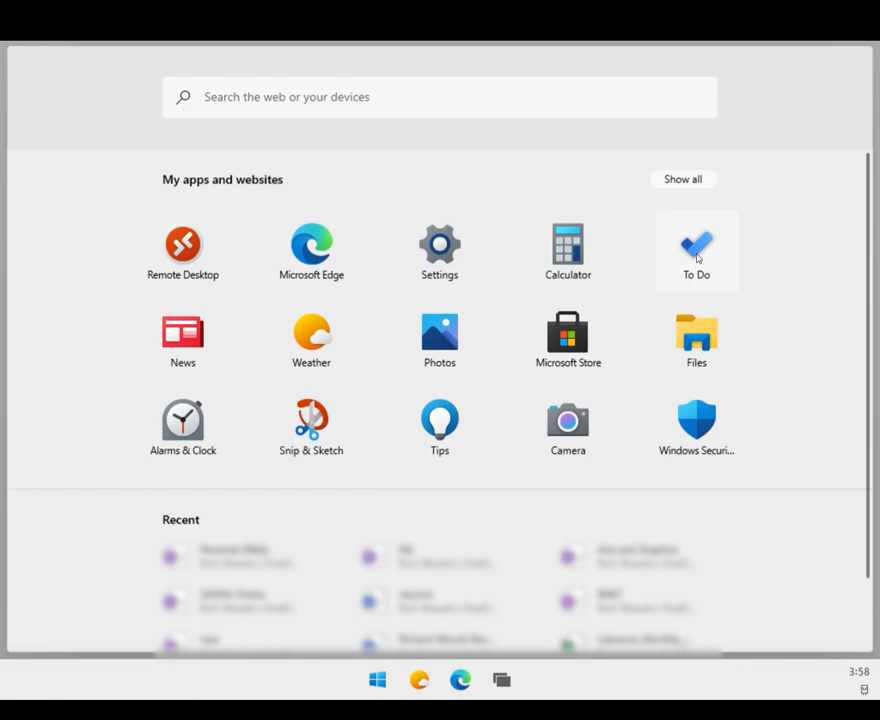
mouse_move(700, 264)
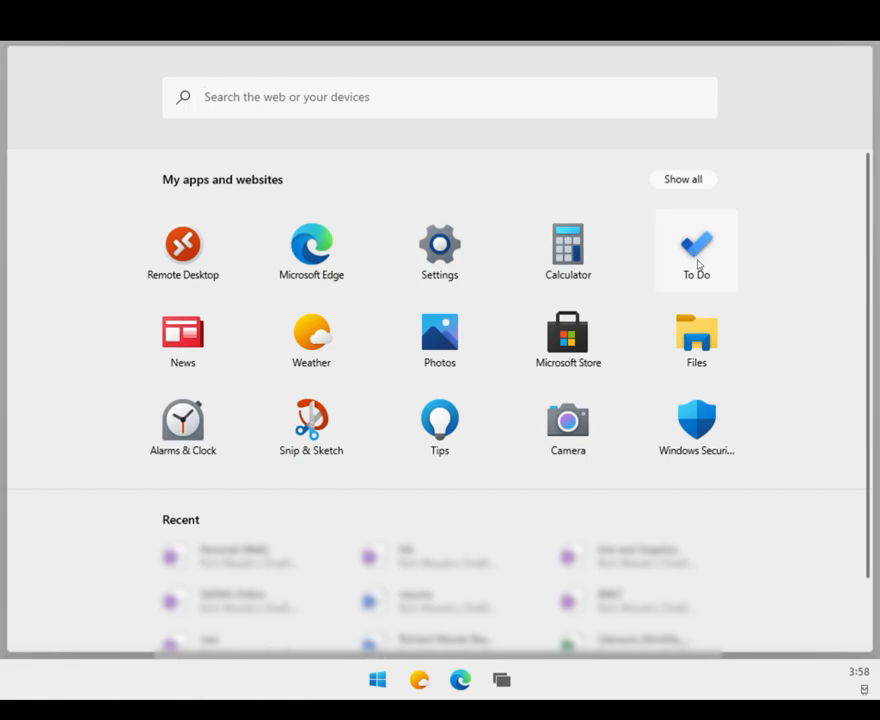
click(312, 330)
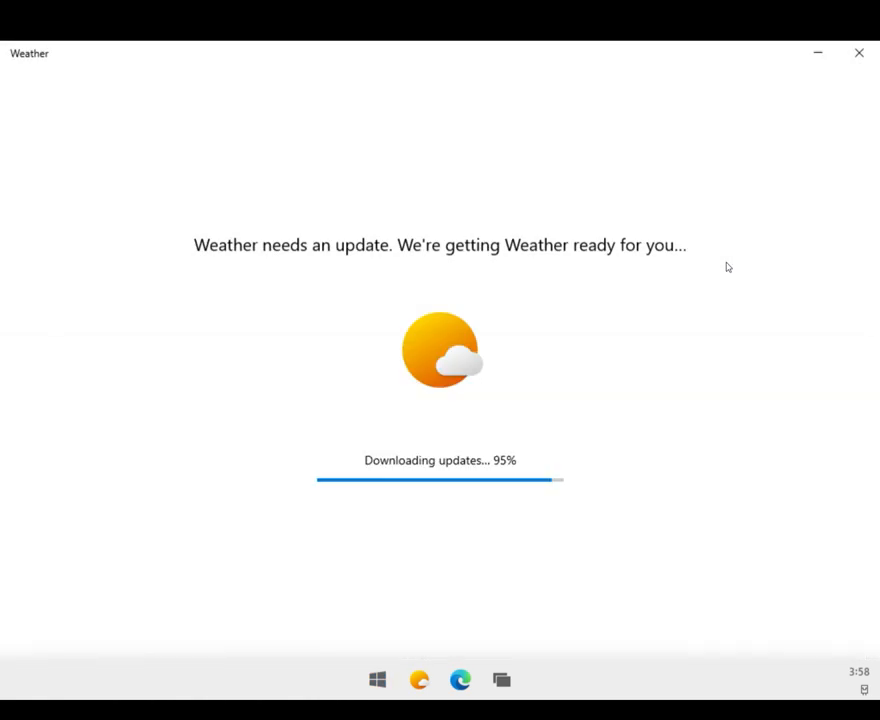
mouse_move(618, 172)
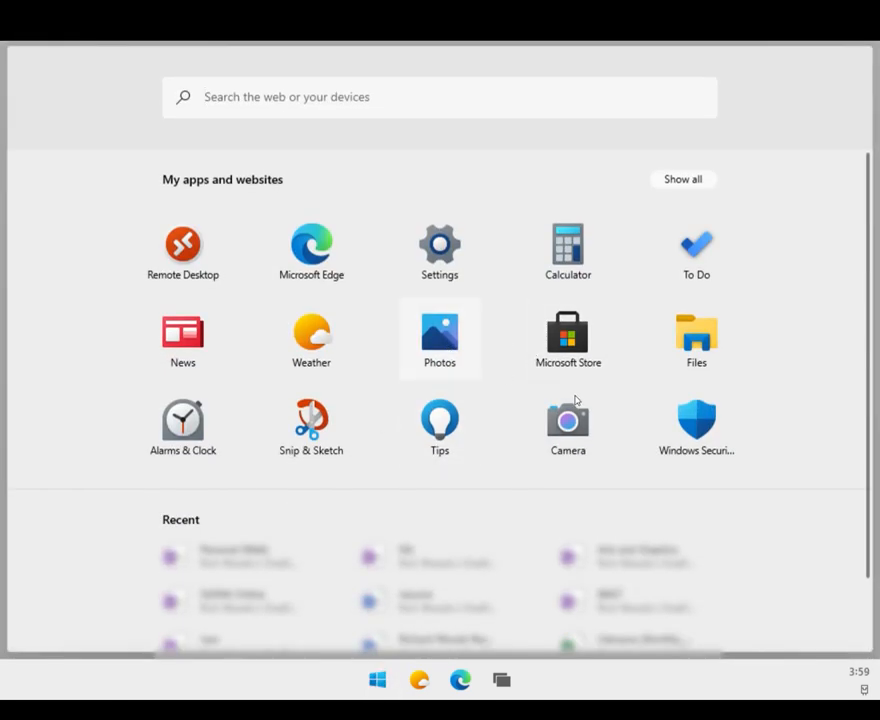
Step: Open Microsoft Store and go to the Asphalt 9: Legends game page
click(312, 338)
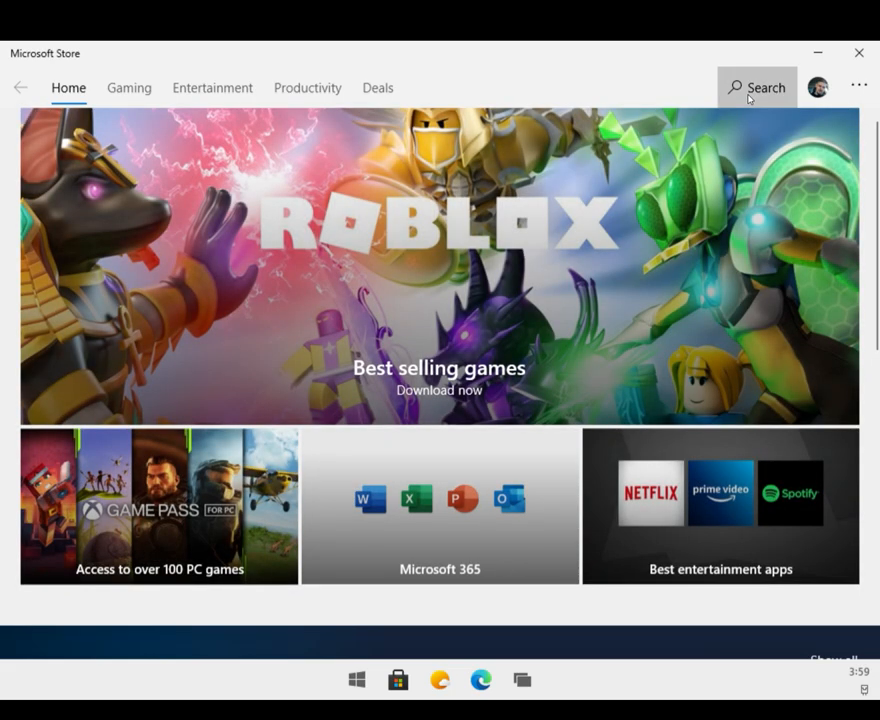
click(756, 88)
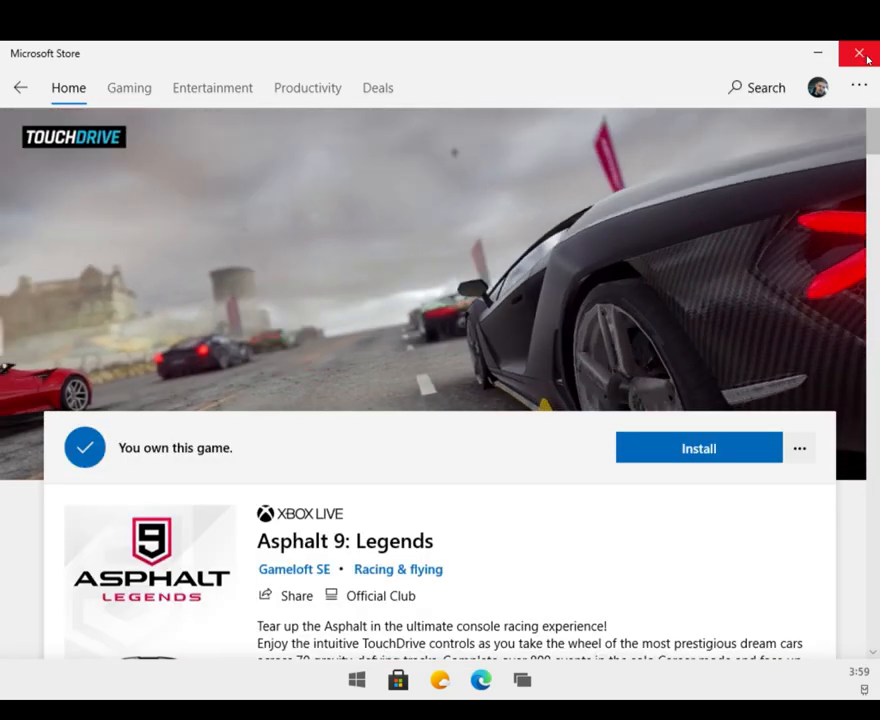
Step: Close the Microsoft Store and view the System Display page in Settings
click(858, 52)
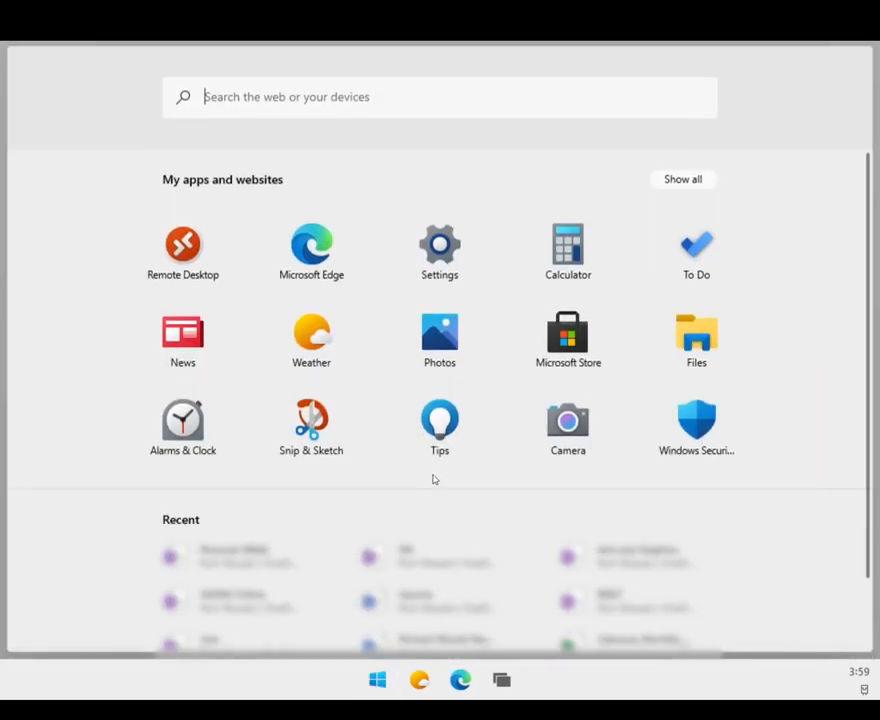
click(440, 248)
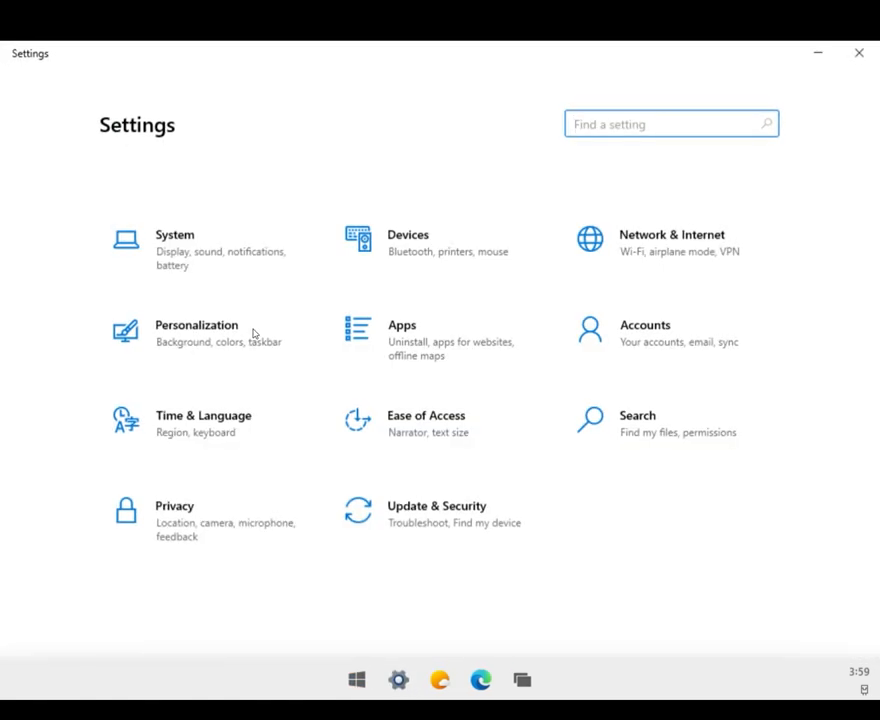
click(176, 244)
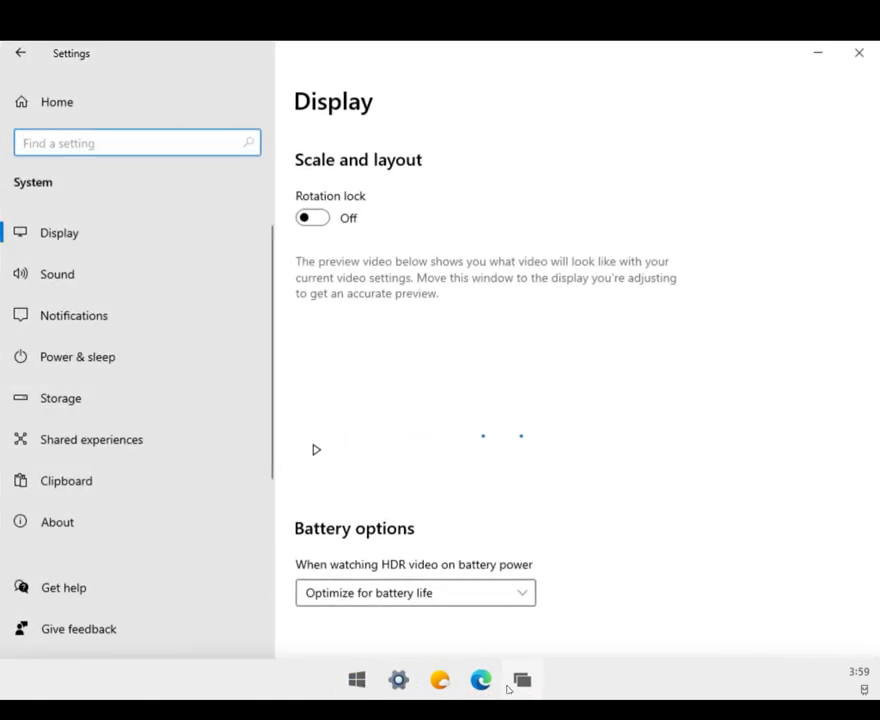
Step: Switch via Task View to the Edge window showing Bing results for "notepad"
click(520, 680)
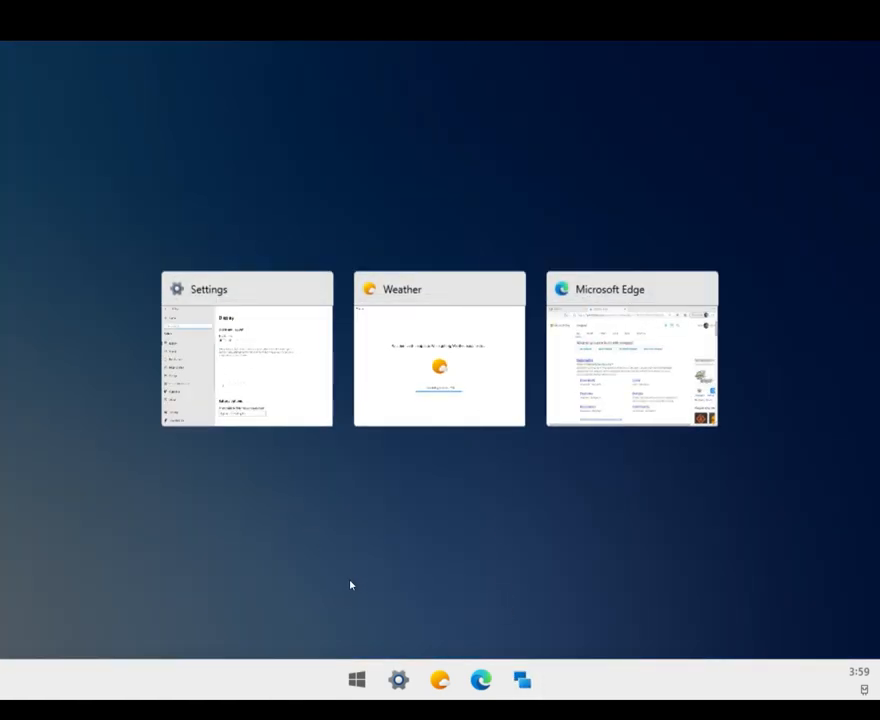
mouse_move(356, 680)
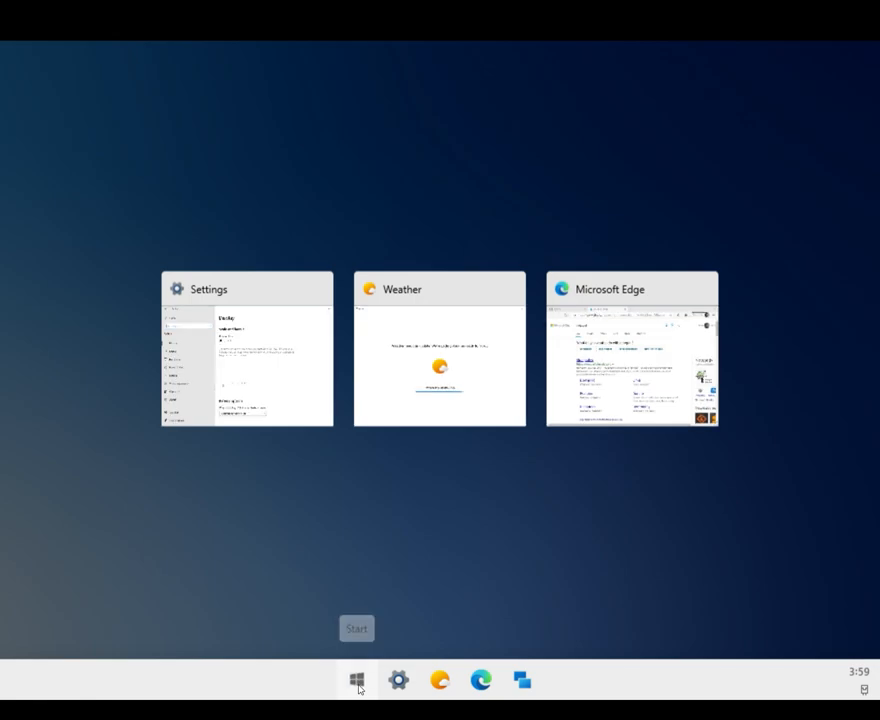
click(356, 680)
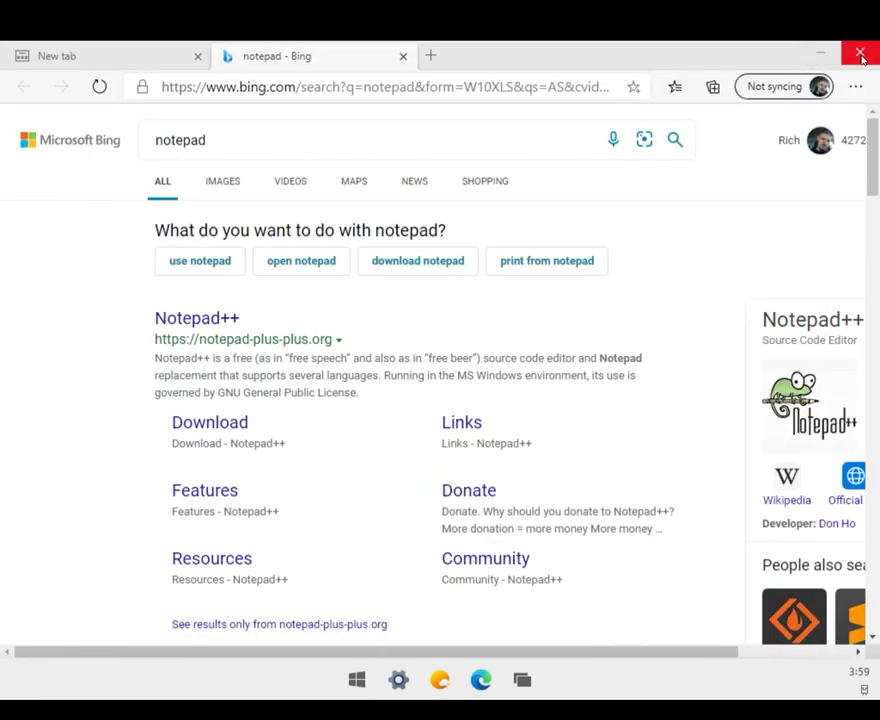
Step: Close the Edge window and dismiss the launcher to leave the empty blue desktop
click(860, 56)
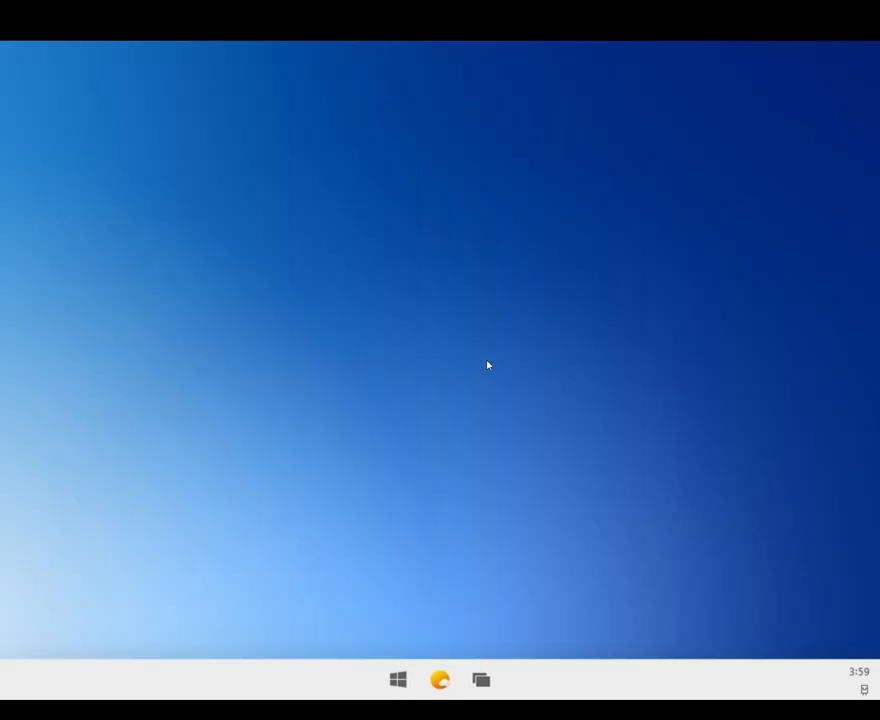
click(396, 680)
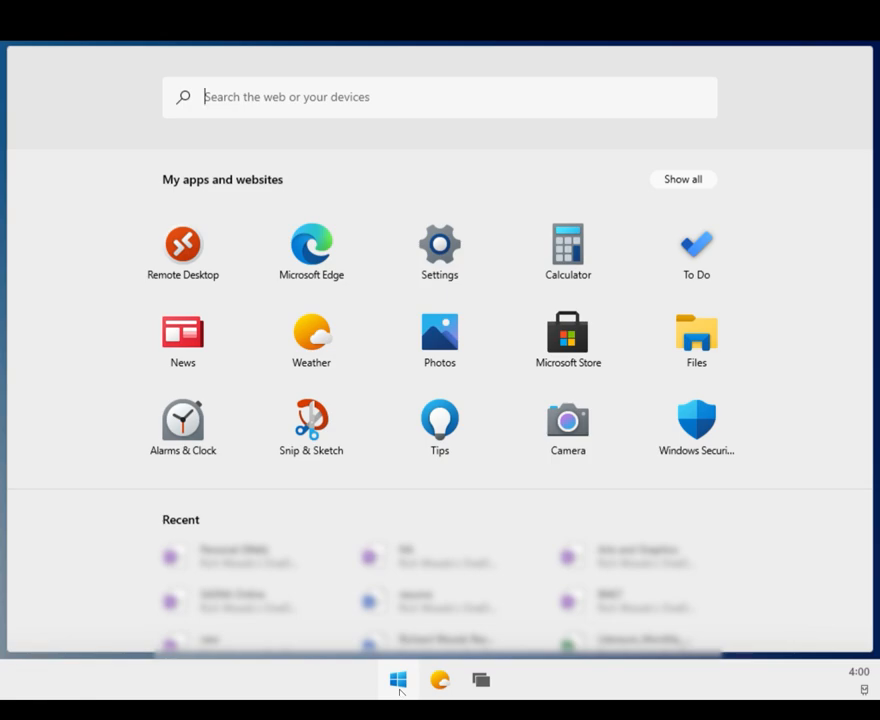
click(396, 680)
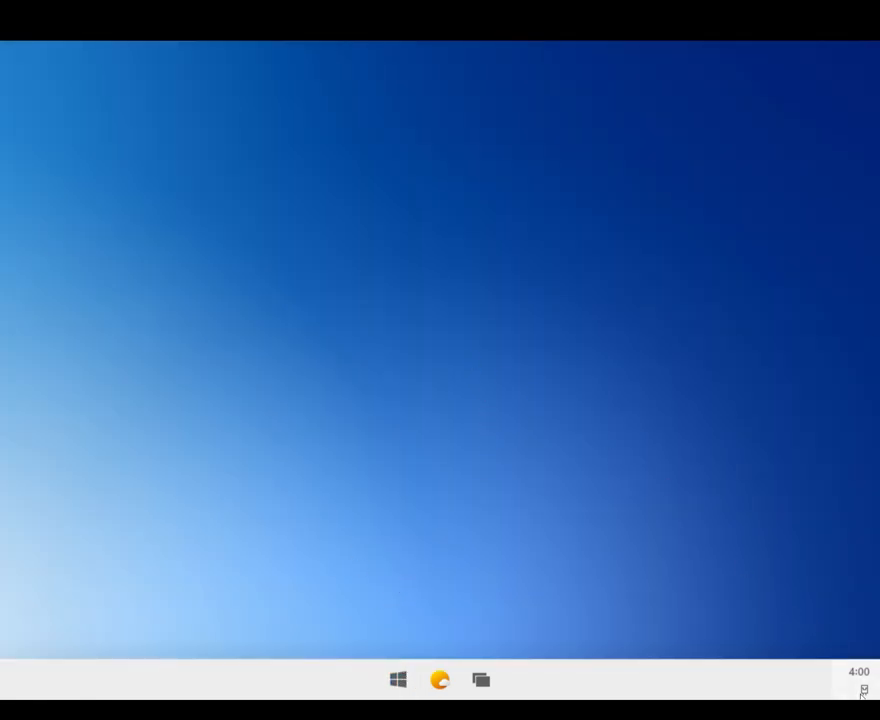
click(864, 684)
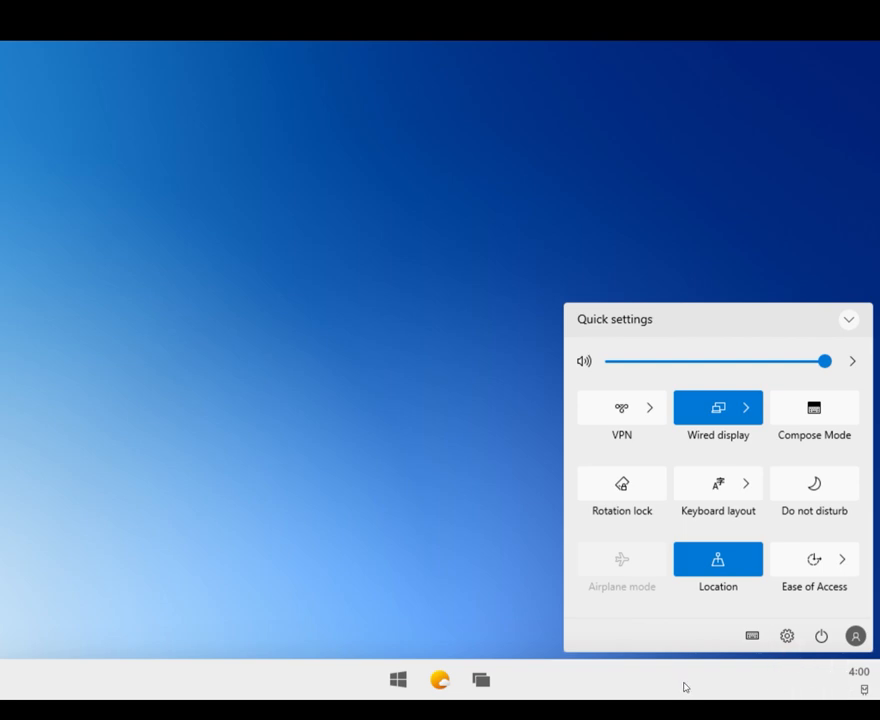
mouse_move(442, 542)
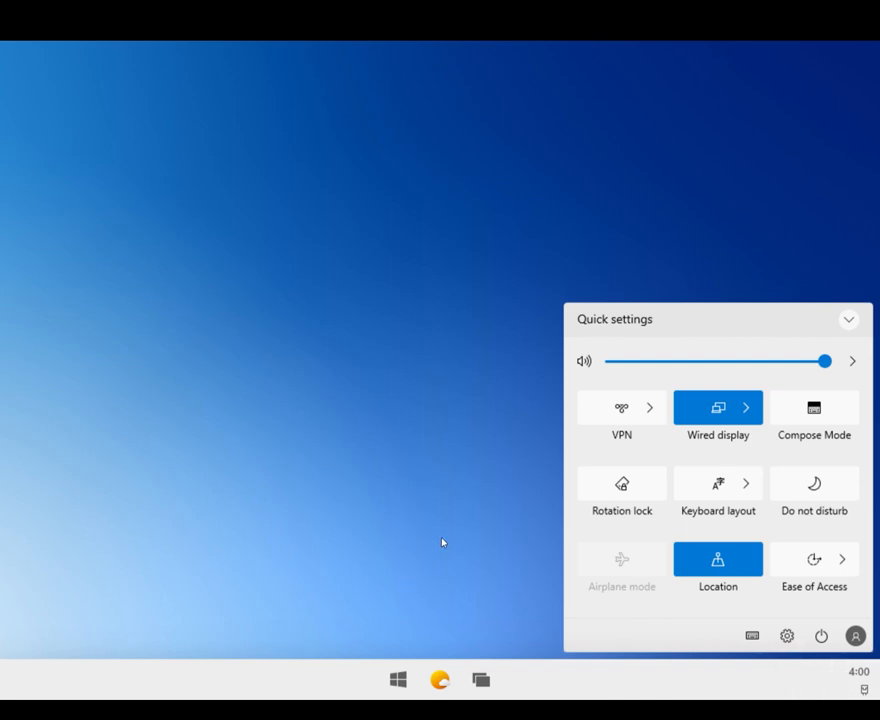
mouse_move(464, 524)
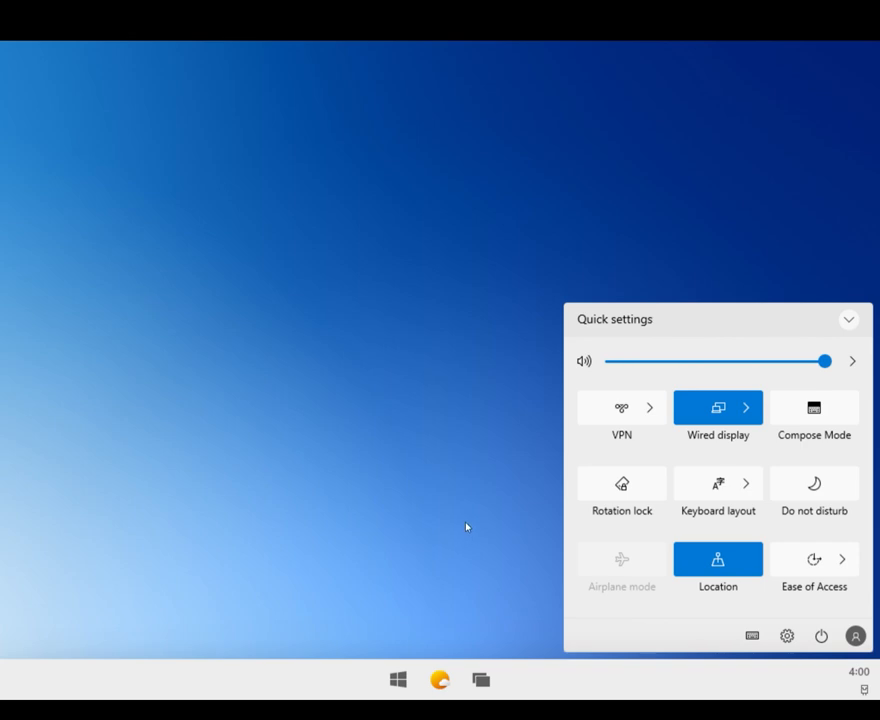
mouse_move(470, 526)
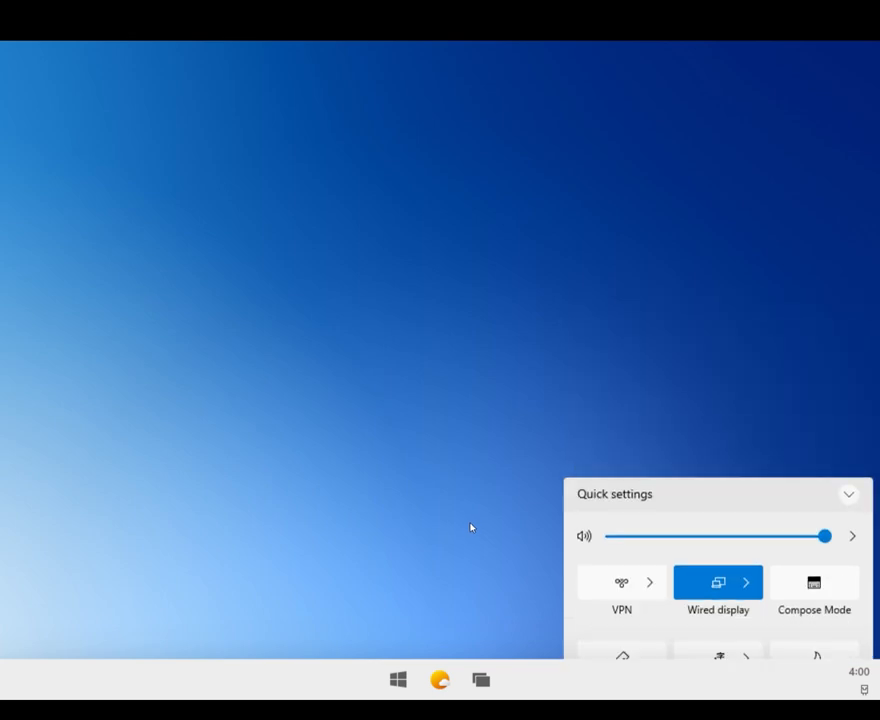
click(458, 680)
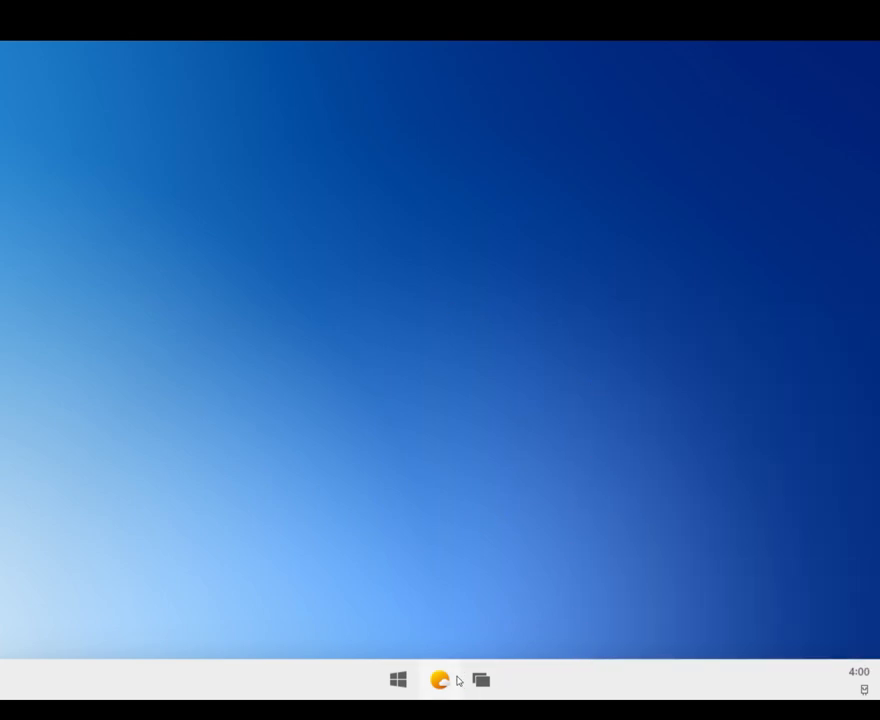
Step: Toggle the Start launcher a few times, leaving it open listing the installed apps
click(440, 680)
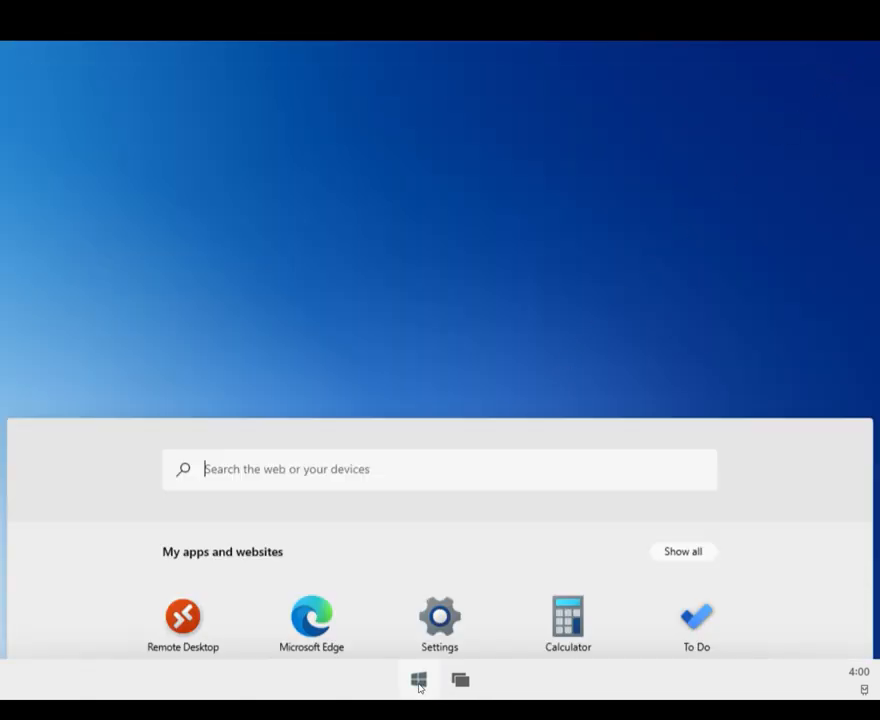
click(420, 680)
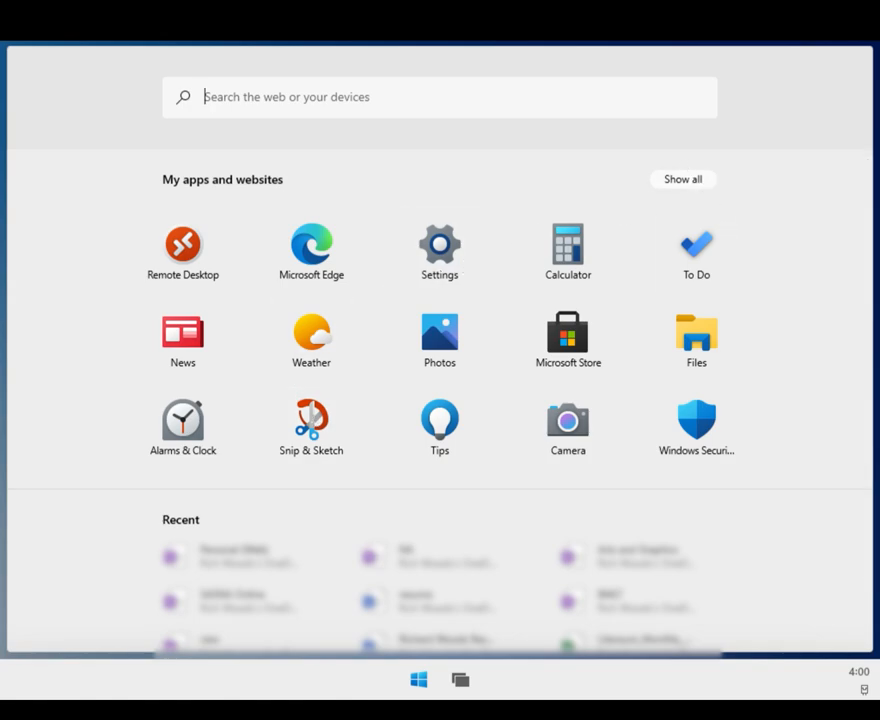
click(418, 680)
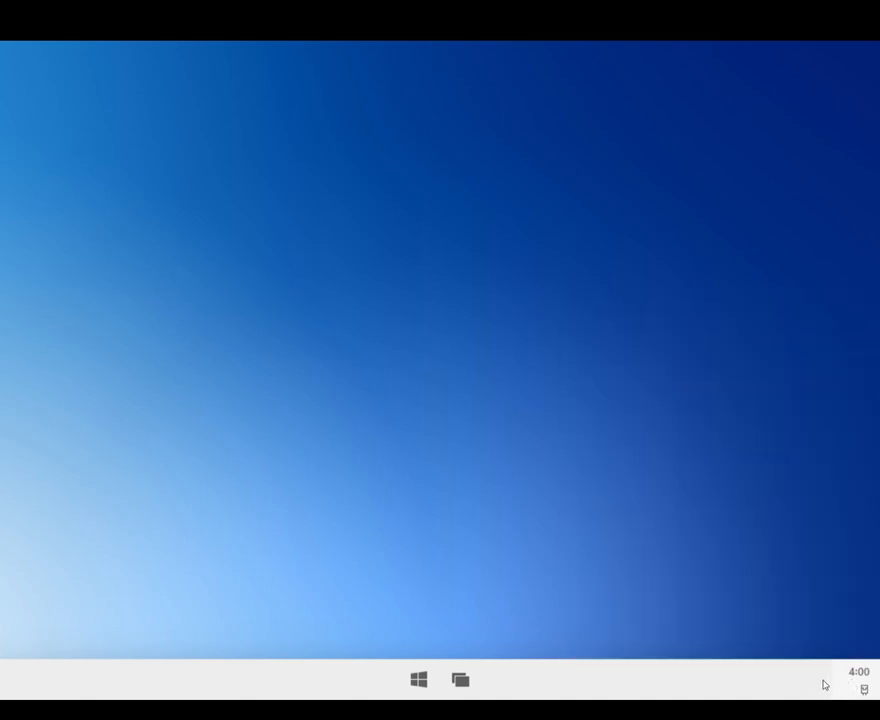
mouse_move(664, 526)
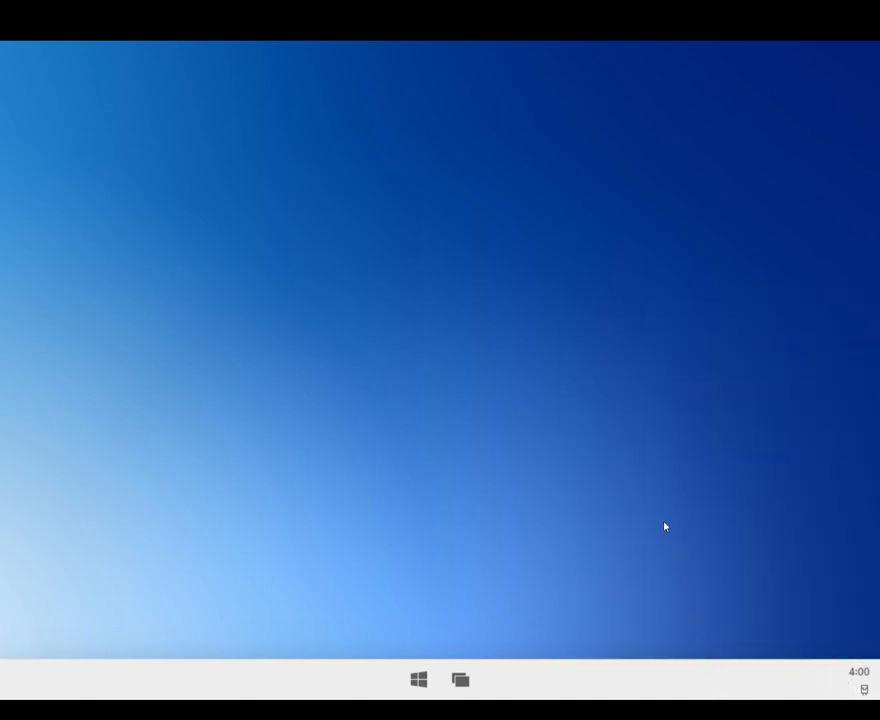
click(418, 680)
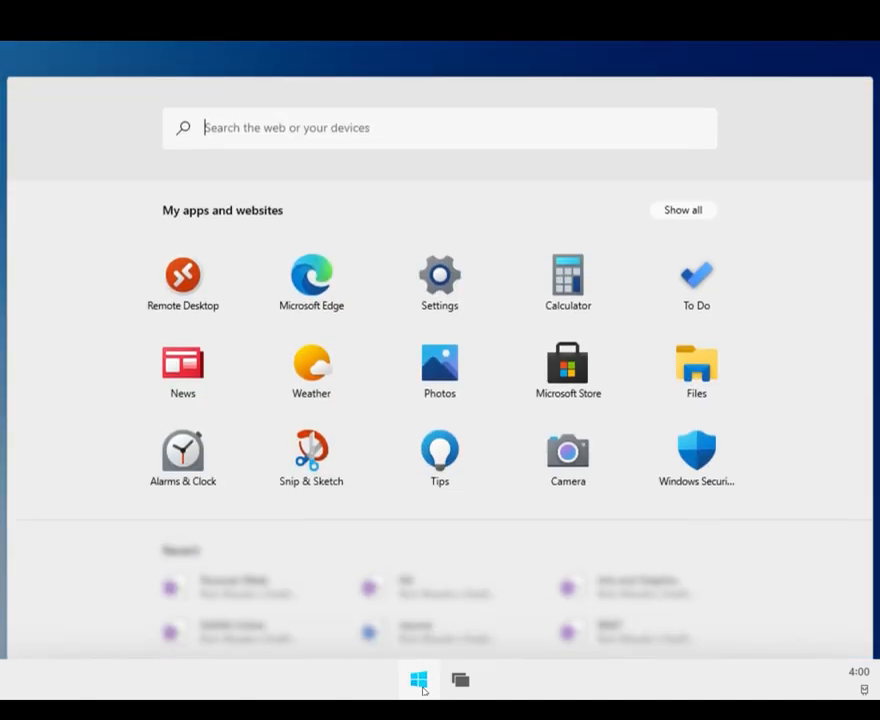
click(418, 680)
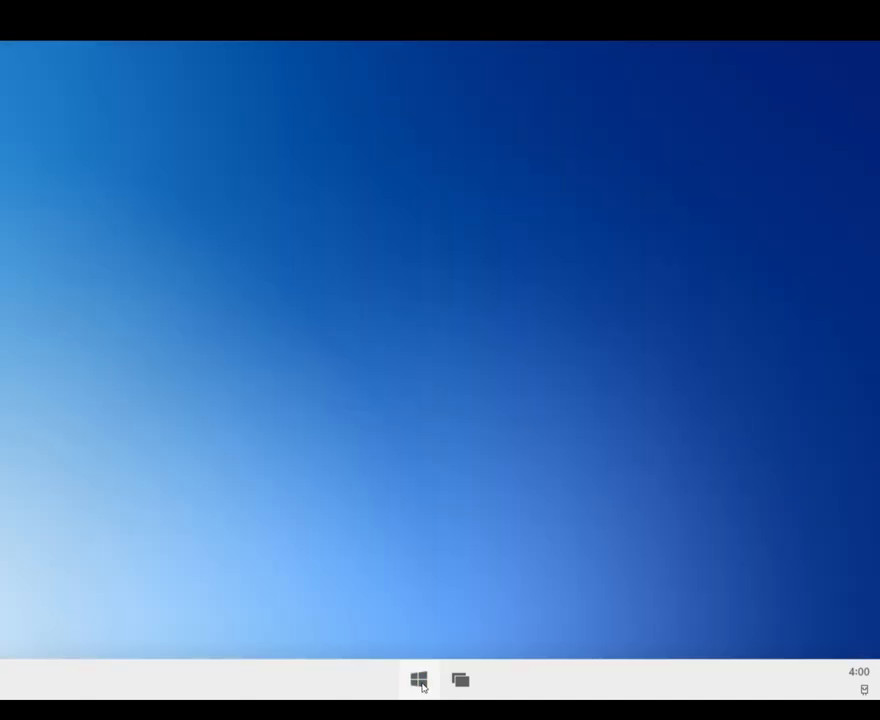
click(420, 680)
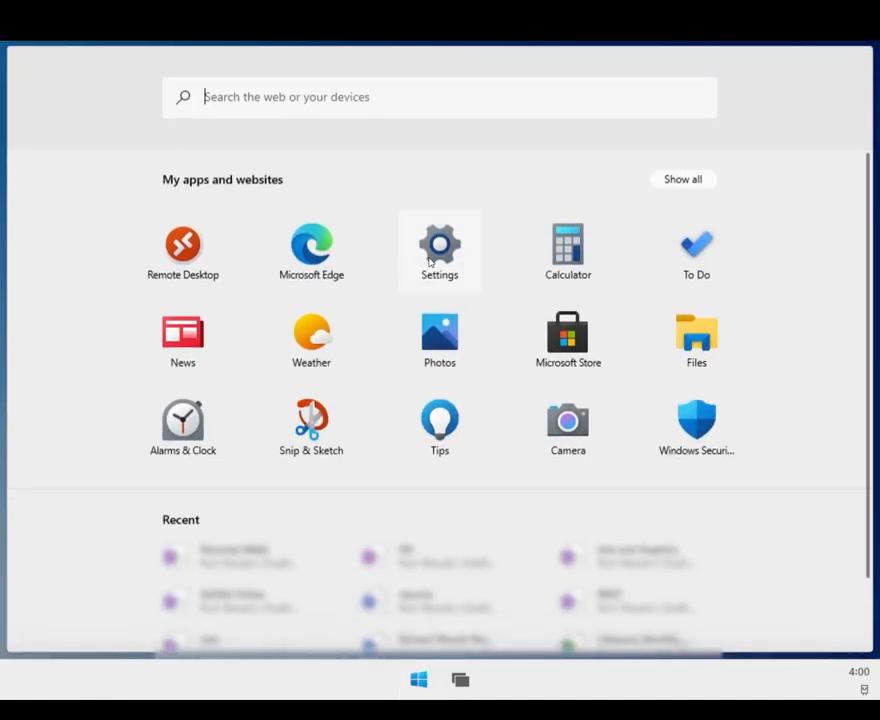
Step: Switch Windows to Dark mode in Personalization's Colors settings
click(440, 244)
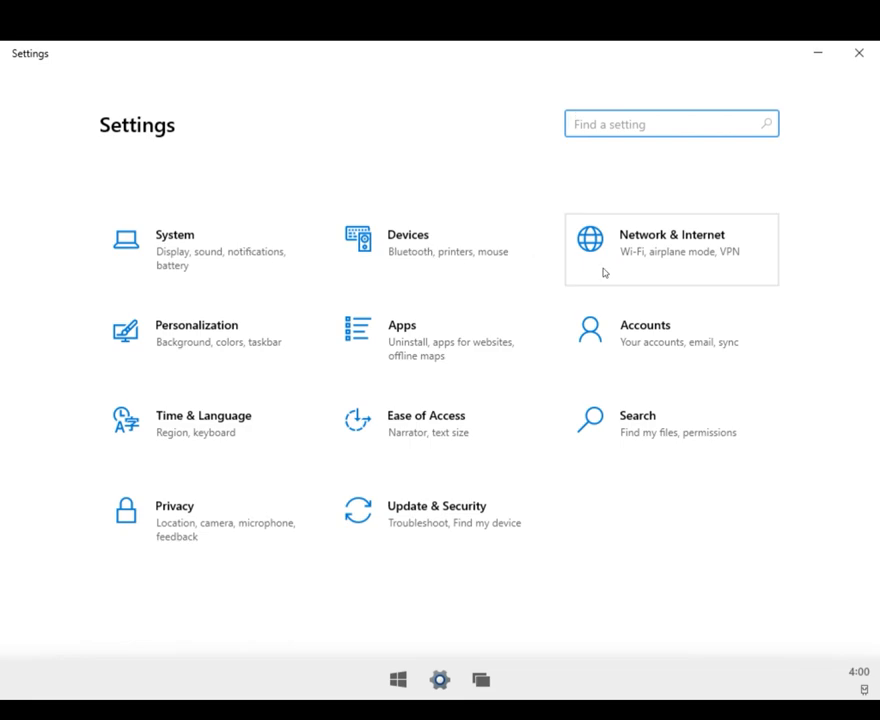
click(196, 332)
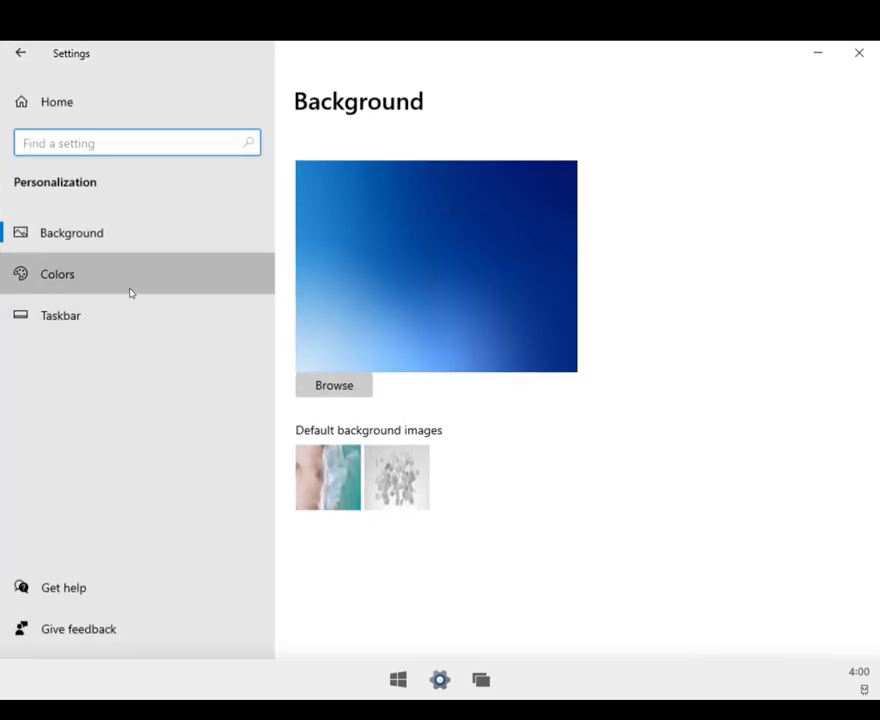
click(56, 274)
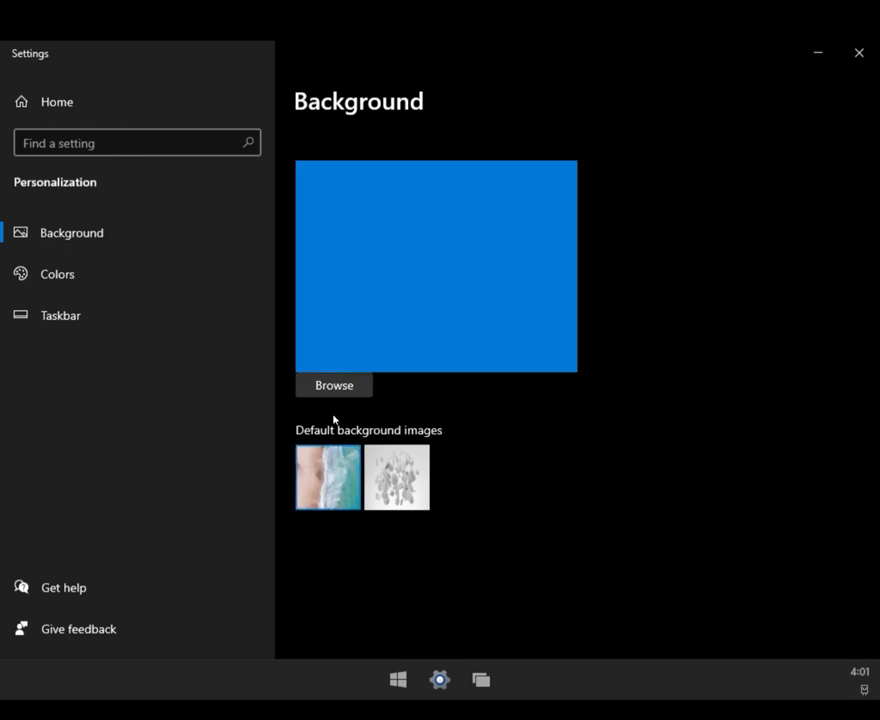
Step: Browse the OneDrive wallpapers folder and choose the comic-art image as background
click(334, 384)
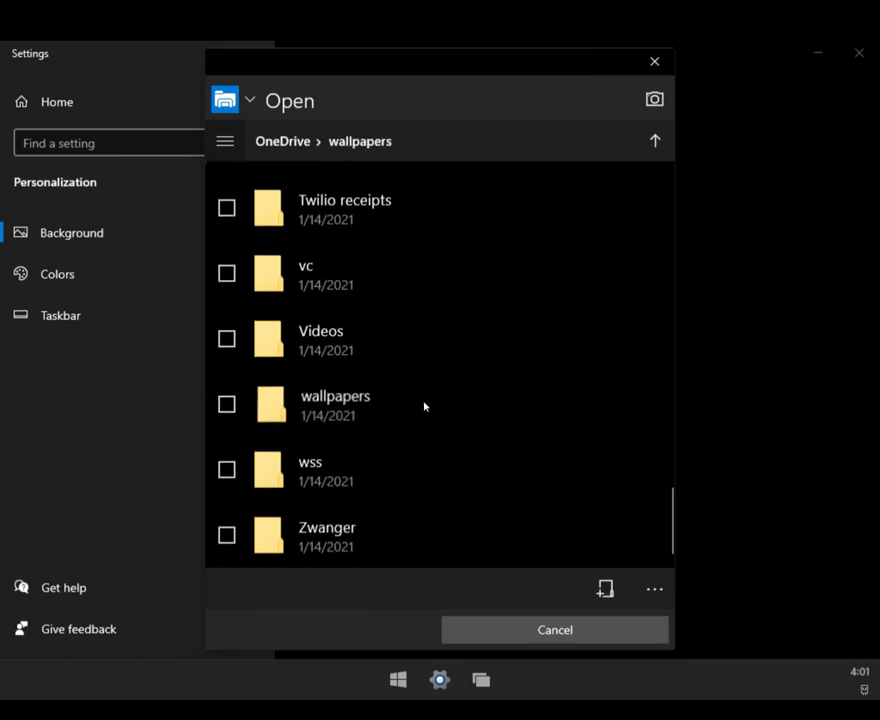
click(556, 628)
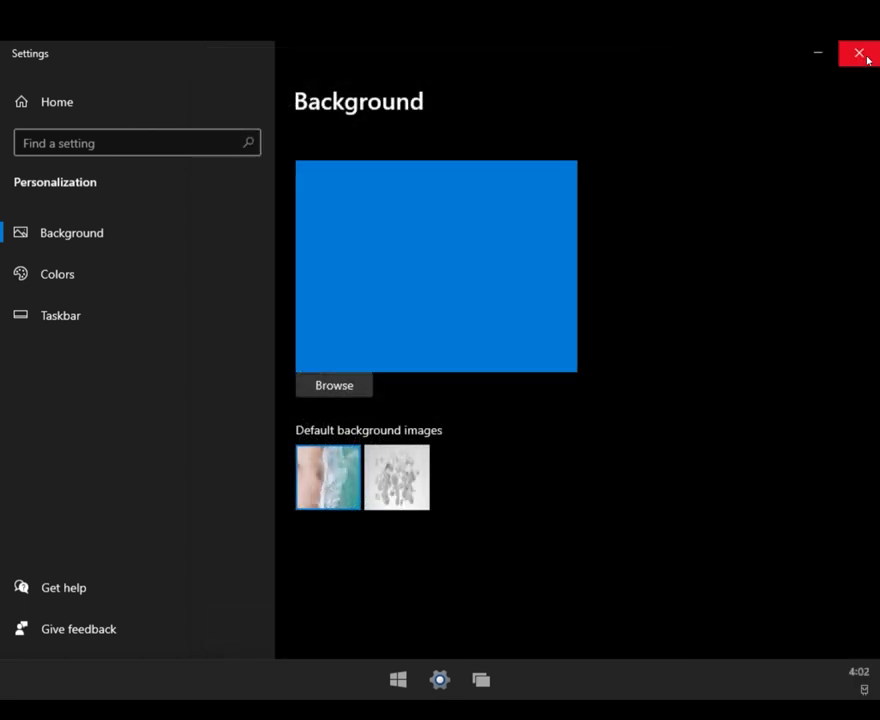
Step: Close Settings to reveal the comic-art wallpaper, with the Start launcher opened over it
click(858, 52)
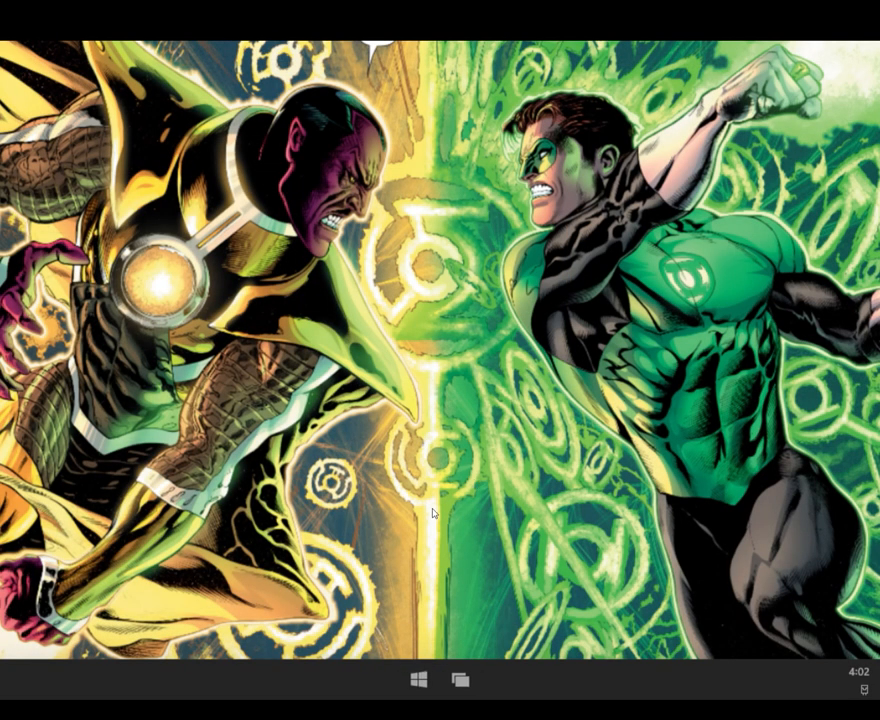
mouse_move(470, 488)
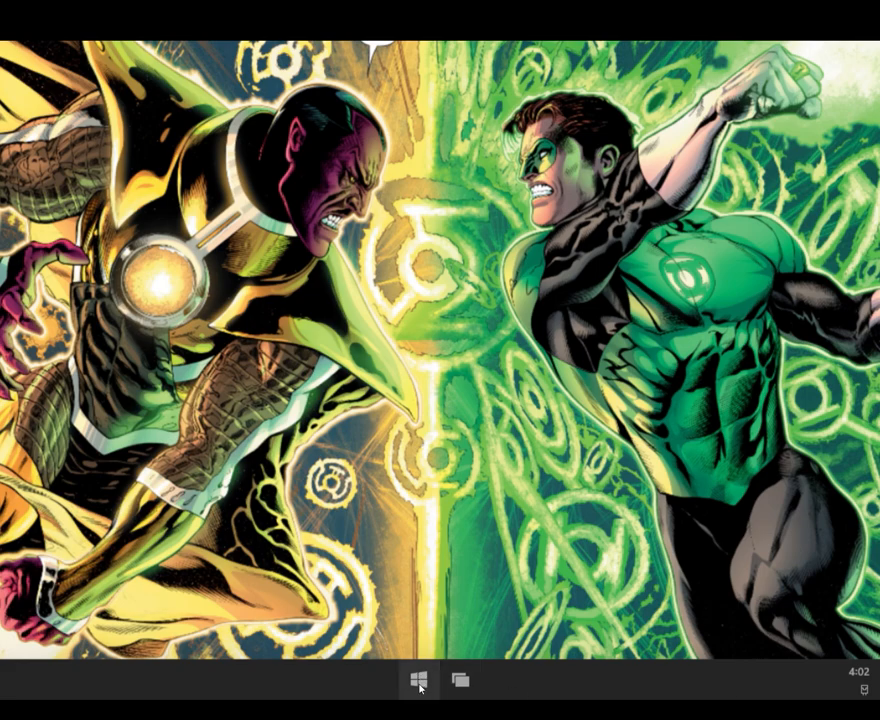
click(420, 680)
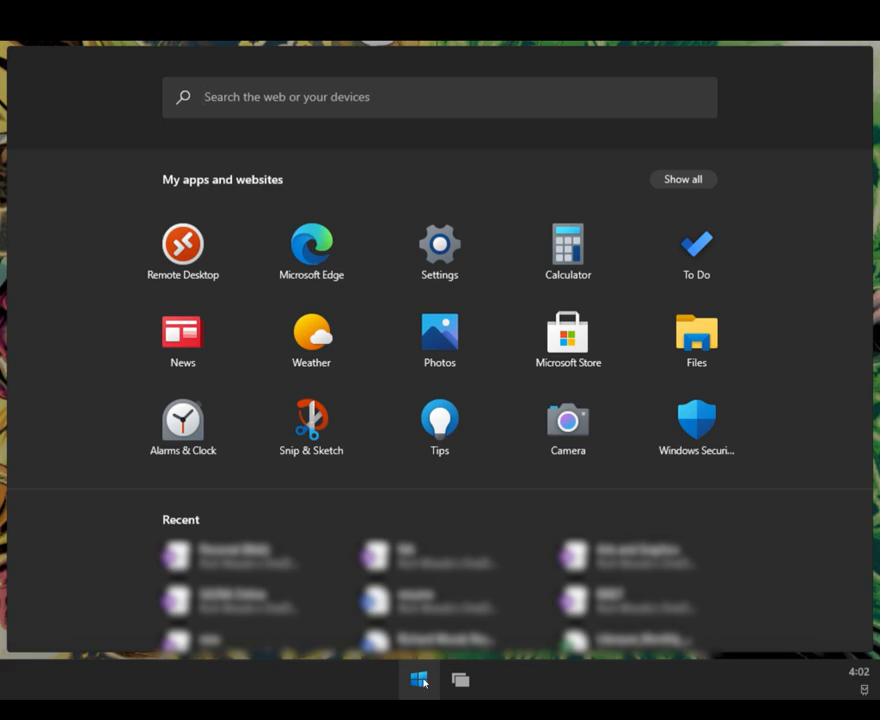
mouse_move(440, 338)
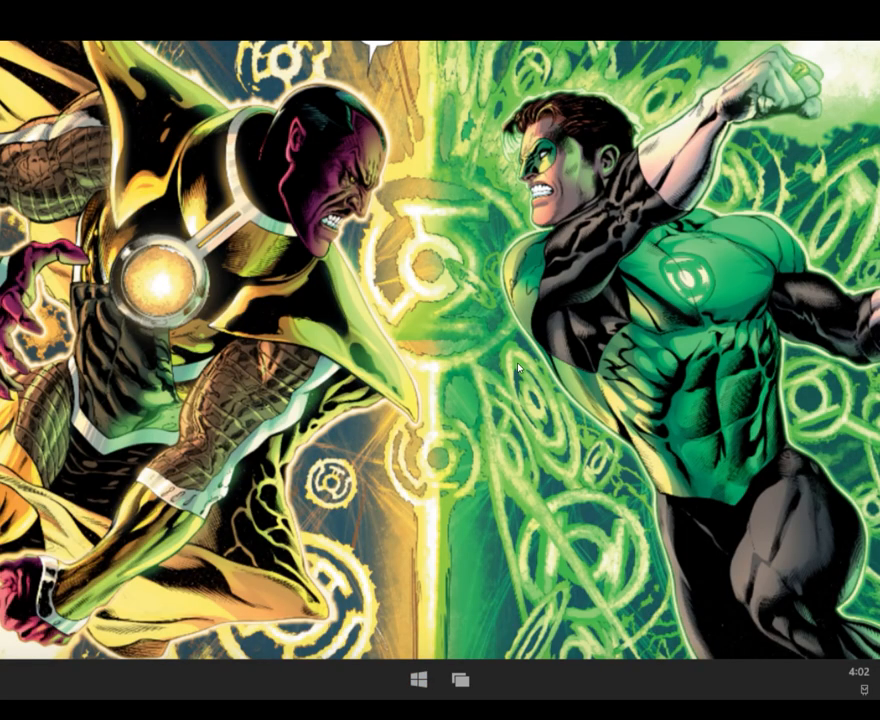
mouse_move(604, 400)
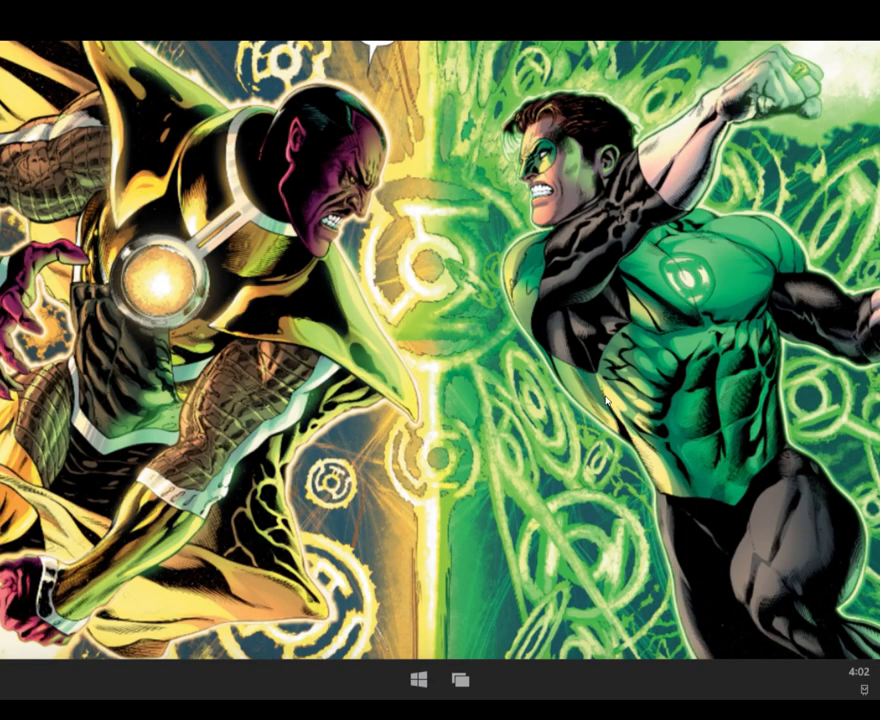
mouse_move(536, 450)
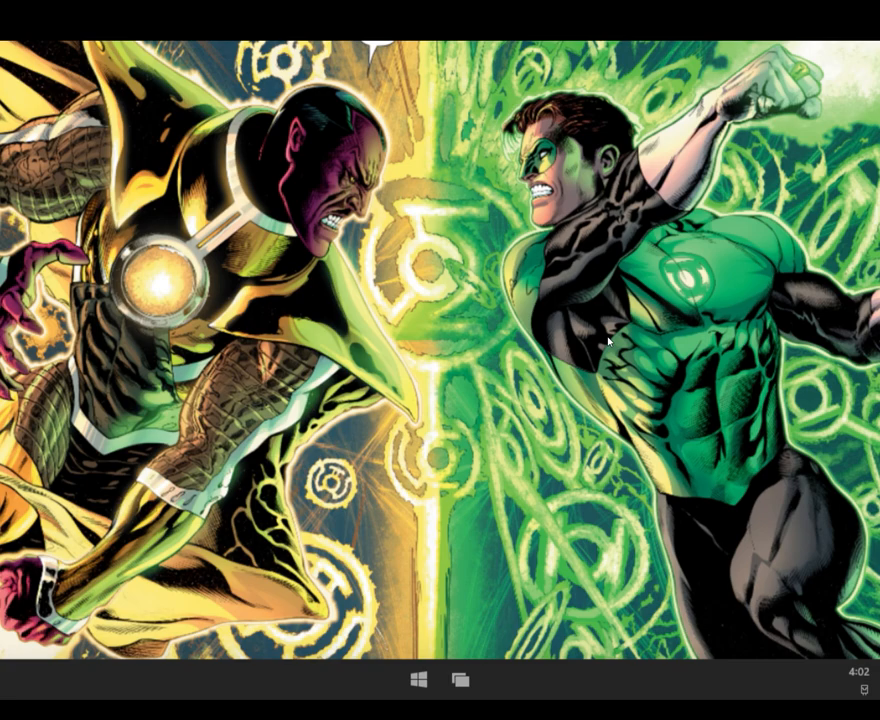
mouse_move(730, 402)
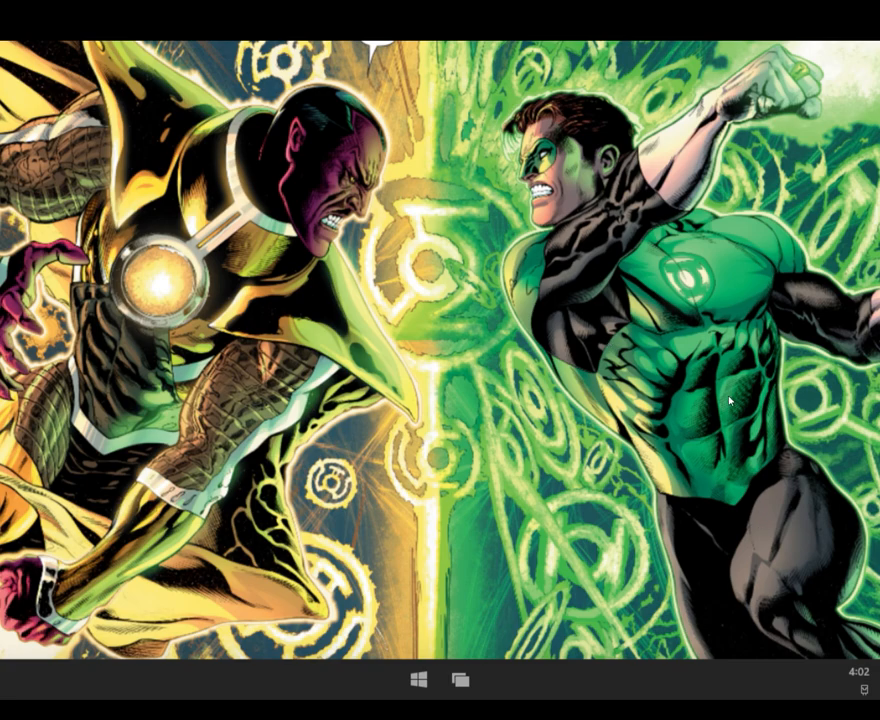
mouse_move(660, 308)
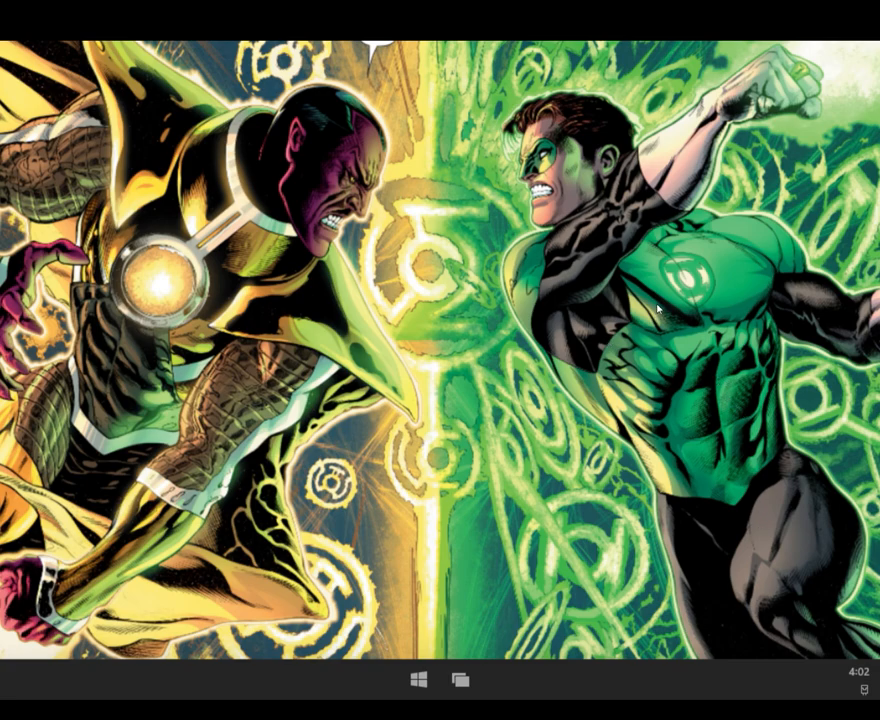
mouse_move(502, 684)
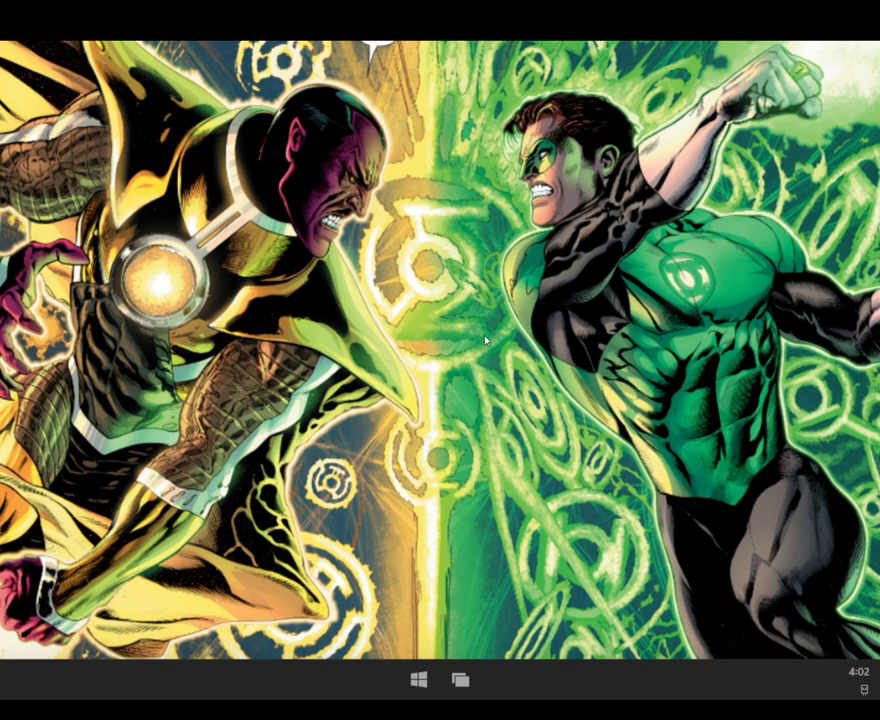
mouse_move(568, 304)
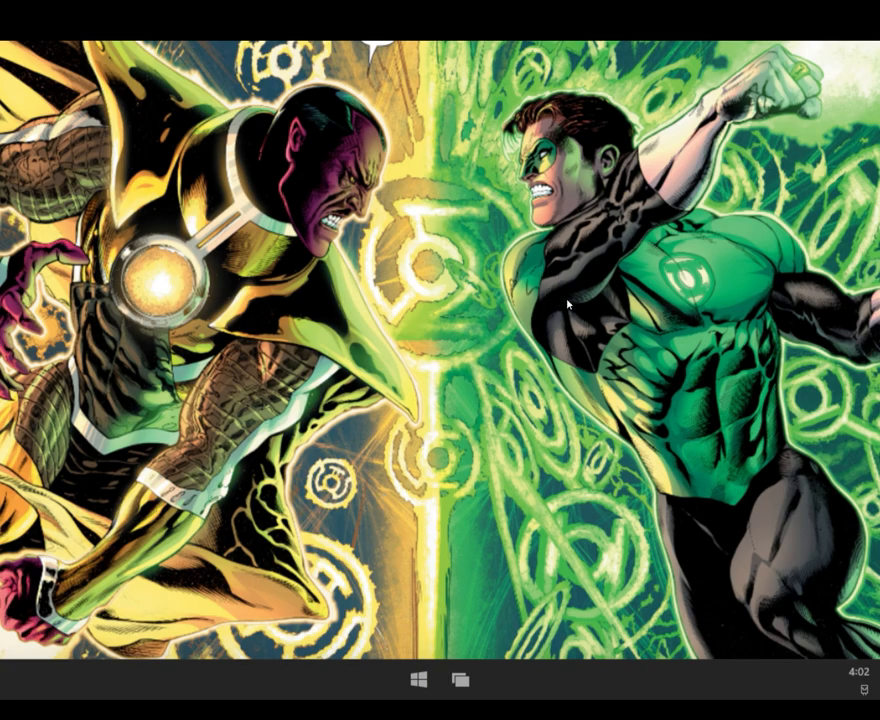
mouse_move(624, 424)
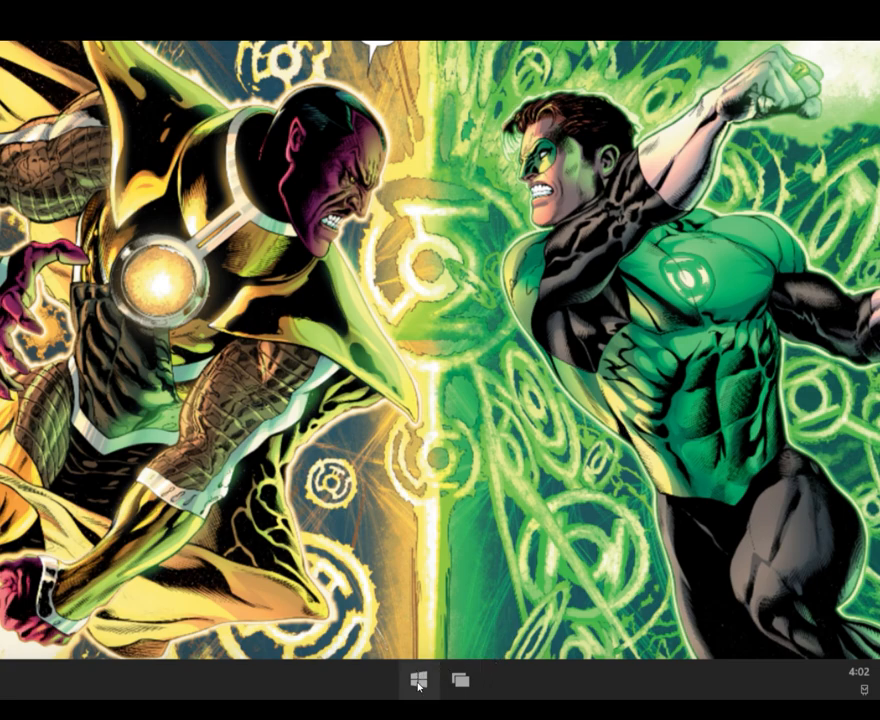
Step: Dismiss the launcher and bring up the shutdown prompt with Shut down, Restart and Cancel
click(418, 680)
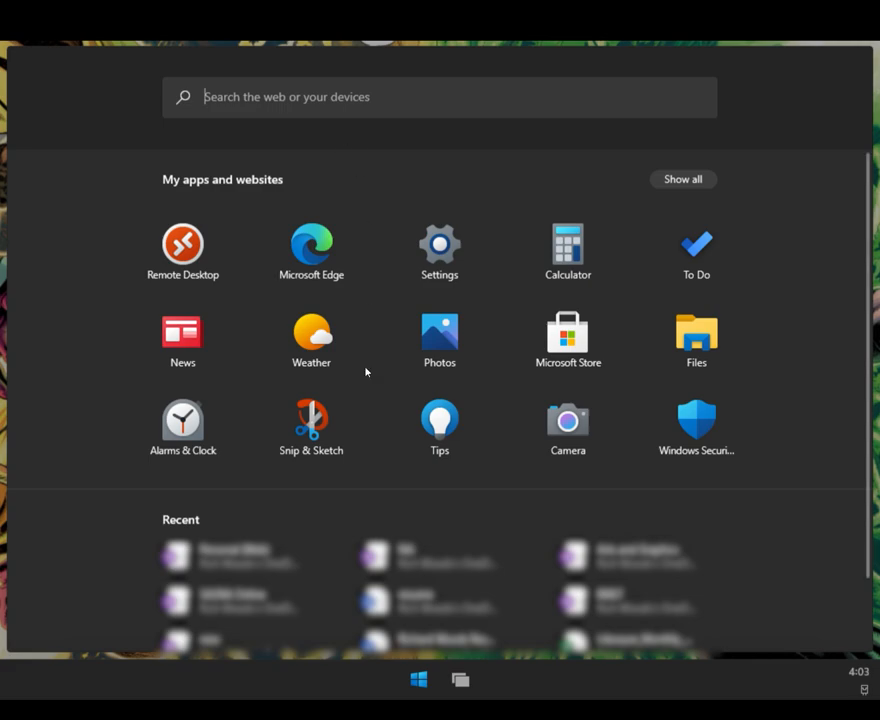
click(418, 680)
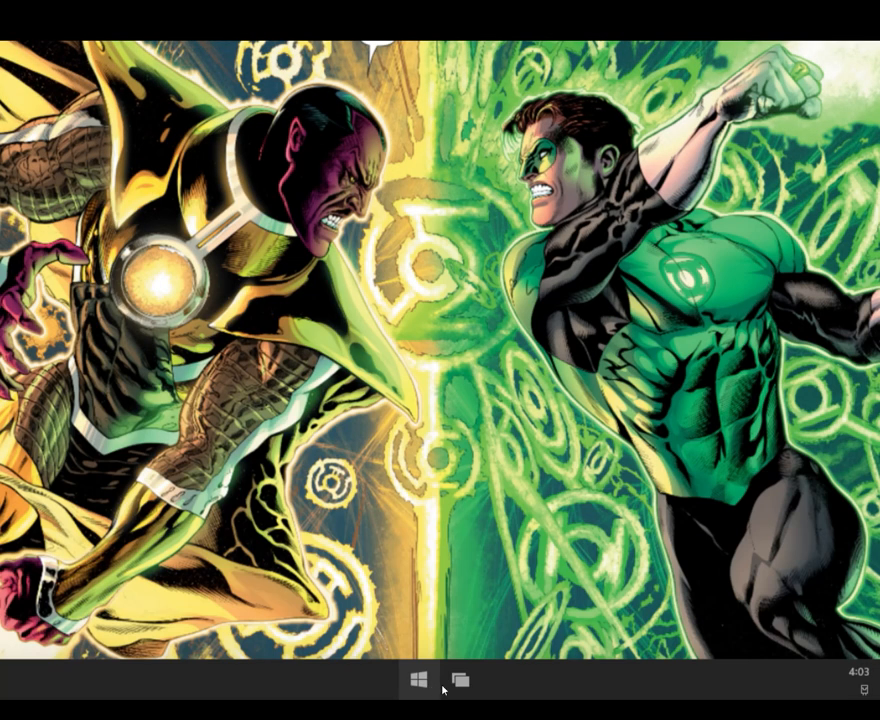
mouse_move(556, 368)
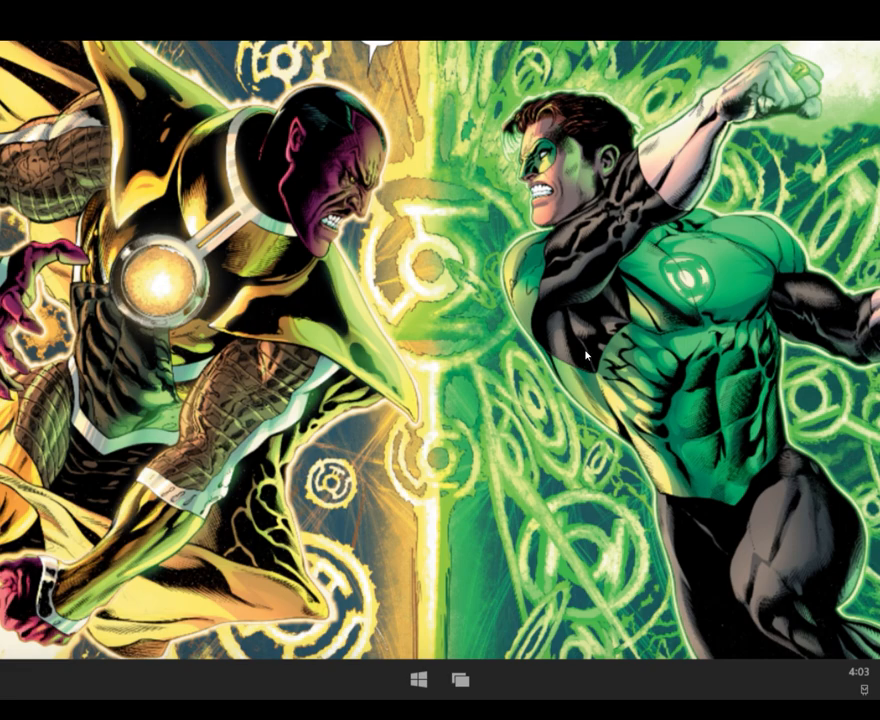
mouse_move(616, 406)
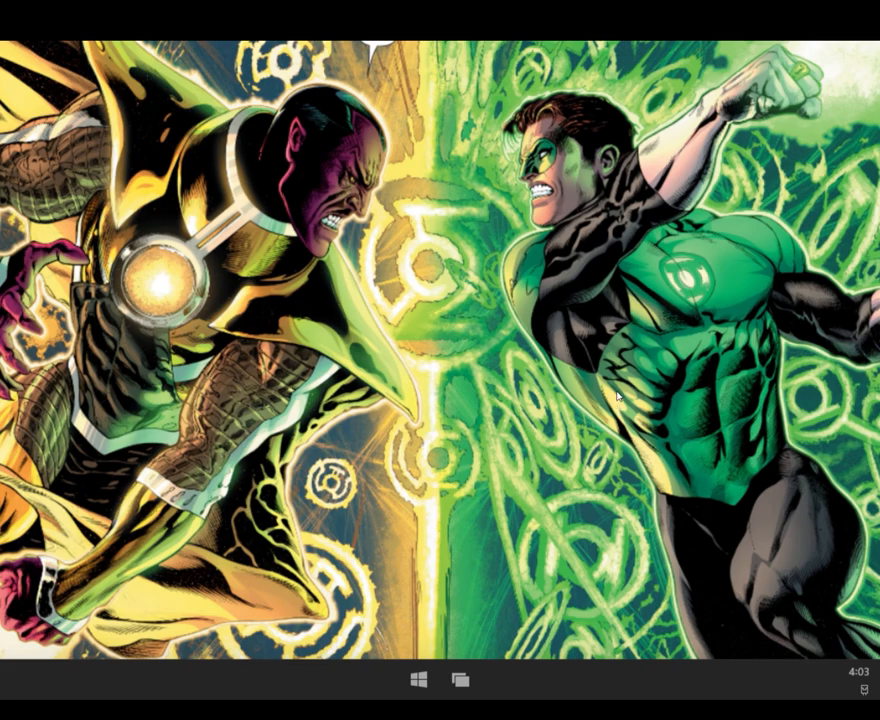
mouse_move(472, 424)
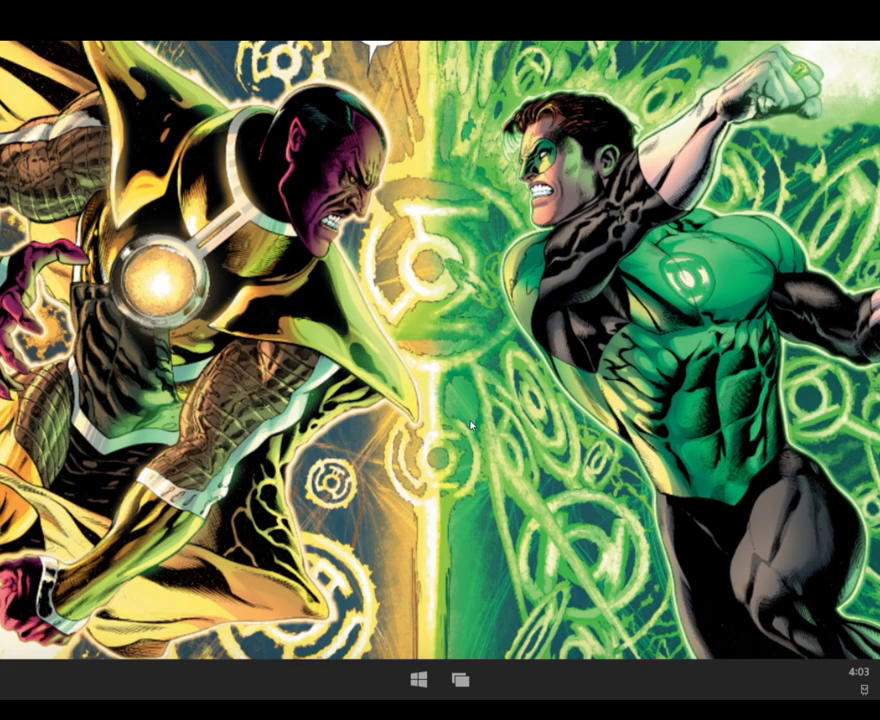
mouse_move(408, 488)
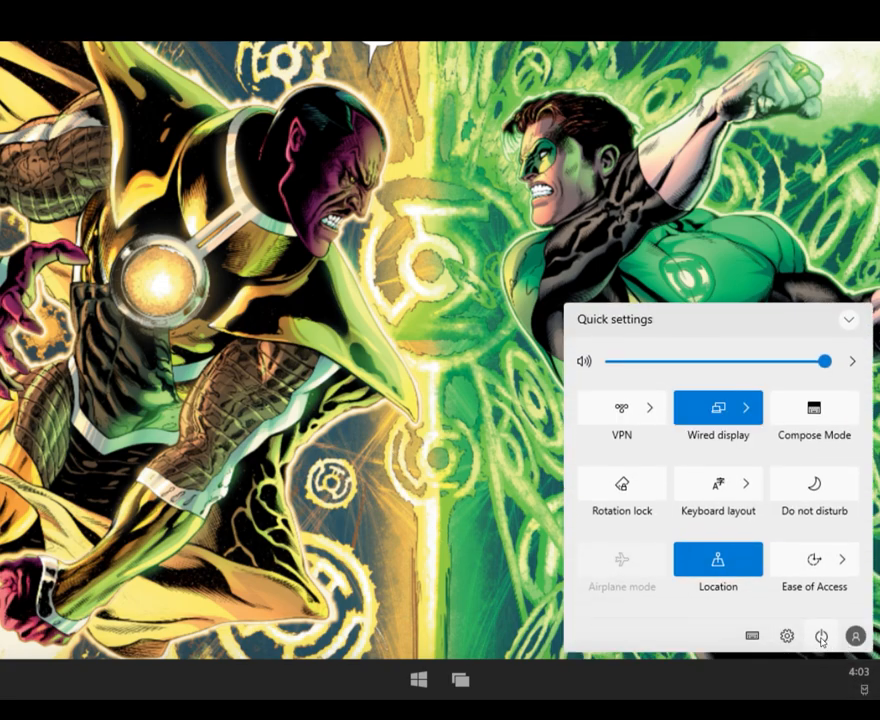
click(820, 636)
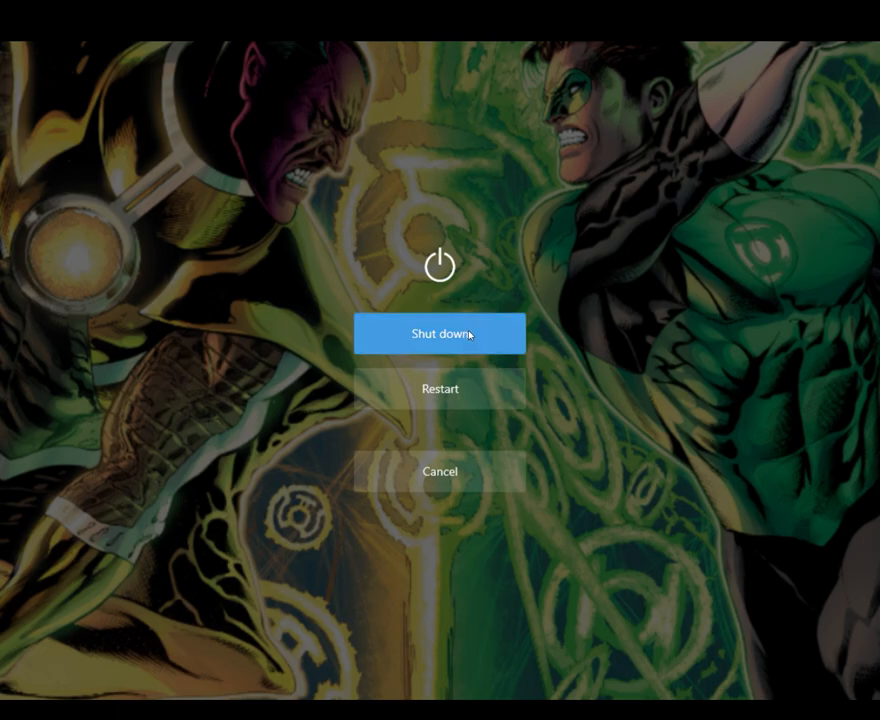